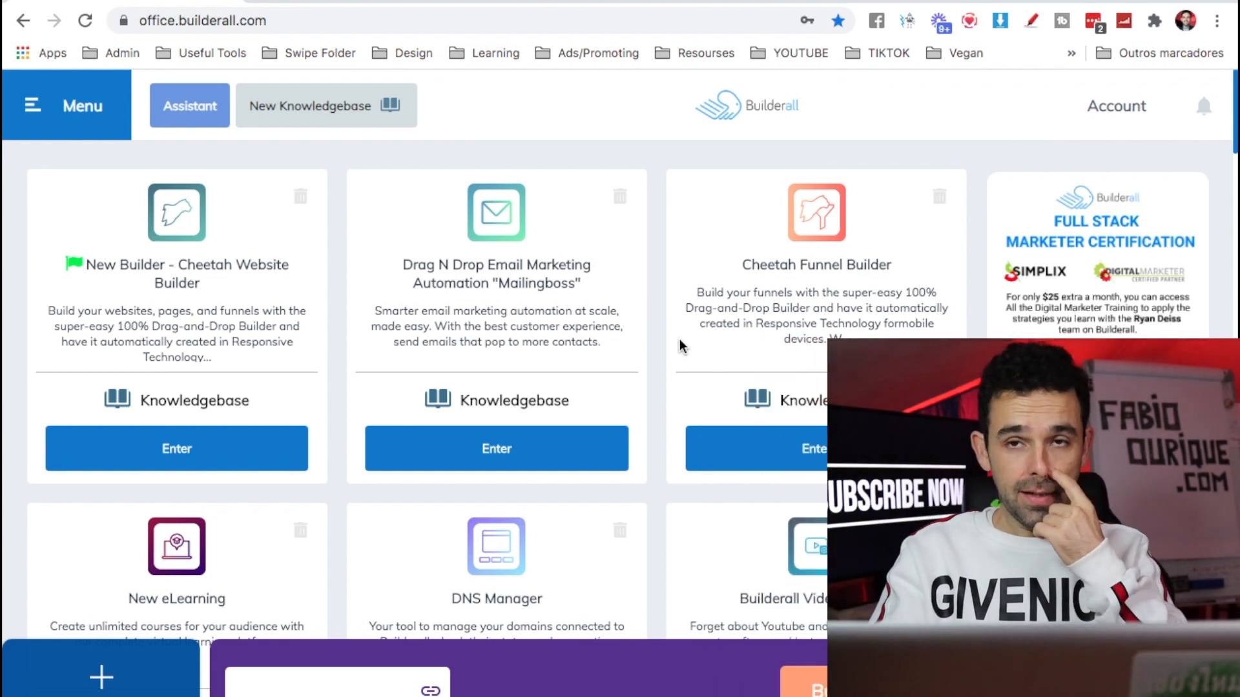
mouse_move(661, 383)
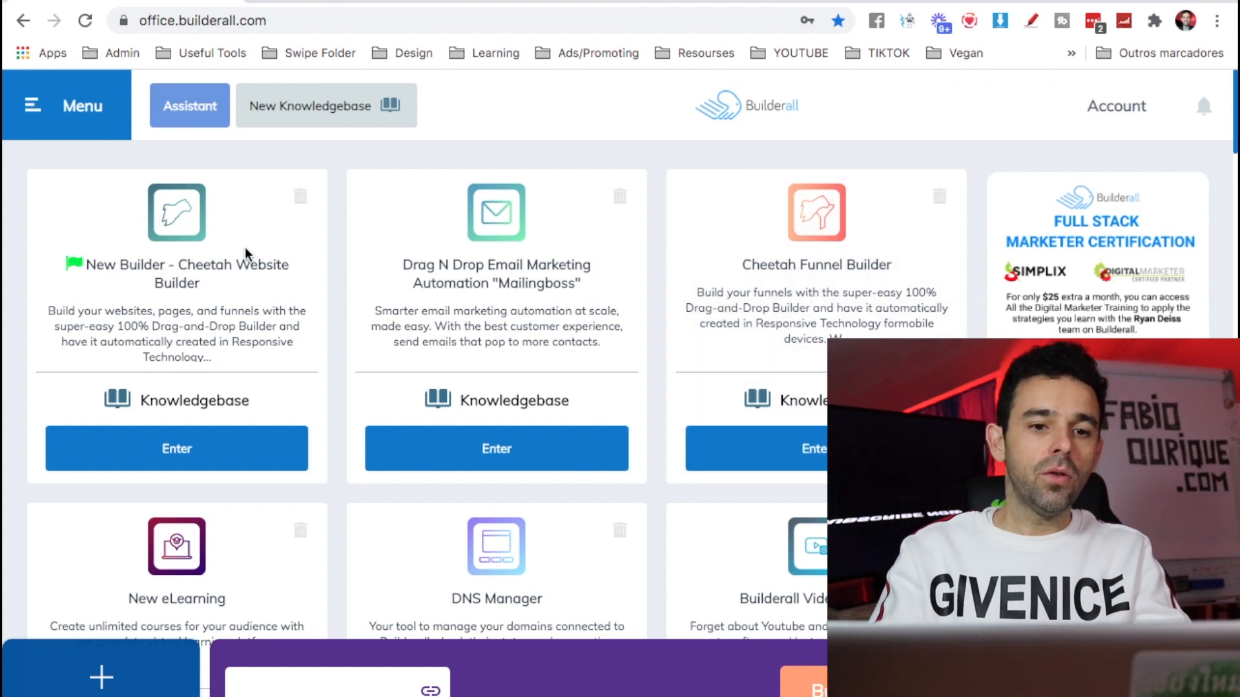
mouse_move(265, 248)
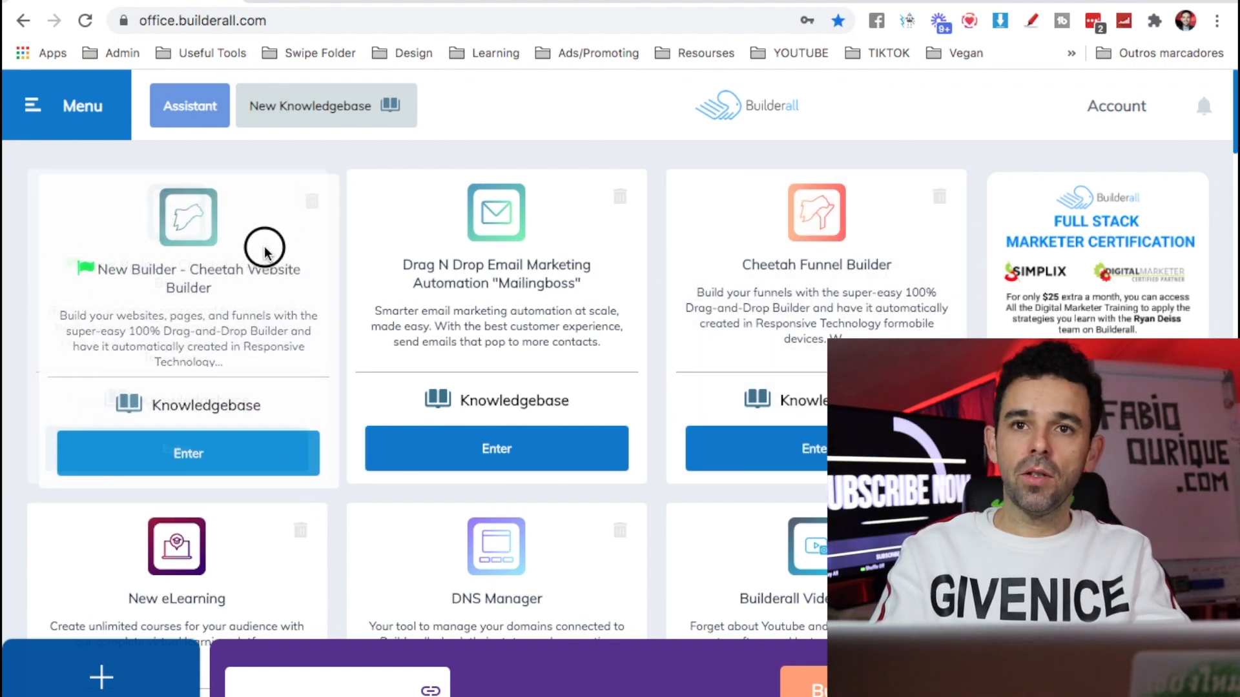
mouse_move(682, 247)
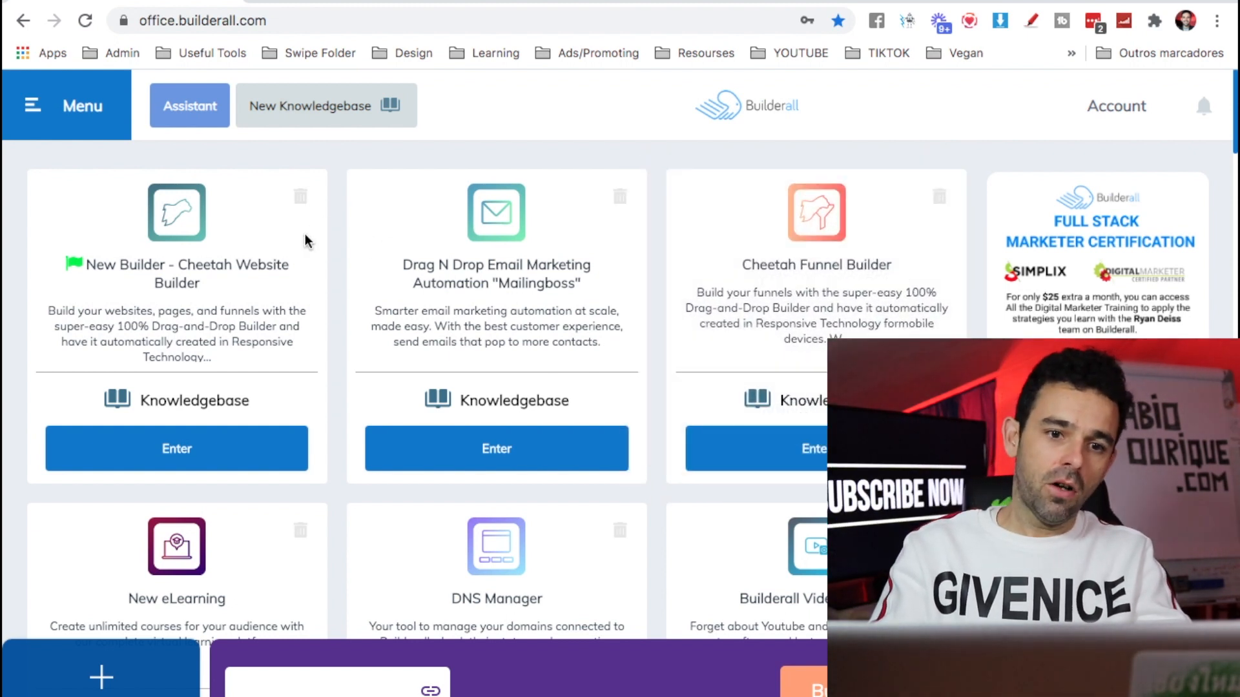
mouse_move(257, 411)
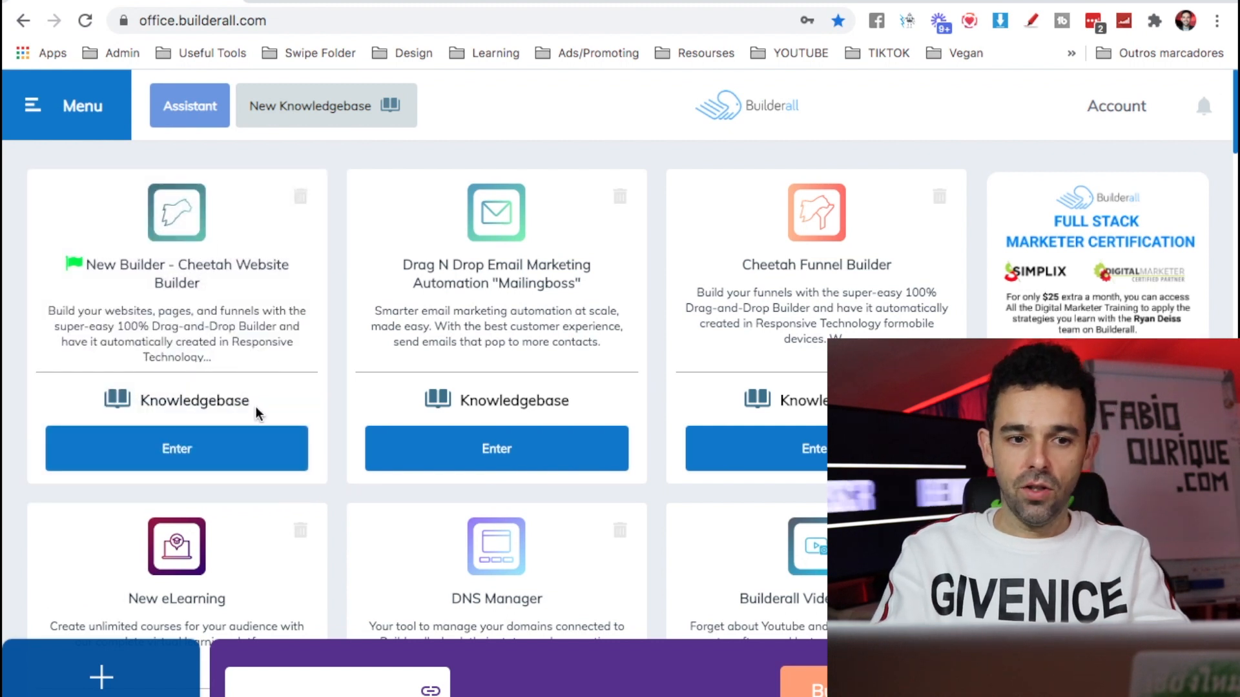
mouse_move(286, 399)
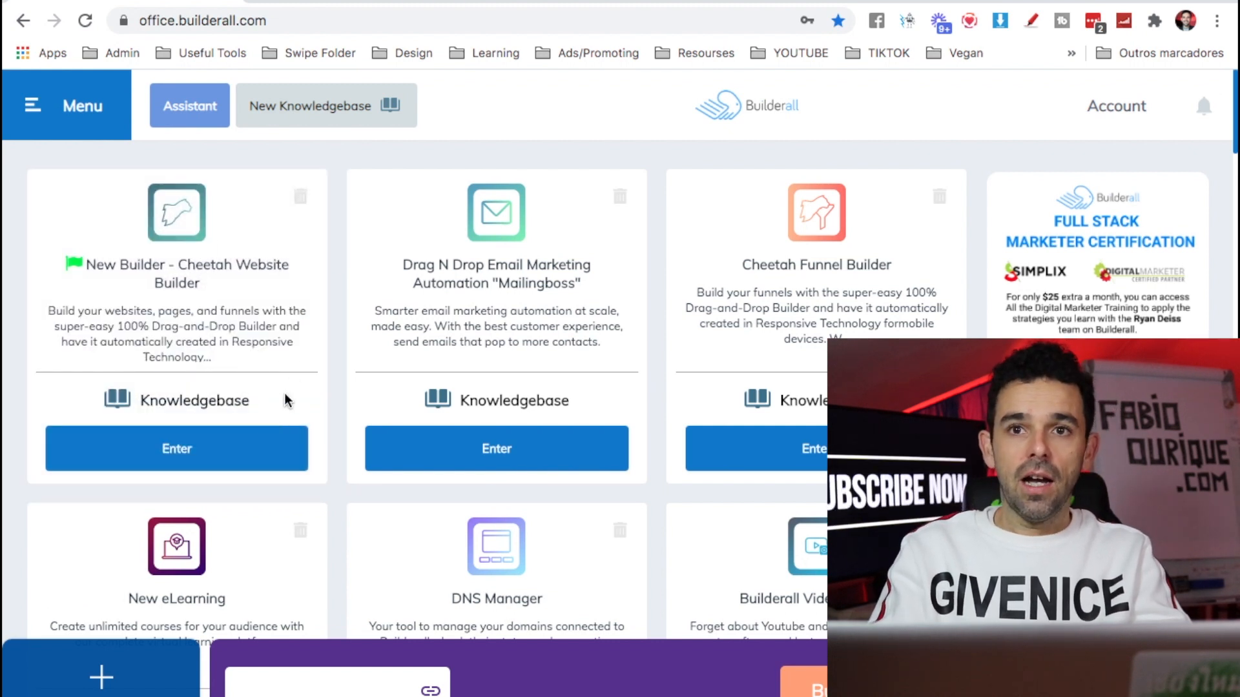
mouse_move(224, 415)
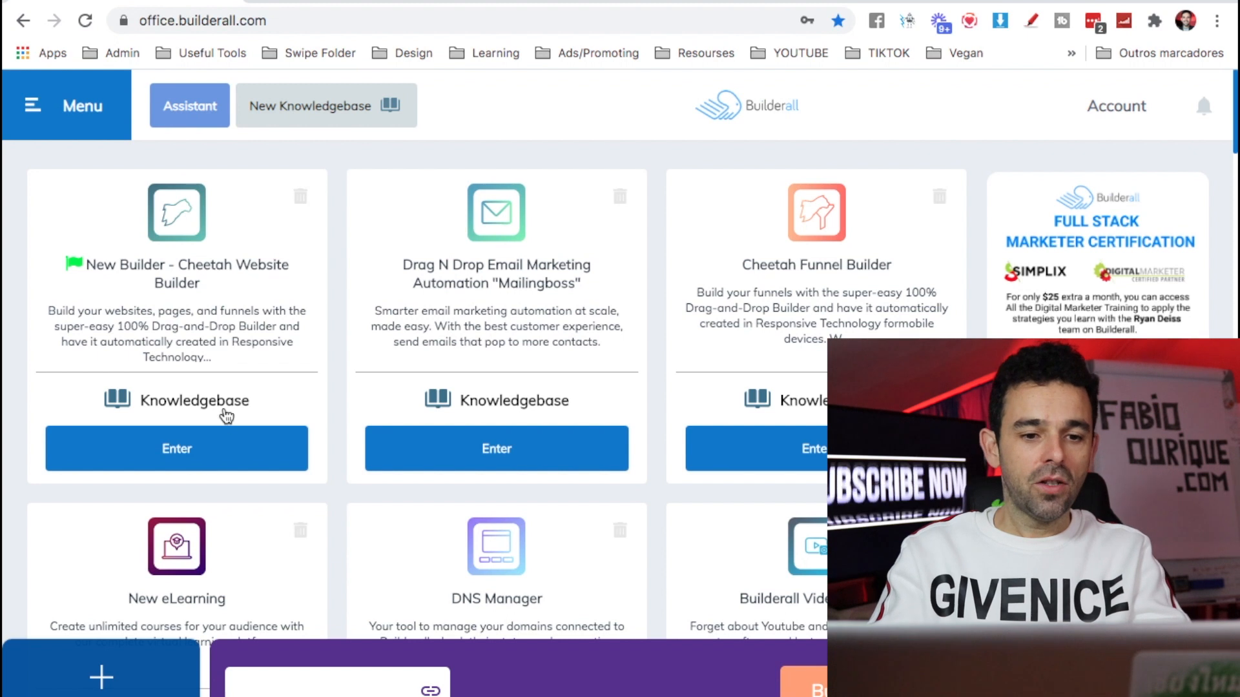
mouse_move(219, 427)
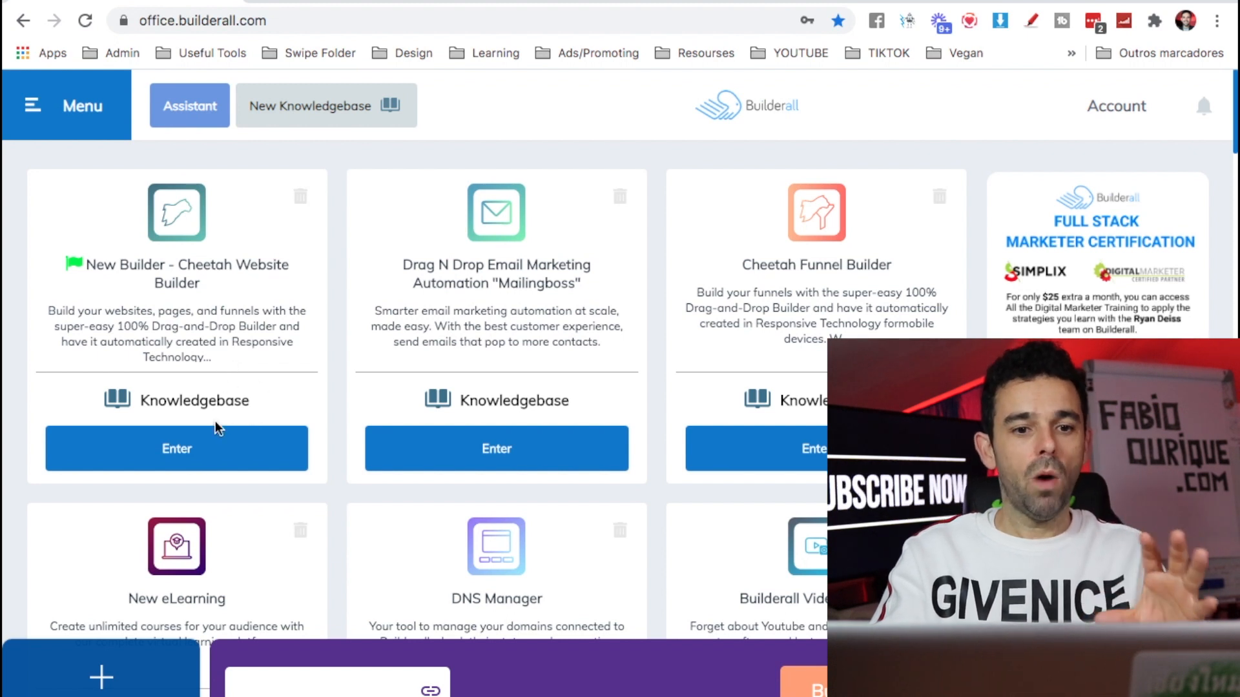
Enter the Cheetah builder and open the published Challenge site for editing, listing its pages
click(177, 448)
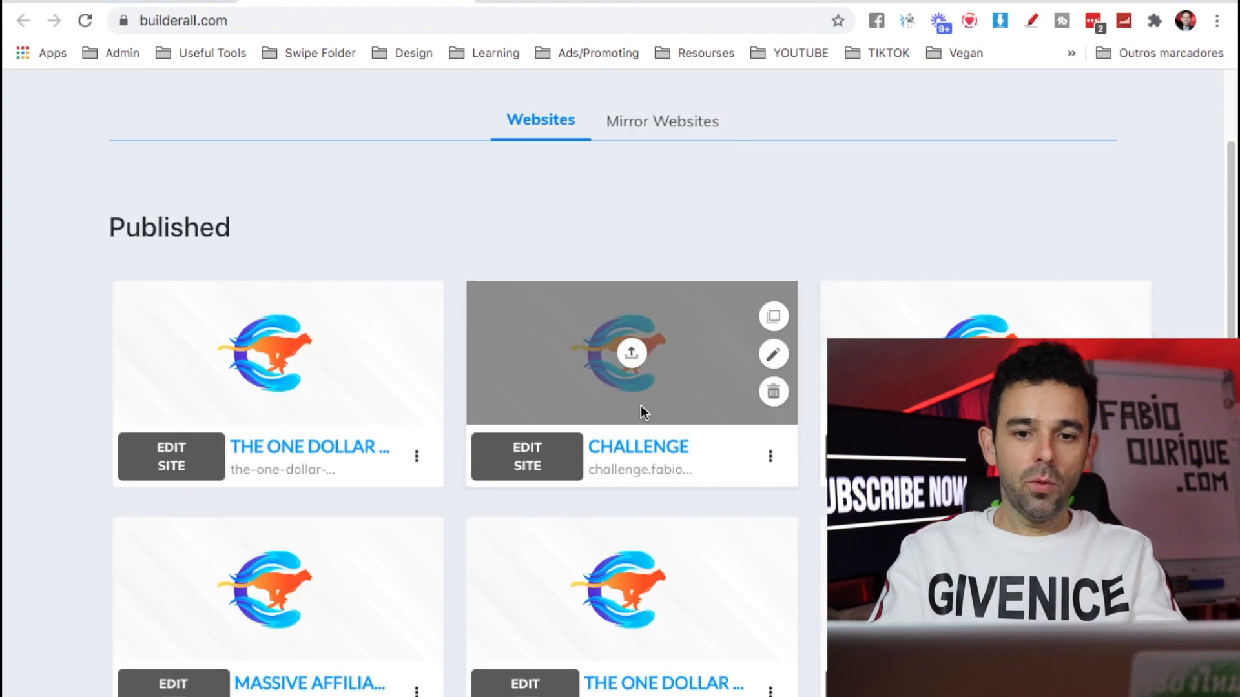
mouse_move(684, 465)
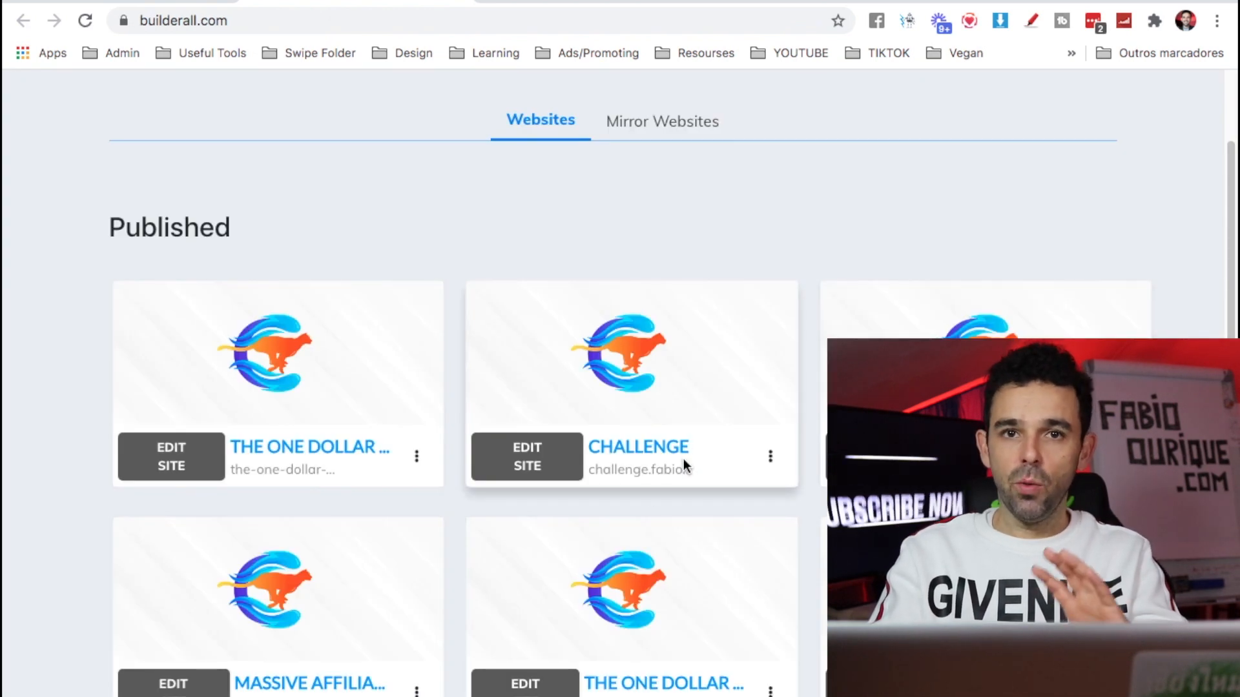
scroll(up, 3)
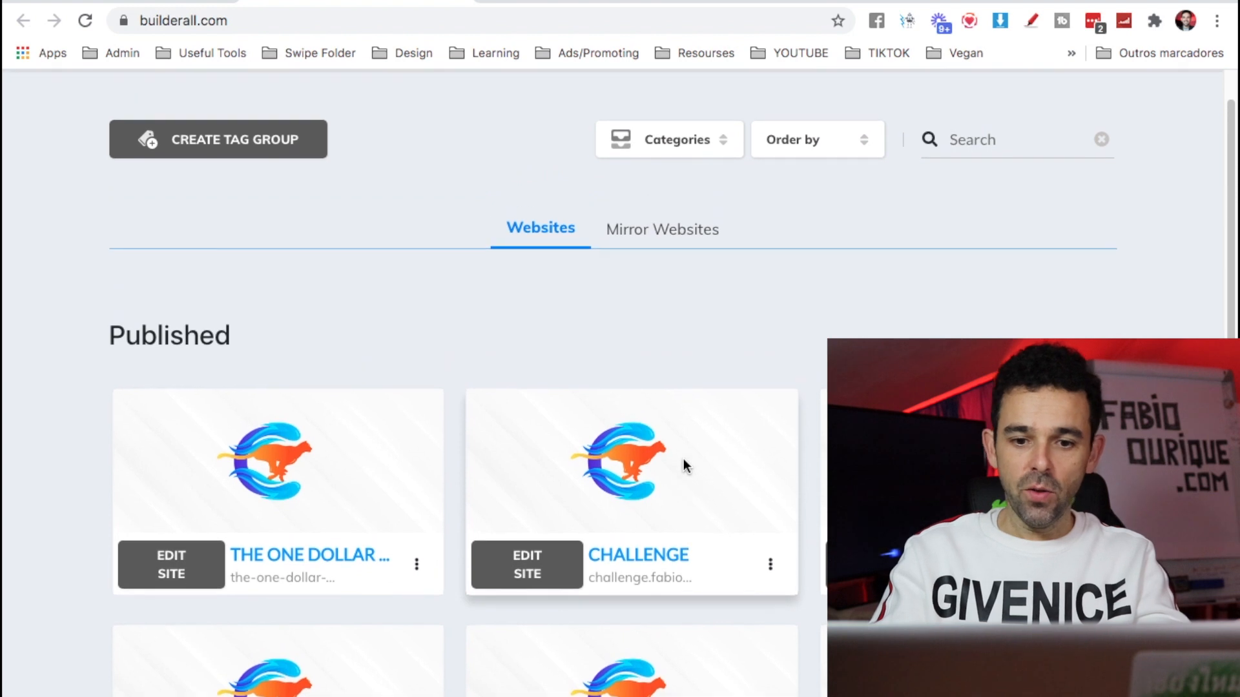
scroll(down, 3)
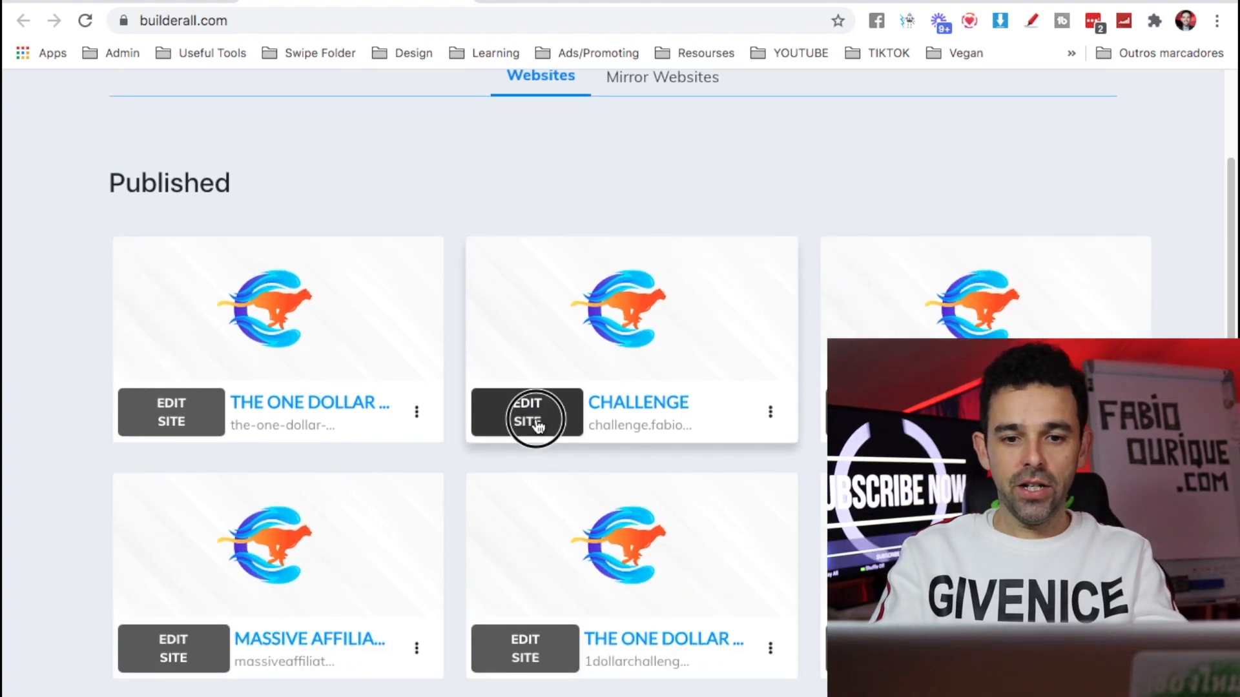
click(526, 417)
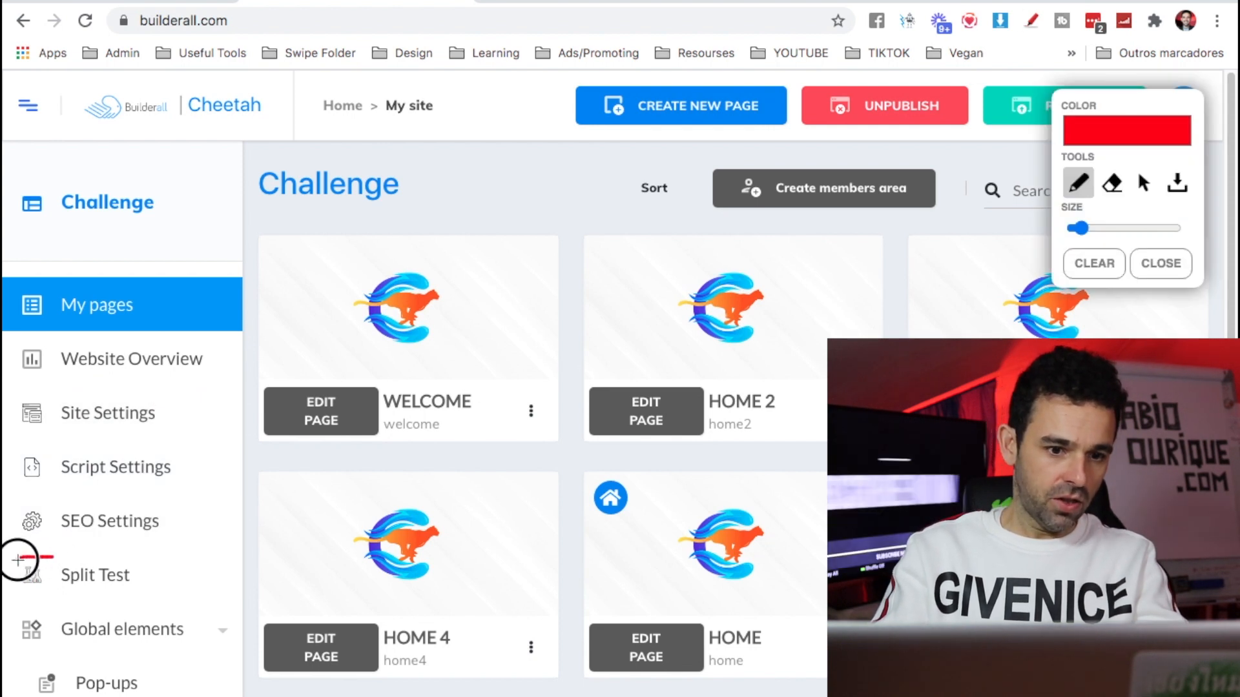
click(1160, 263)
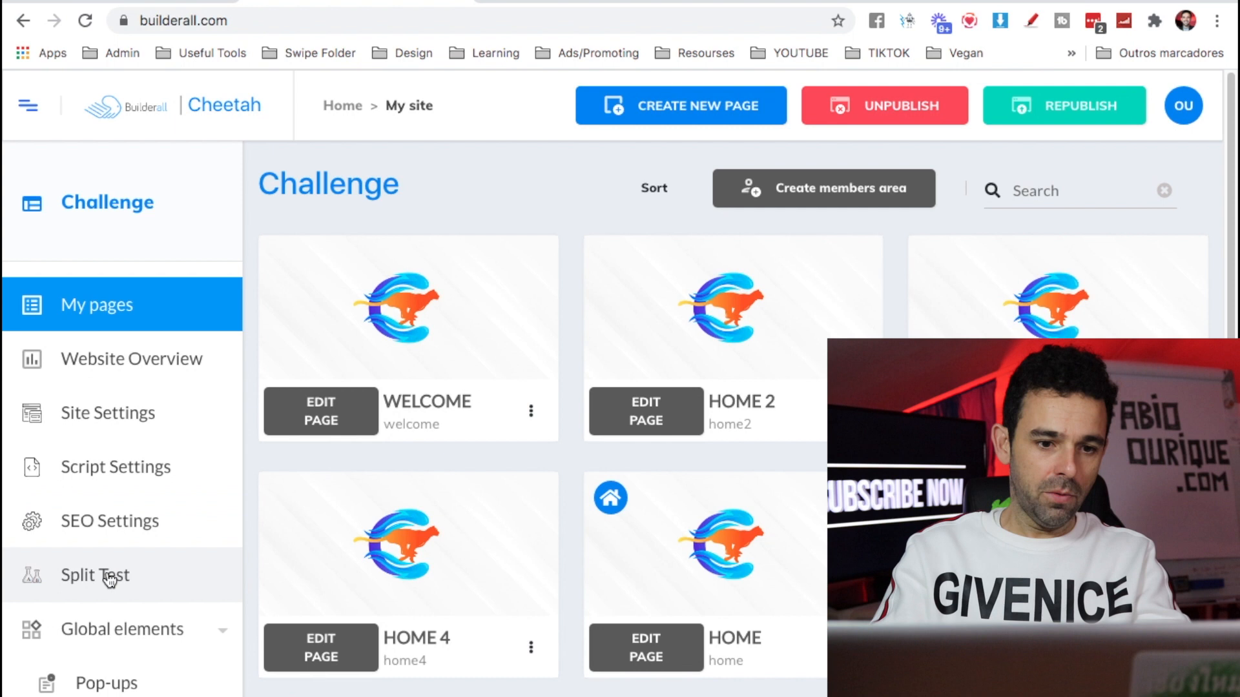
Show the Split Test section: Home as main page, Welcome as target, variations Home through Home 4
click(94, 575)
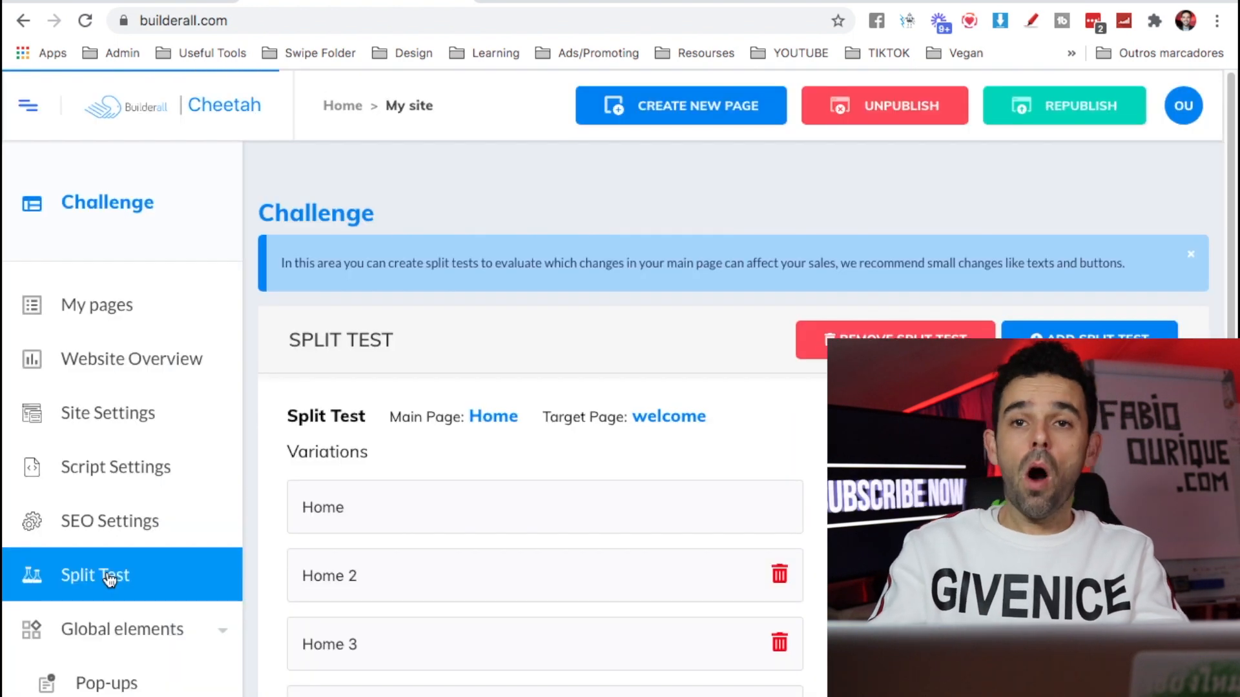
scroll(down, 3)
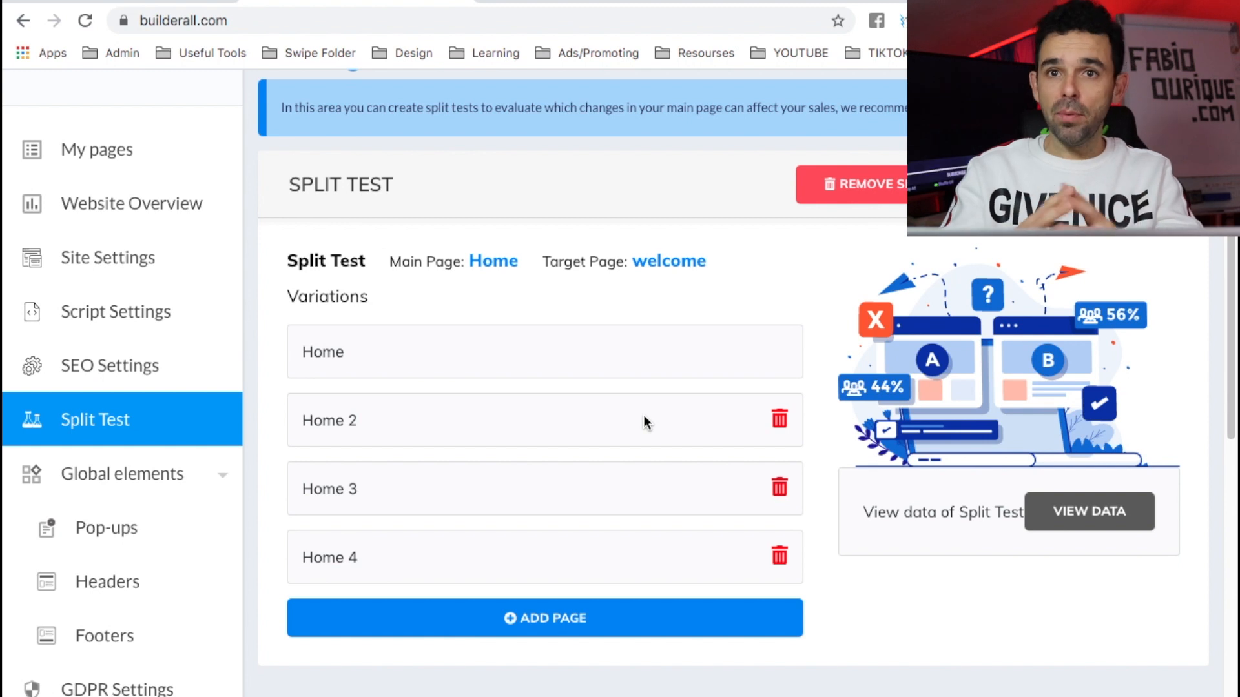
mouse_move(828, 465)
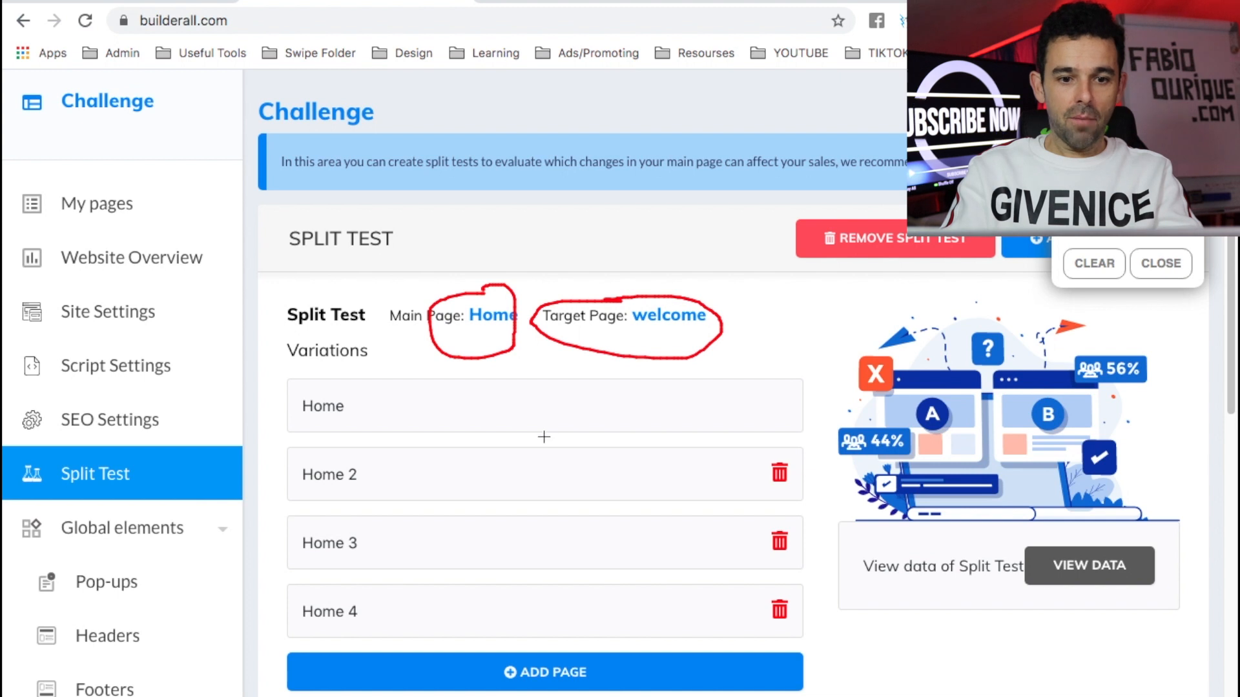
scroll(down, 3)
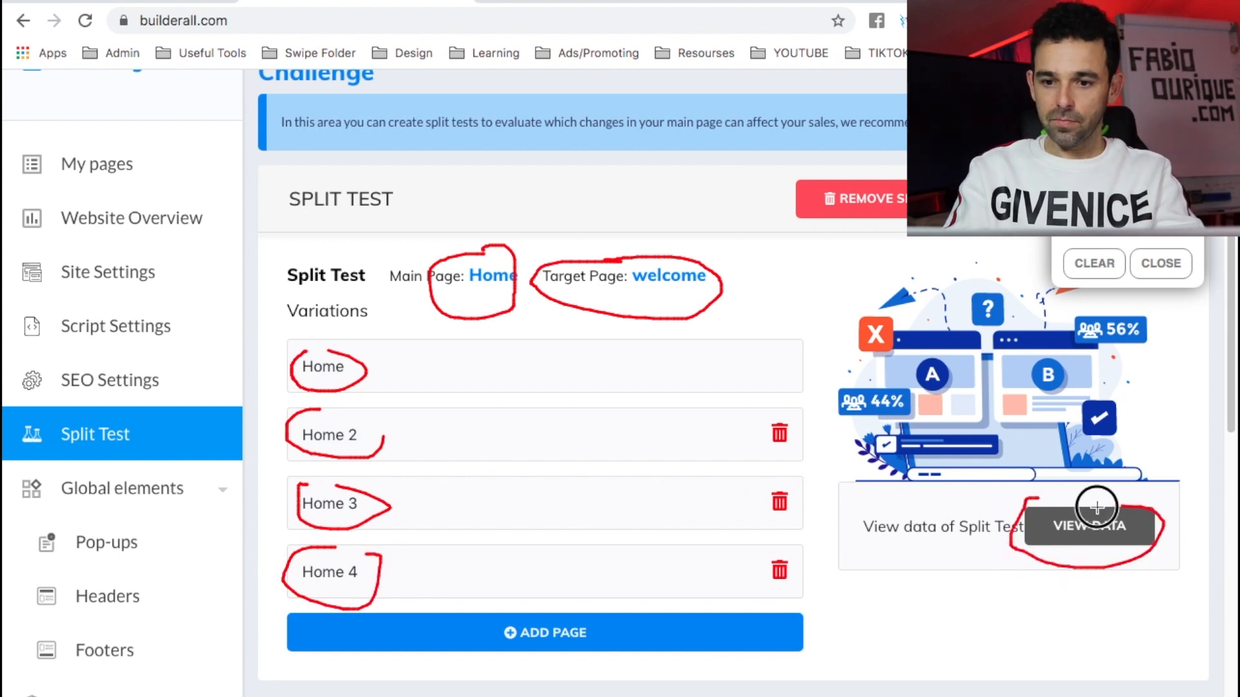
click(1089, 525)
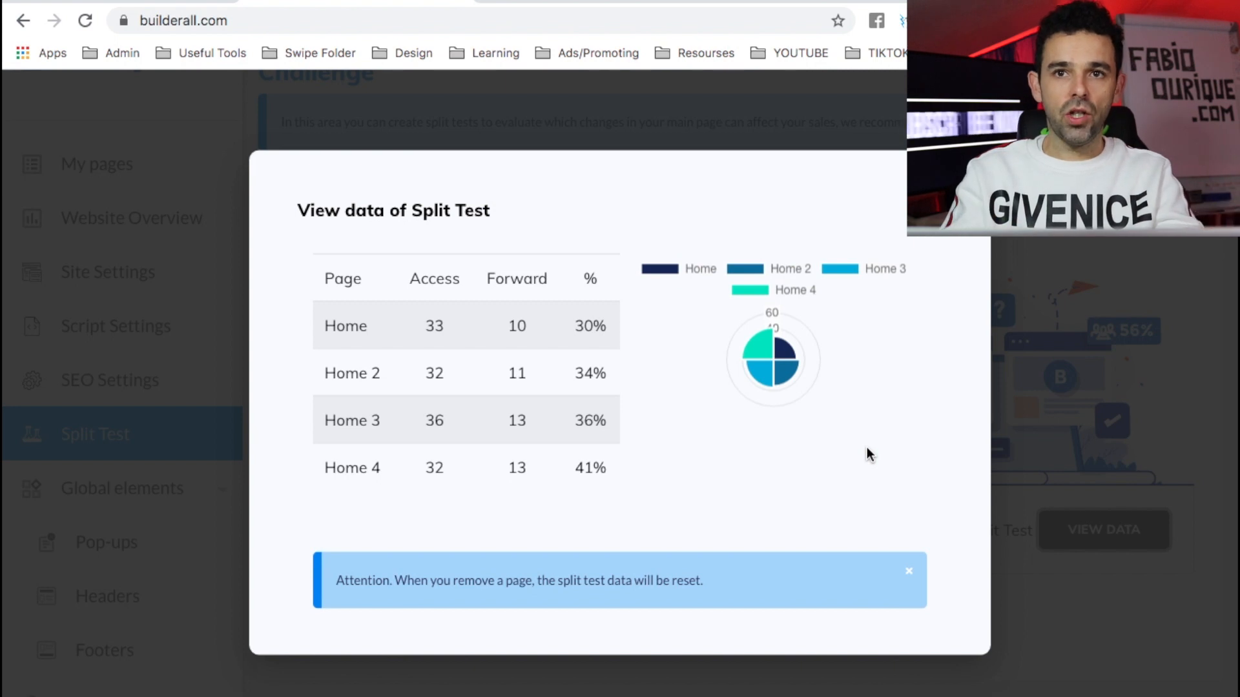
mouse_move(405, 372)
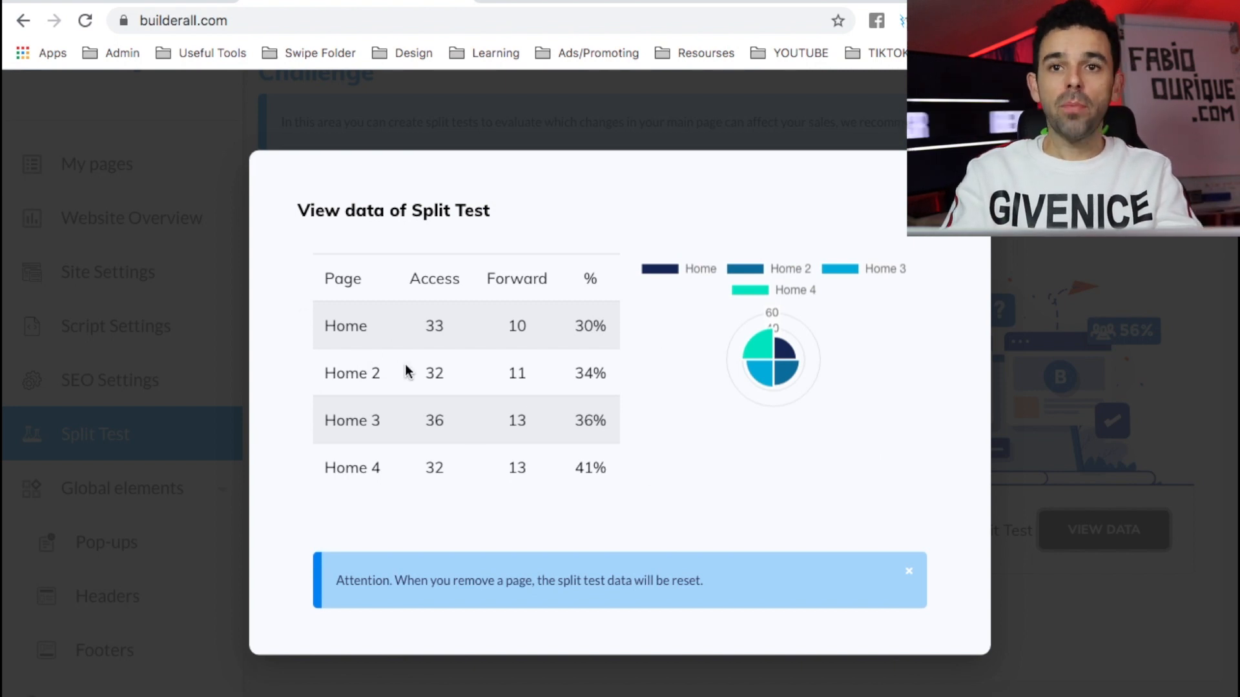
mouse_move(474, 482)
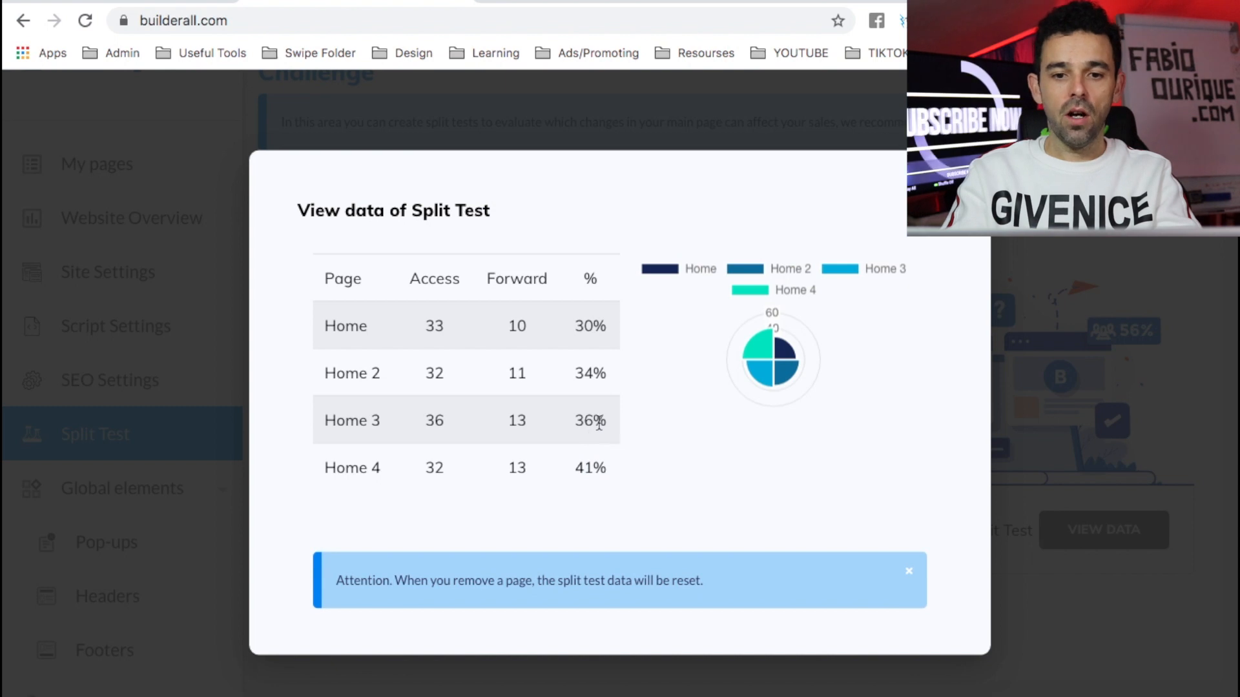
mouse_move(639, 463)
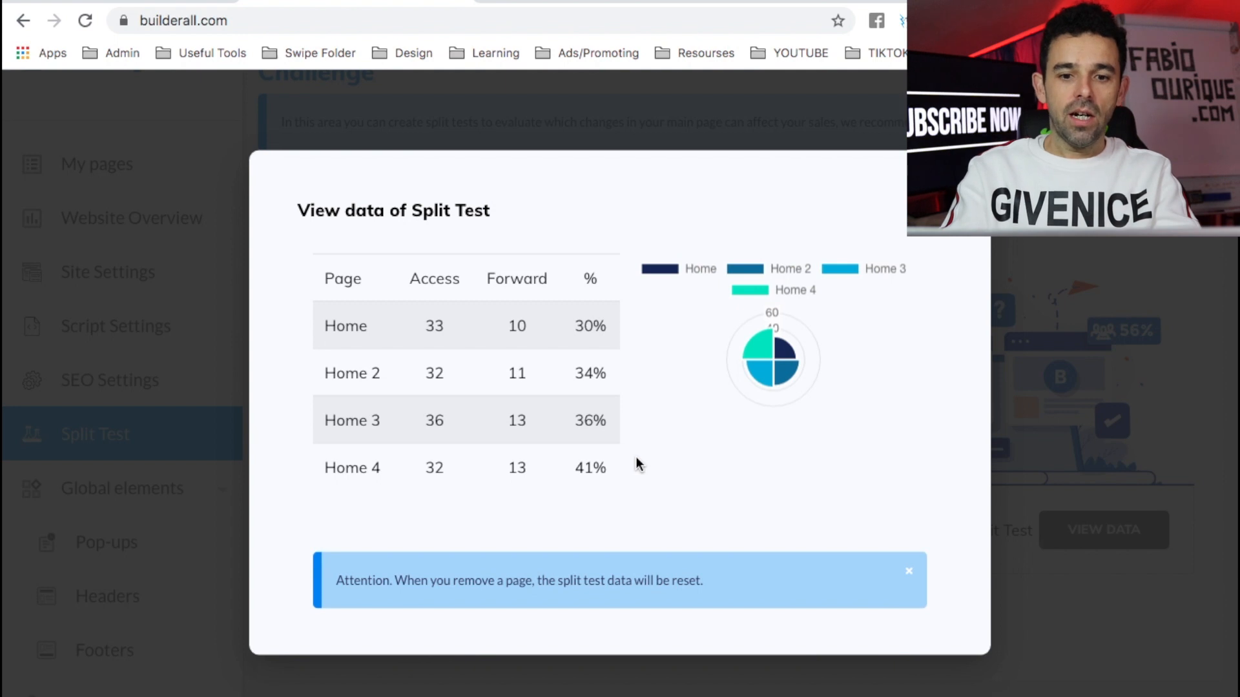
mouse_move(586, 467)
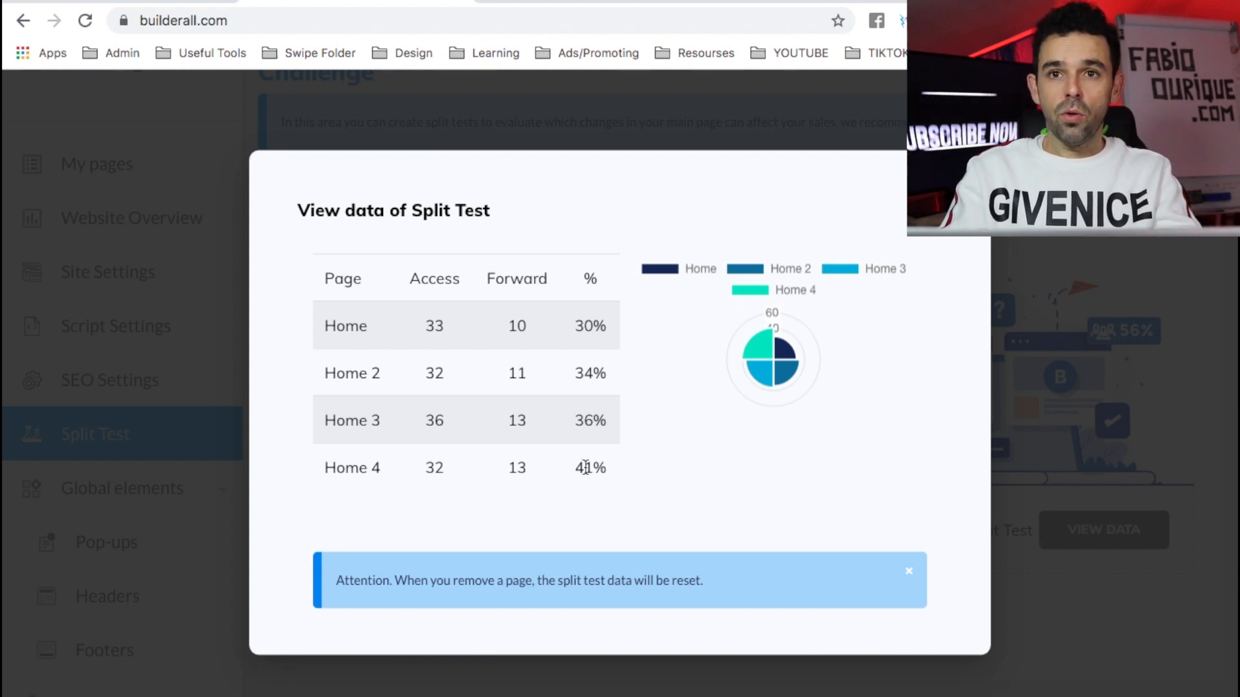
mouse_move(654, 262)
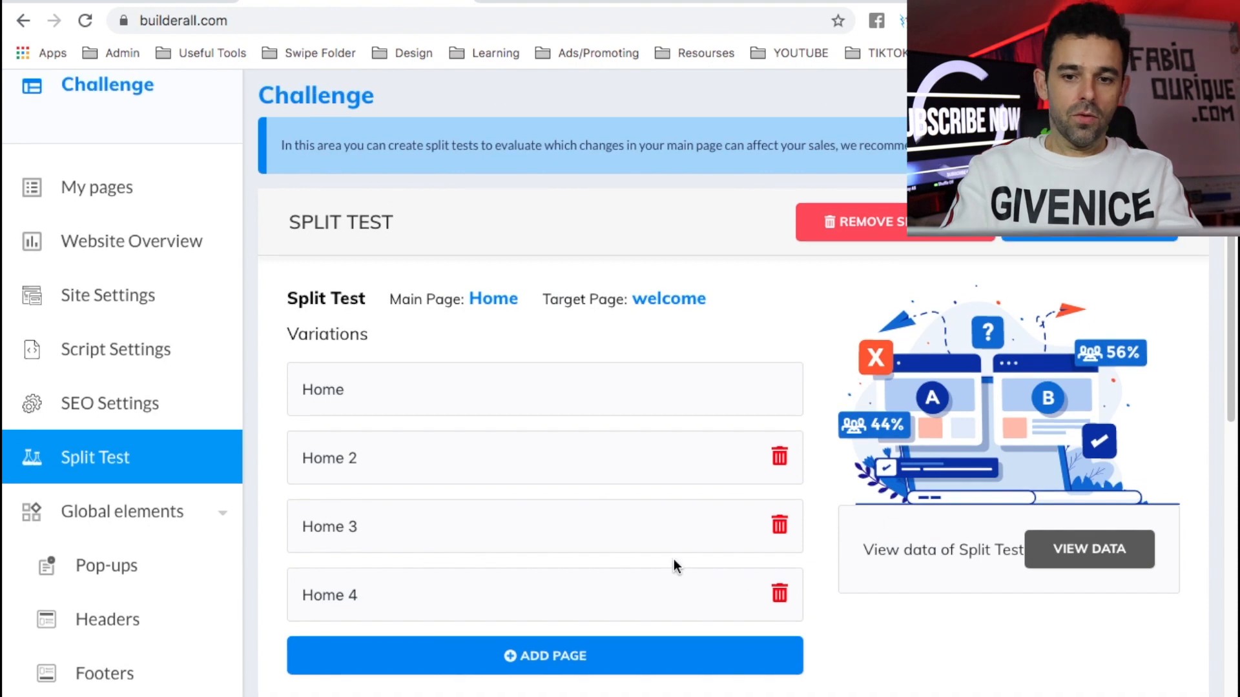
click(97, 186)
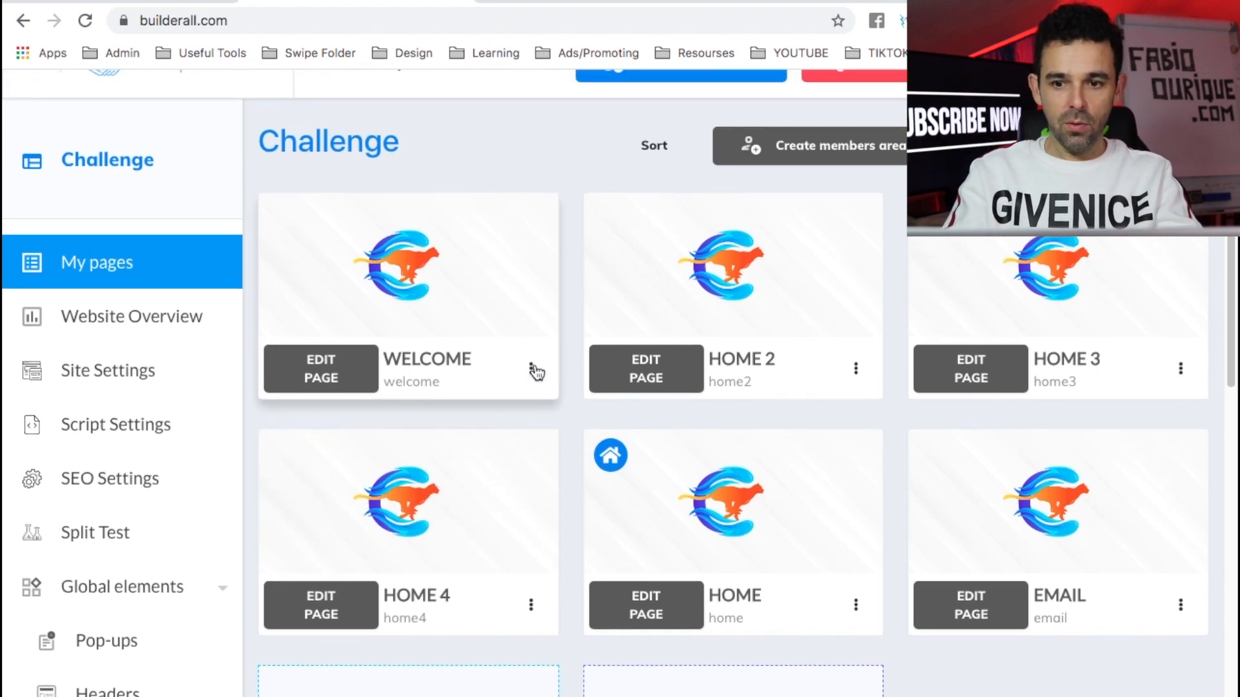
mouse_move(617, 258)
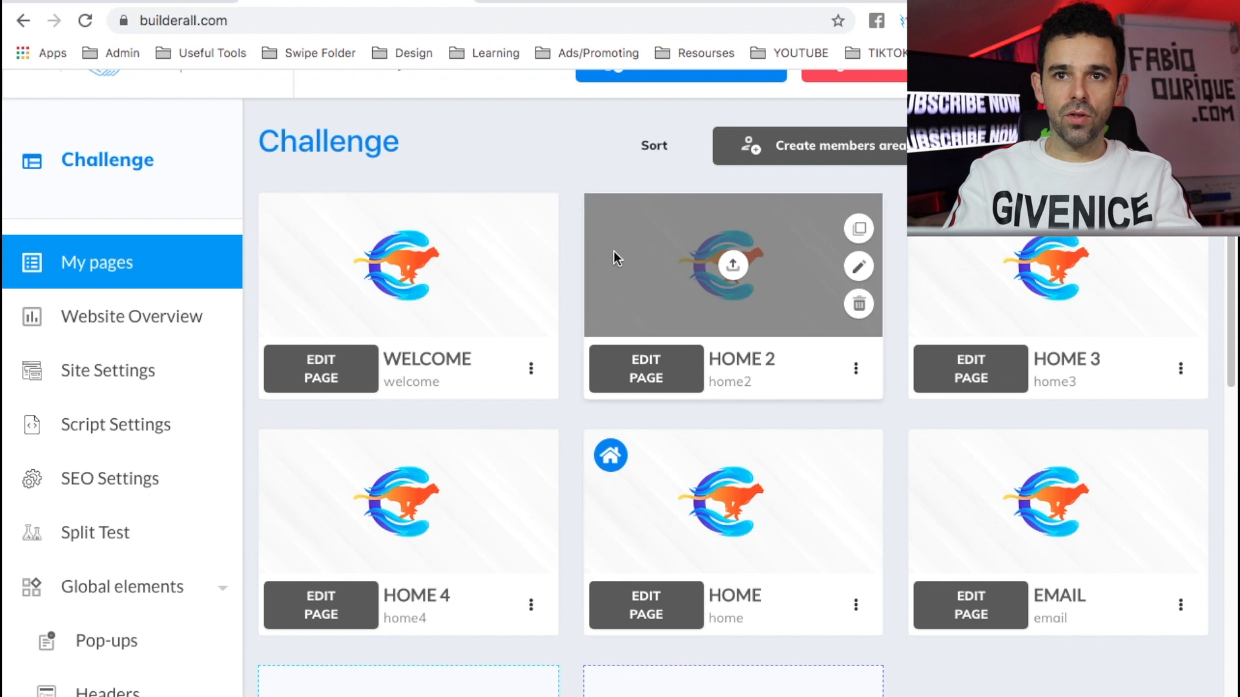
mouse_move(603, 319)
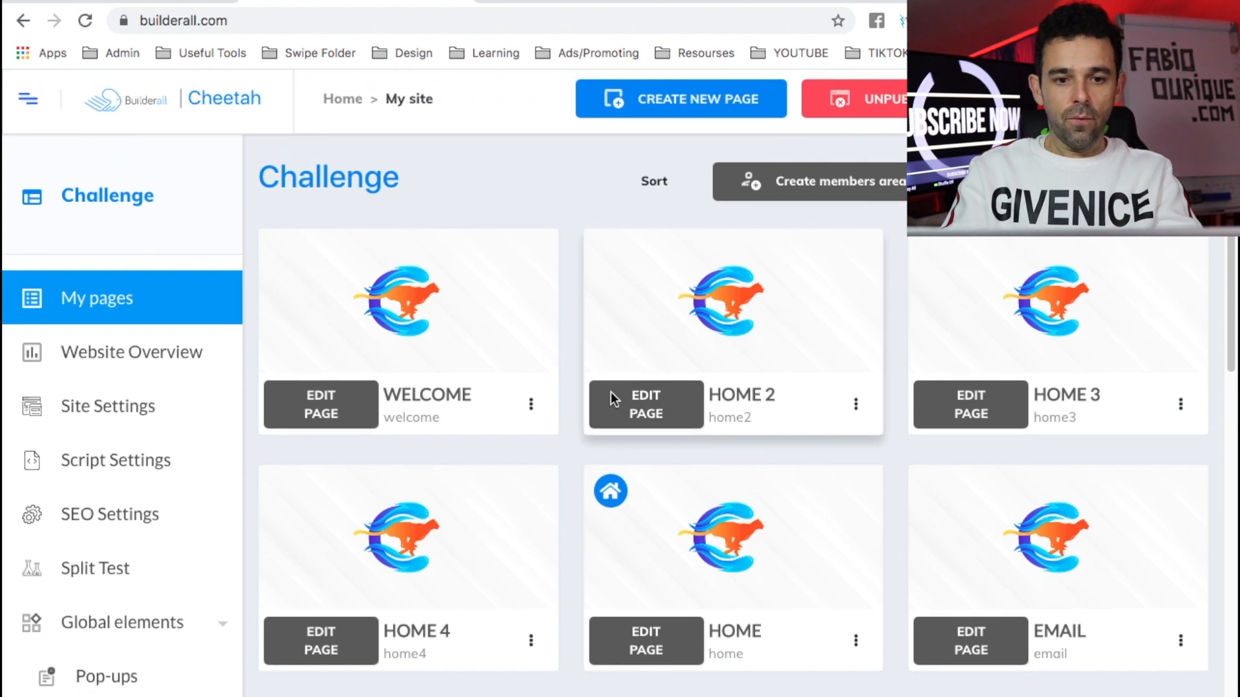
scroll(down, 3)
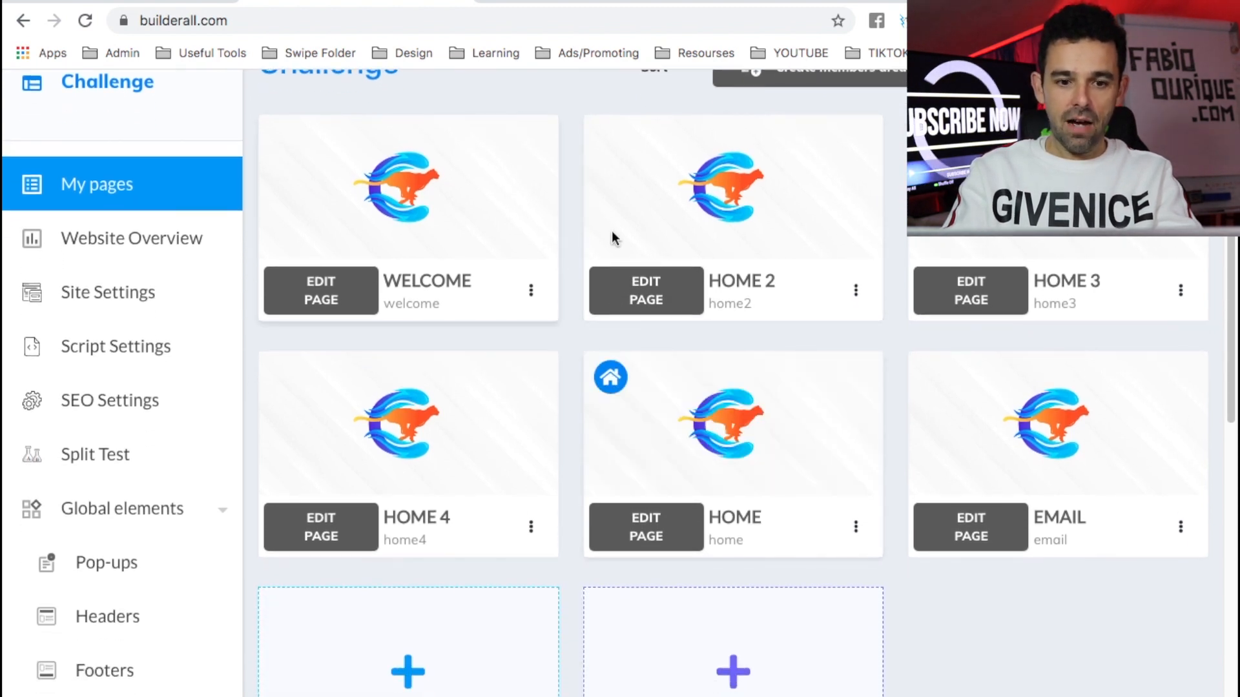
mouse_move(827, 540)
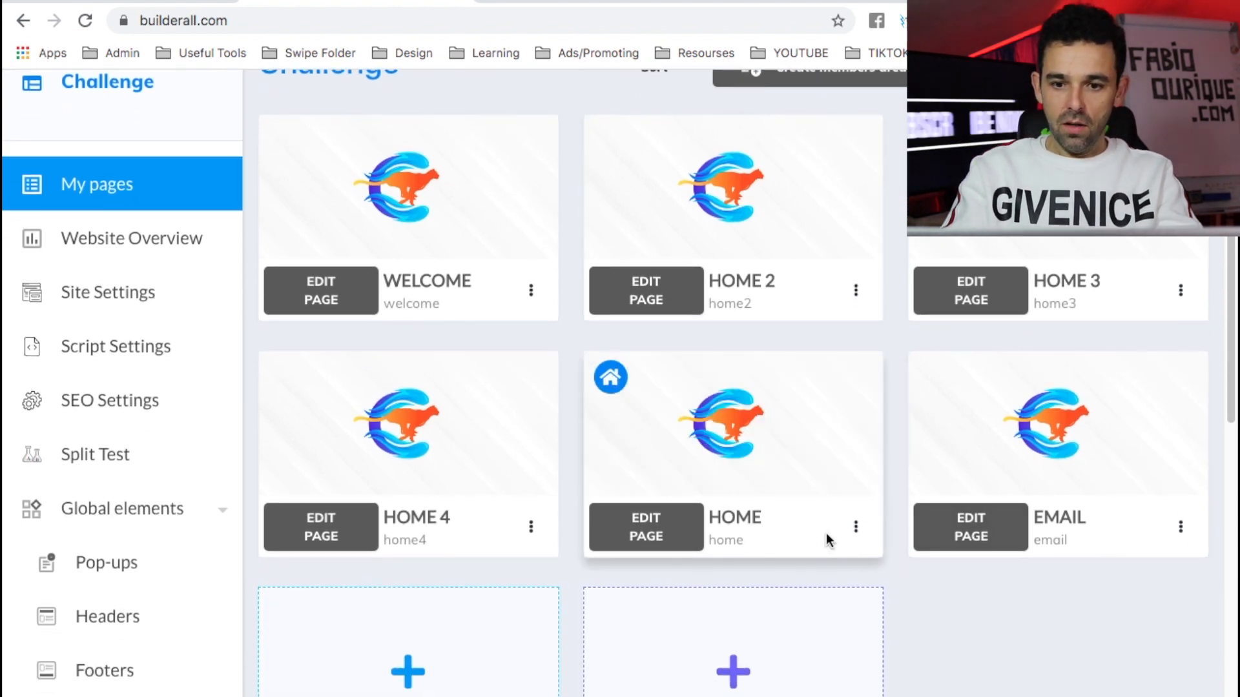
double_click(415, 517)
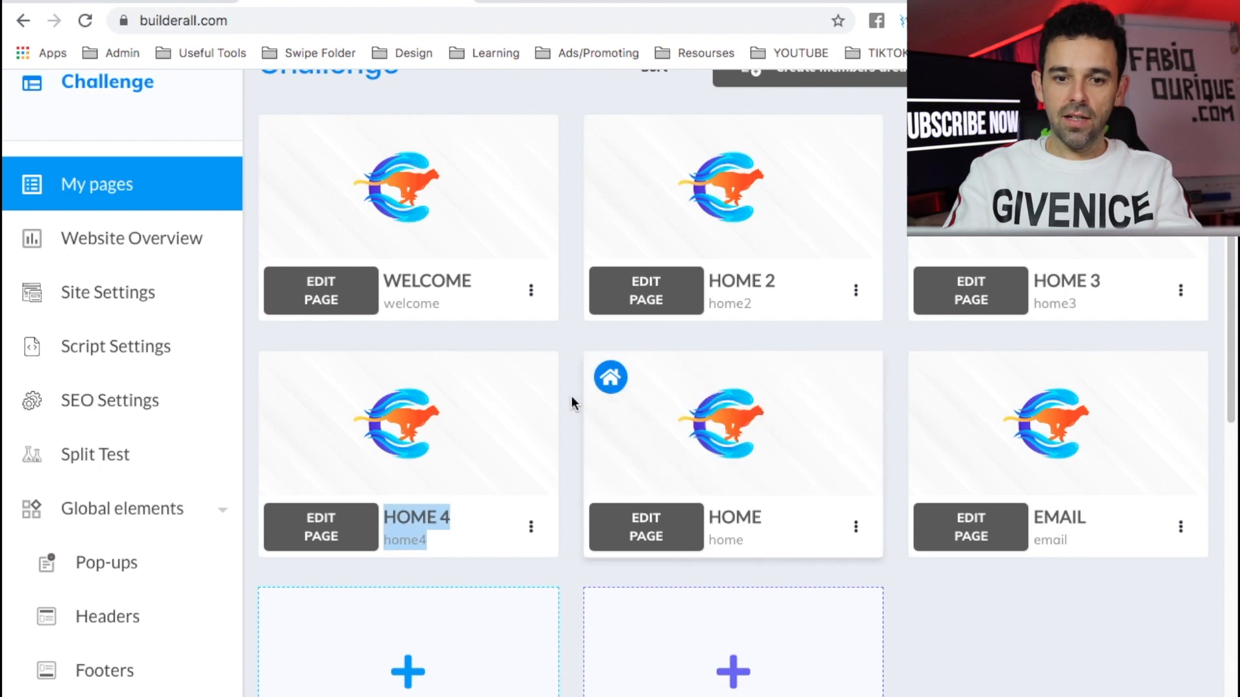
click(855, 527)
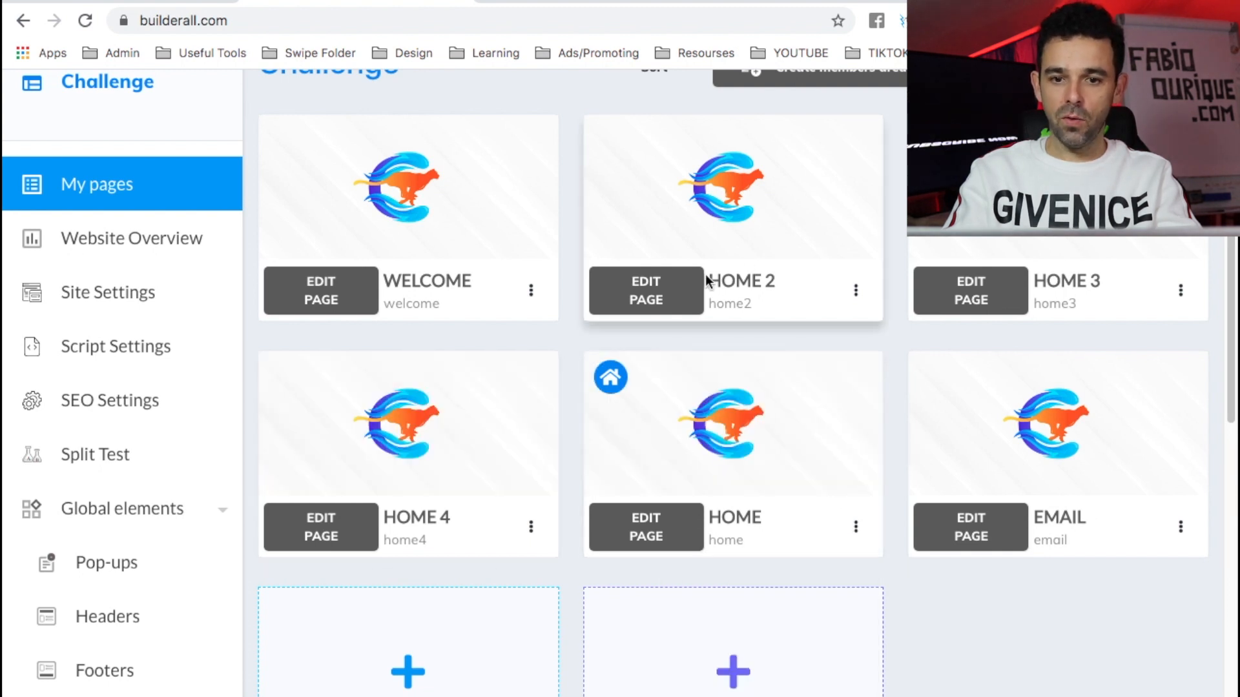
mouse_move(408, 423)
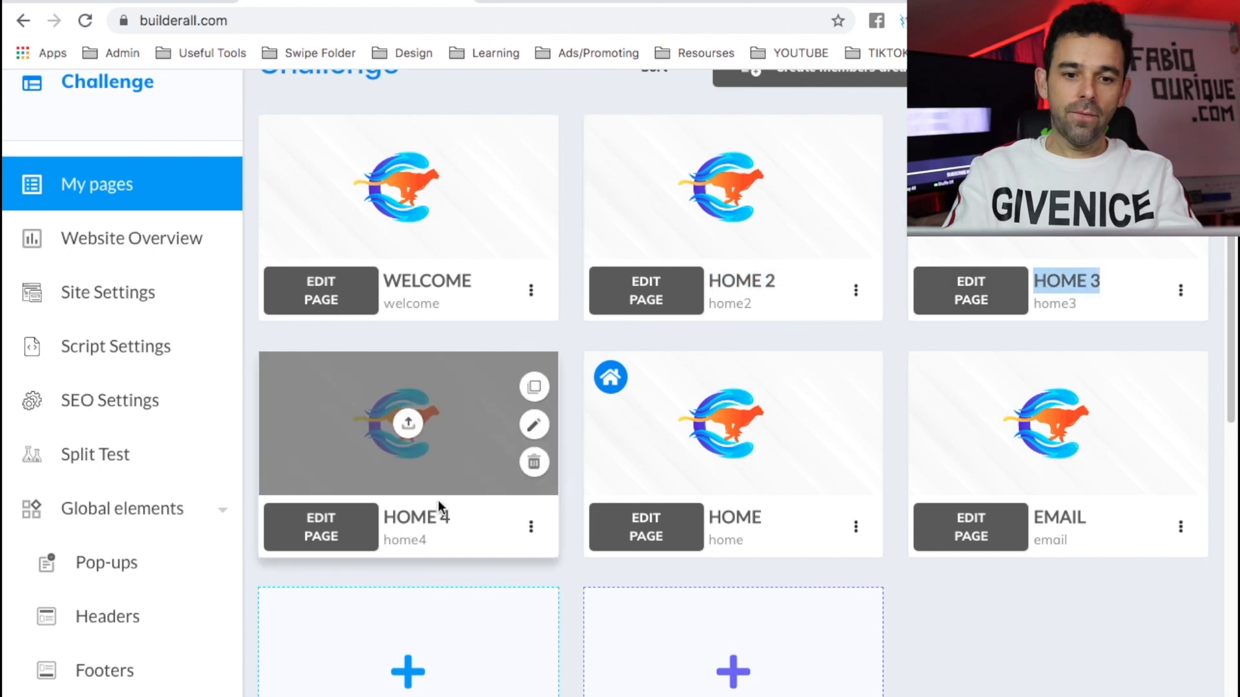
mouse_move(996, 316)
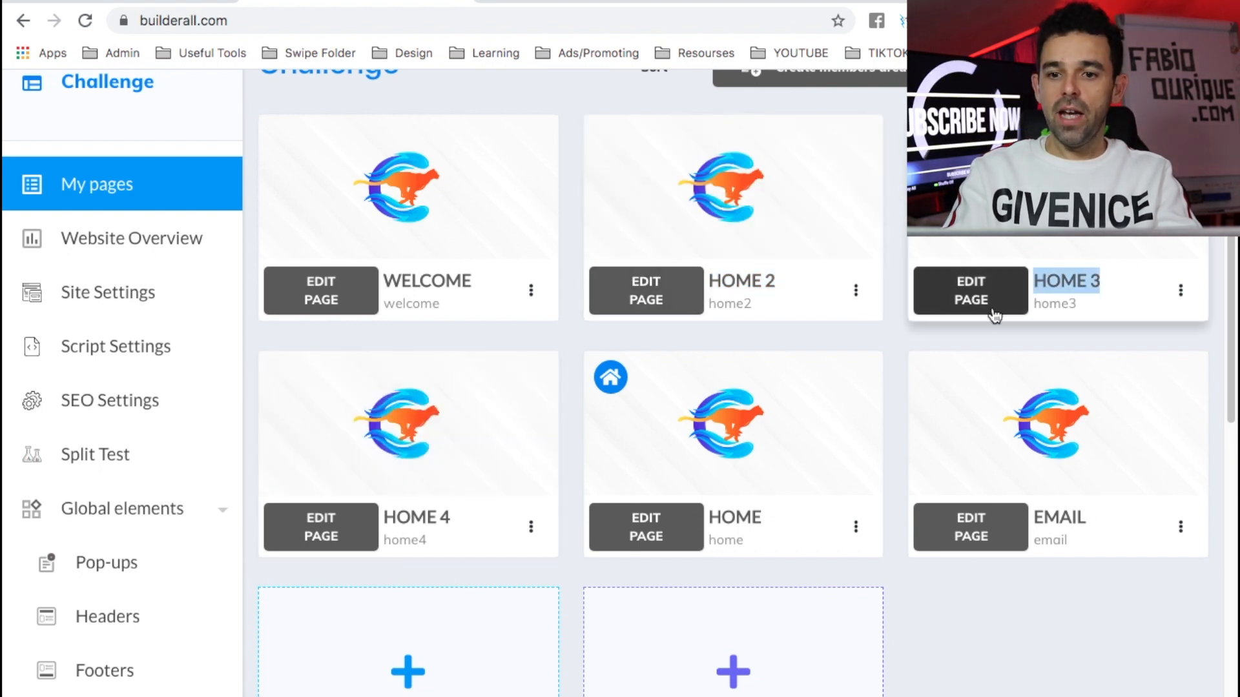
mouse_move(645, 290)
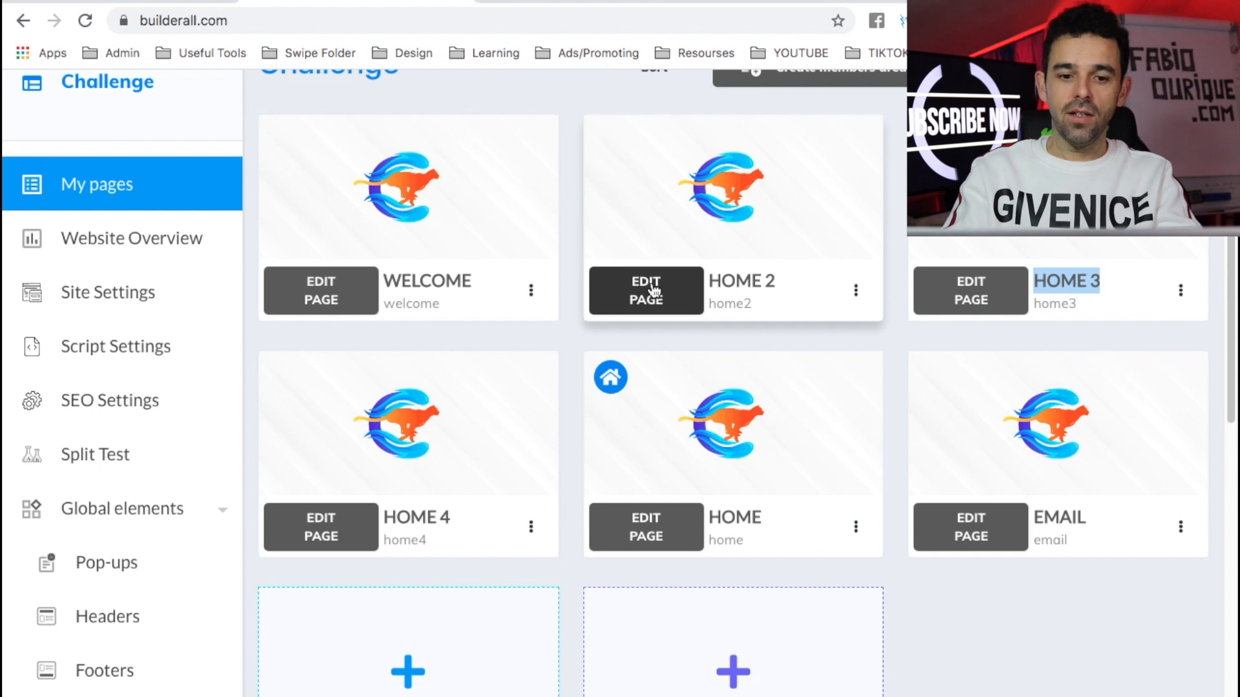
mouse_move(621, 492)
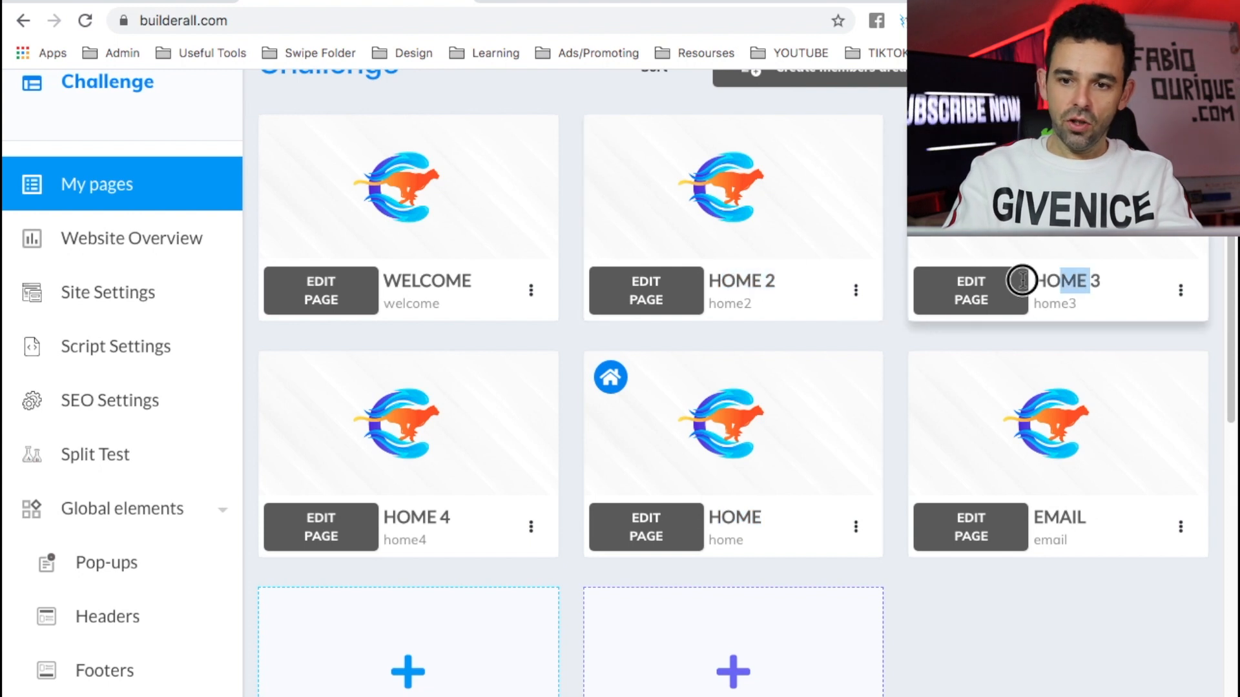
double_click(414, 516)
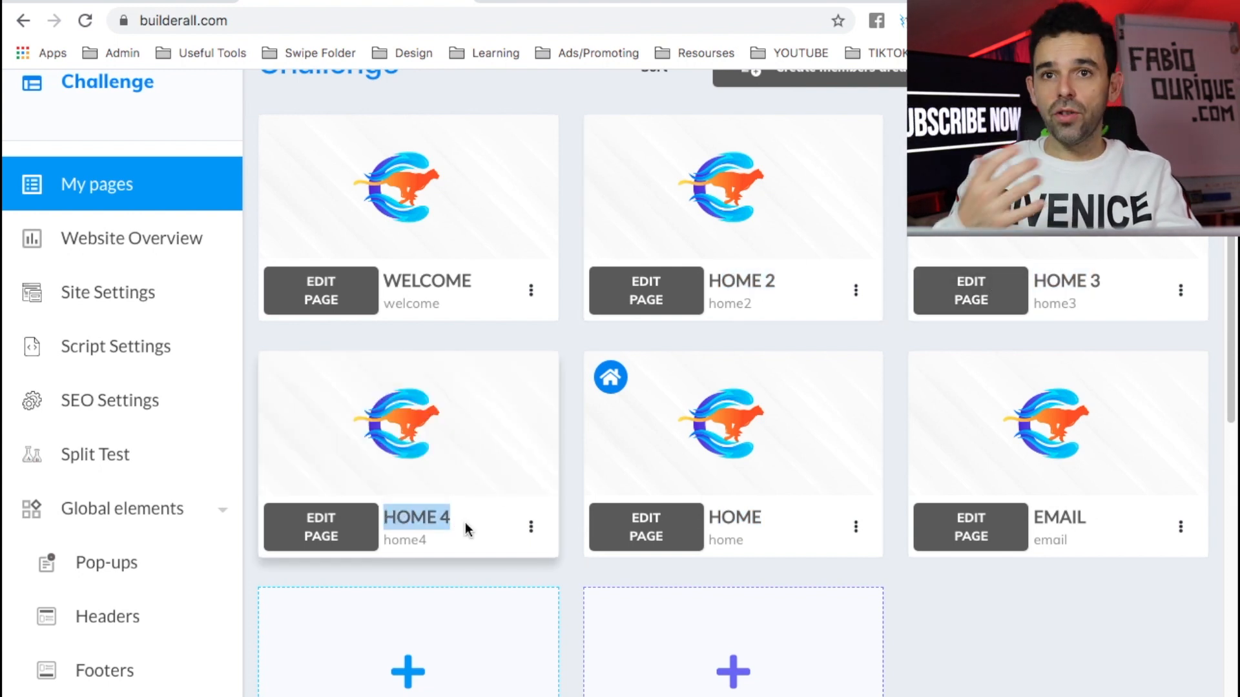
mouse_move(597, 577)
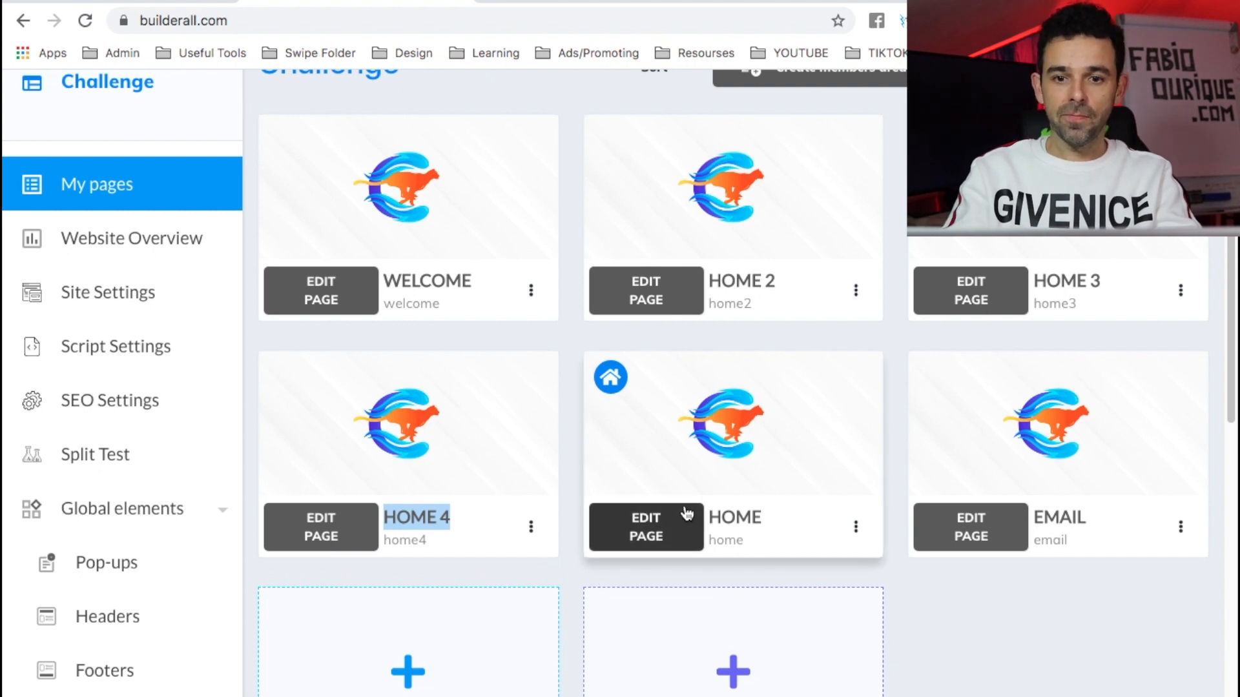
mouse_move(499, 321)
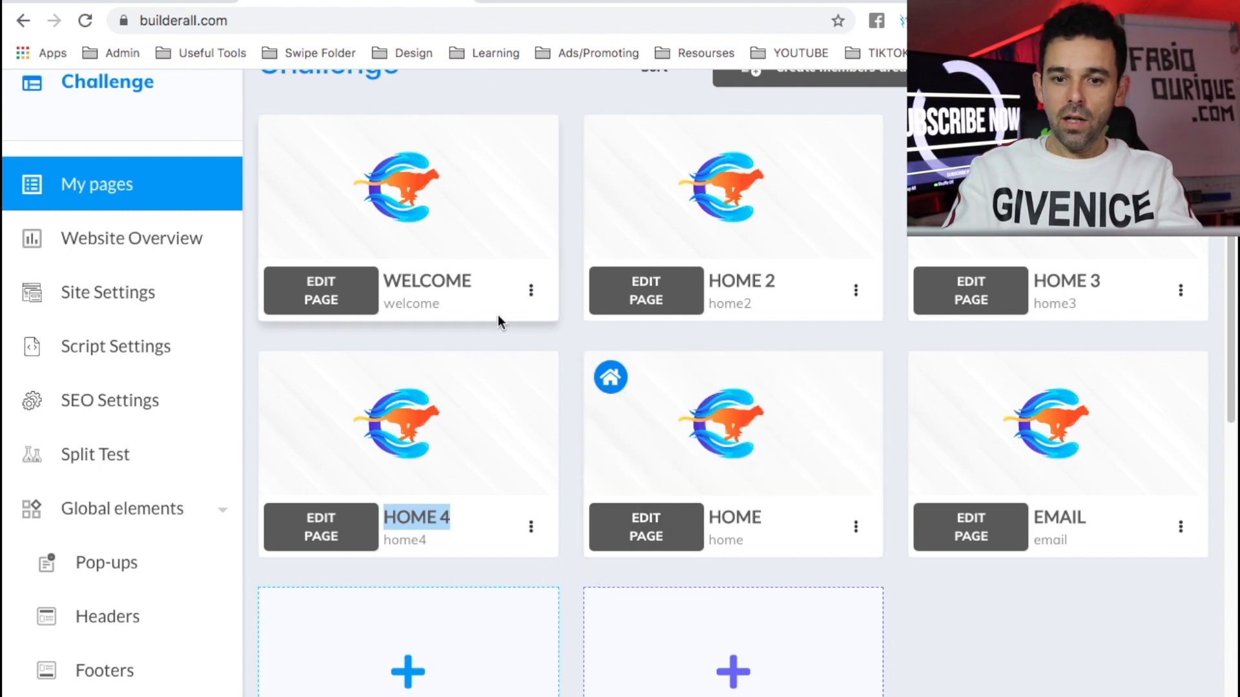
mouse_move(731, 406)
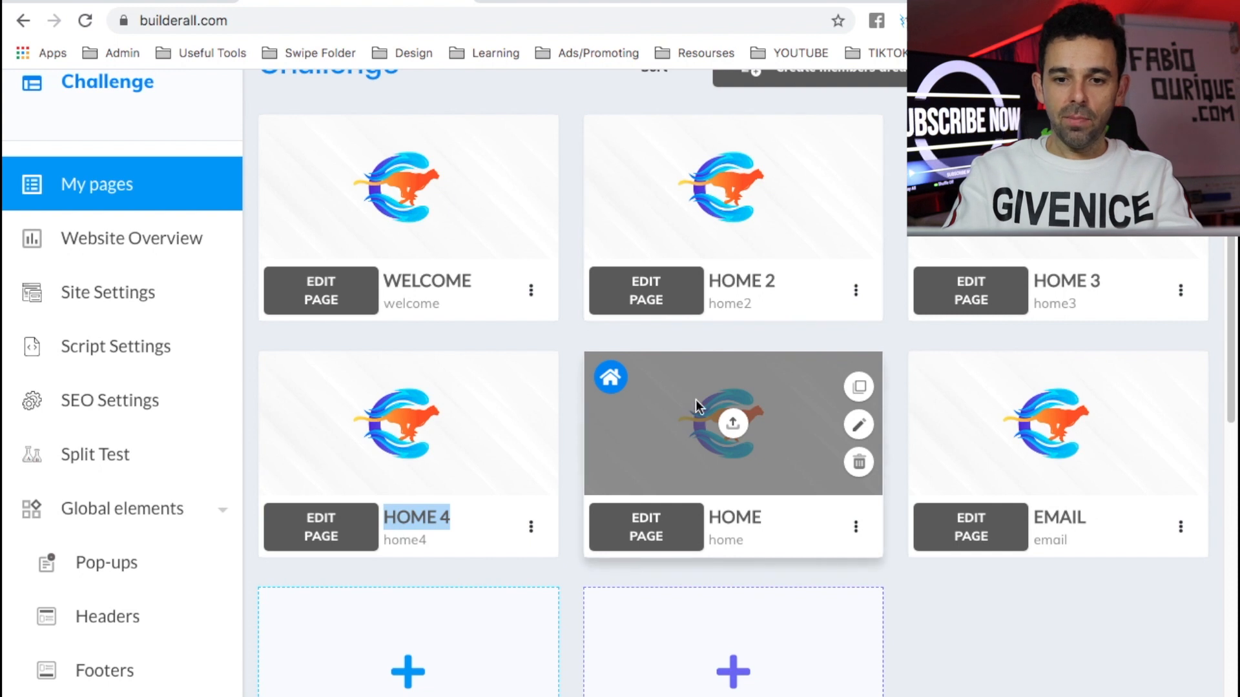
mouse_move(499, 297)
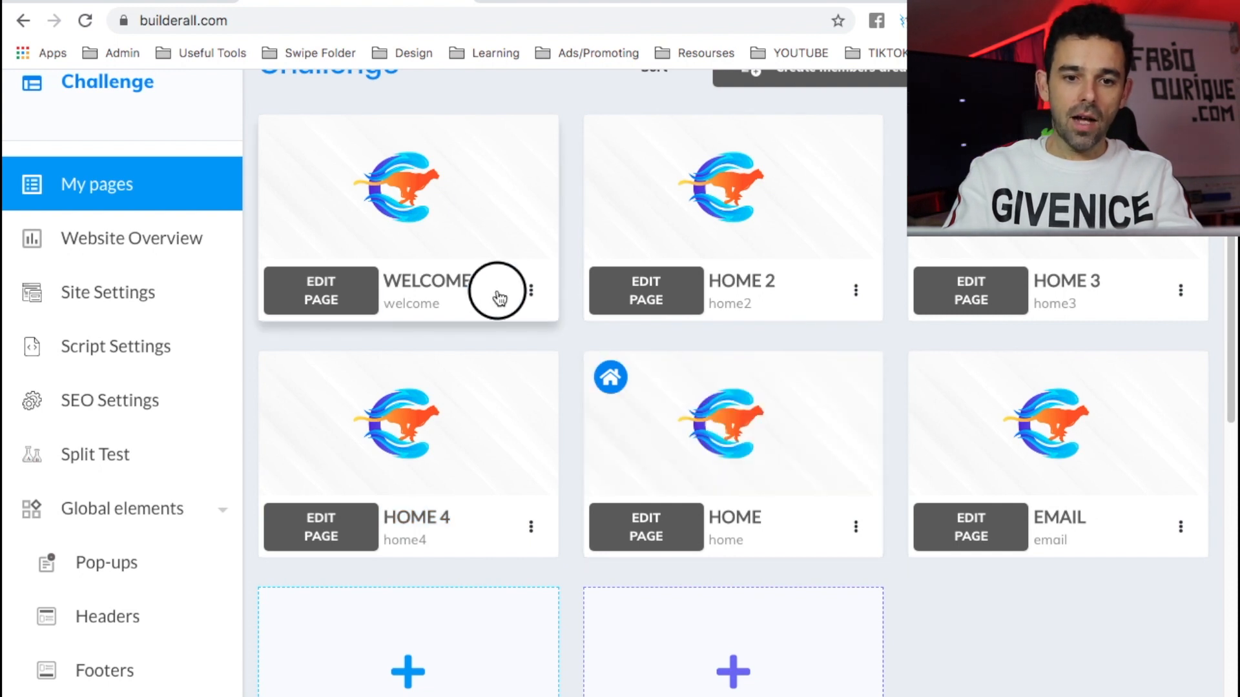
double_click(427, 291)
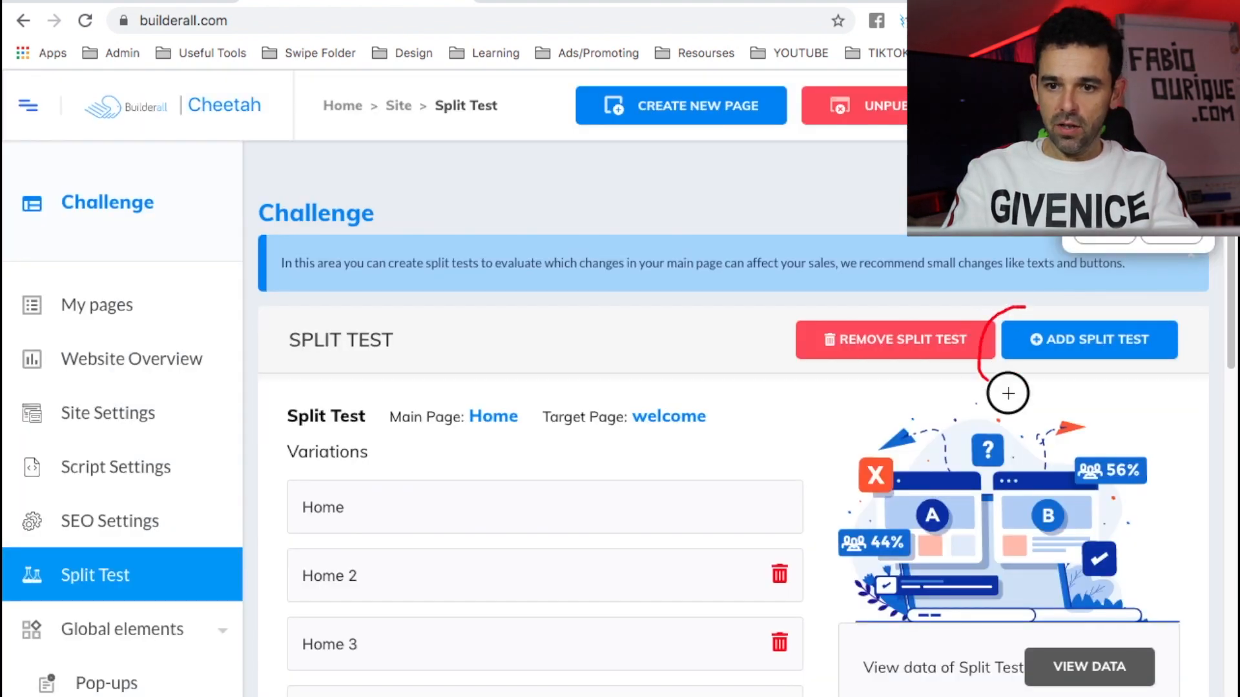
Add a split test with Home as main page and welcome as target page, and save it
click(1087, 340)
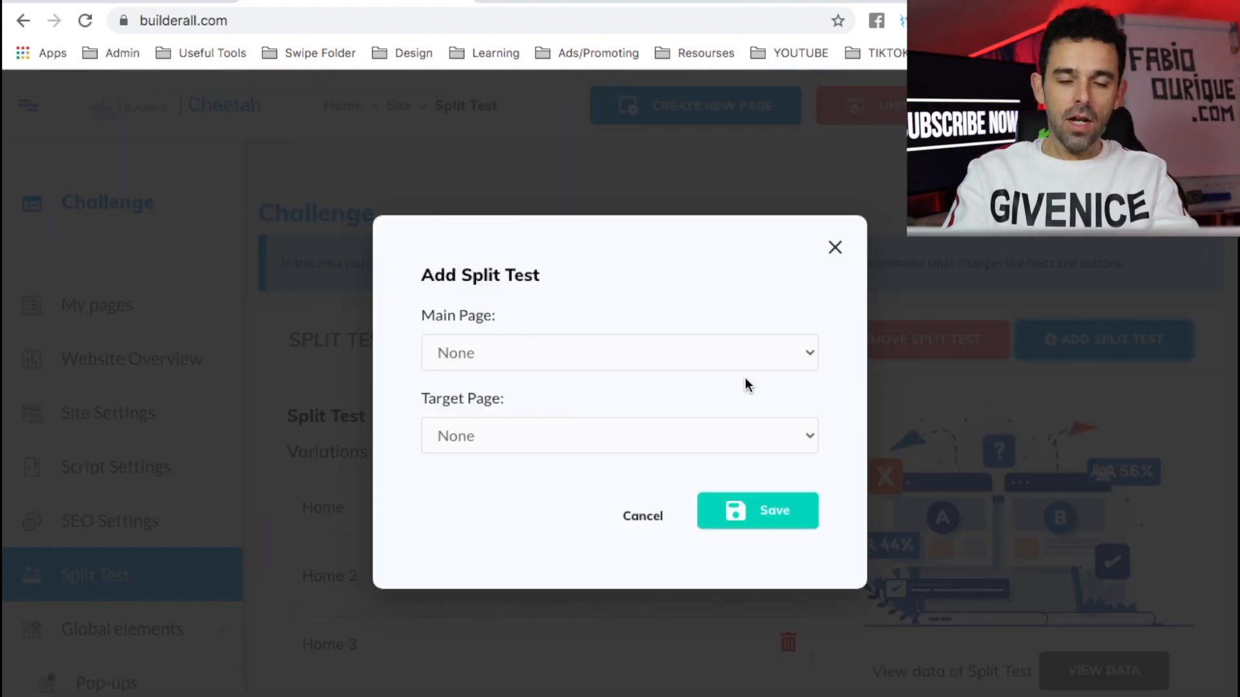
click(619, 353)
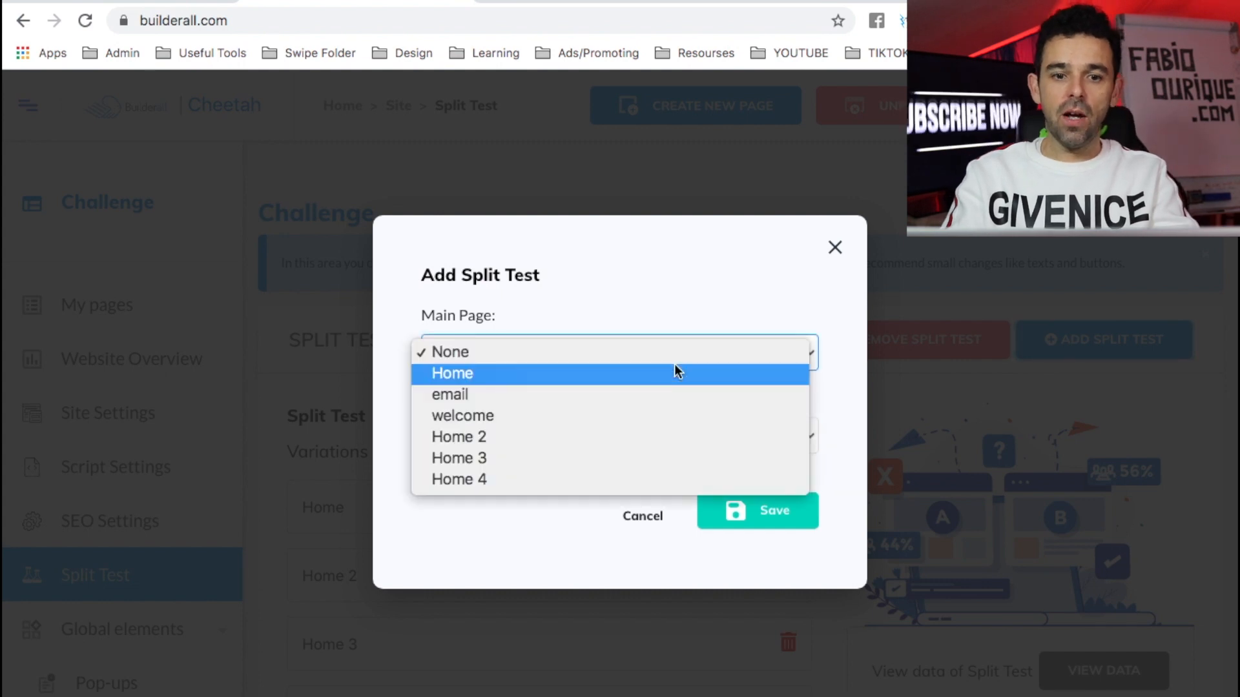
click(452, 373)
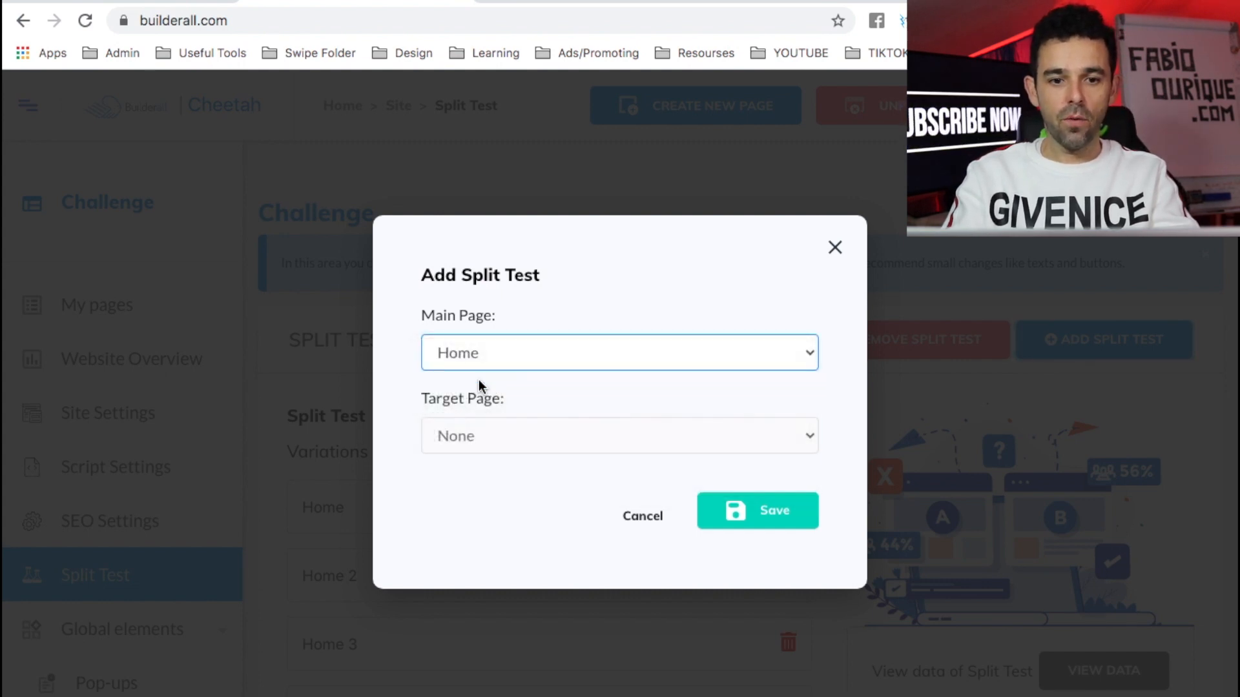
click(619, 435)
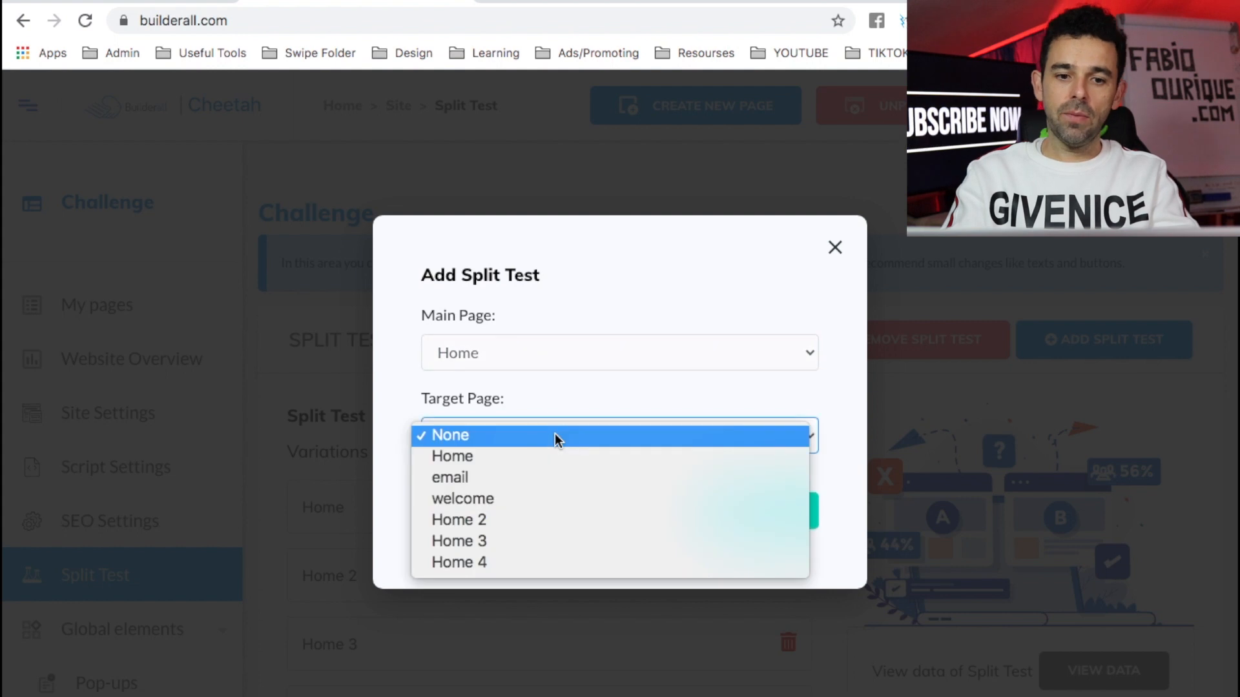
mouse_move(545, 456)
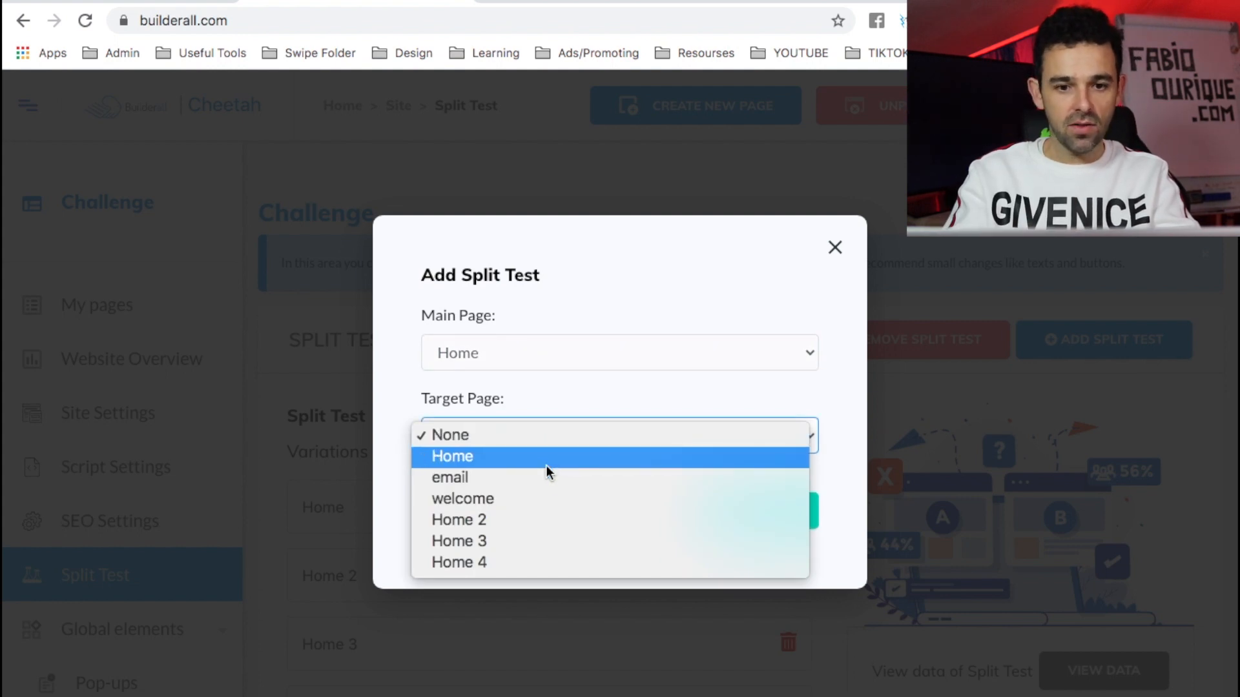
click(463, 498)
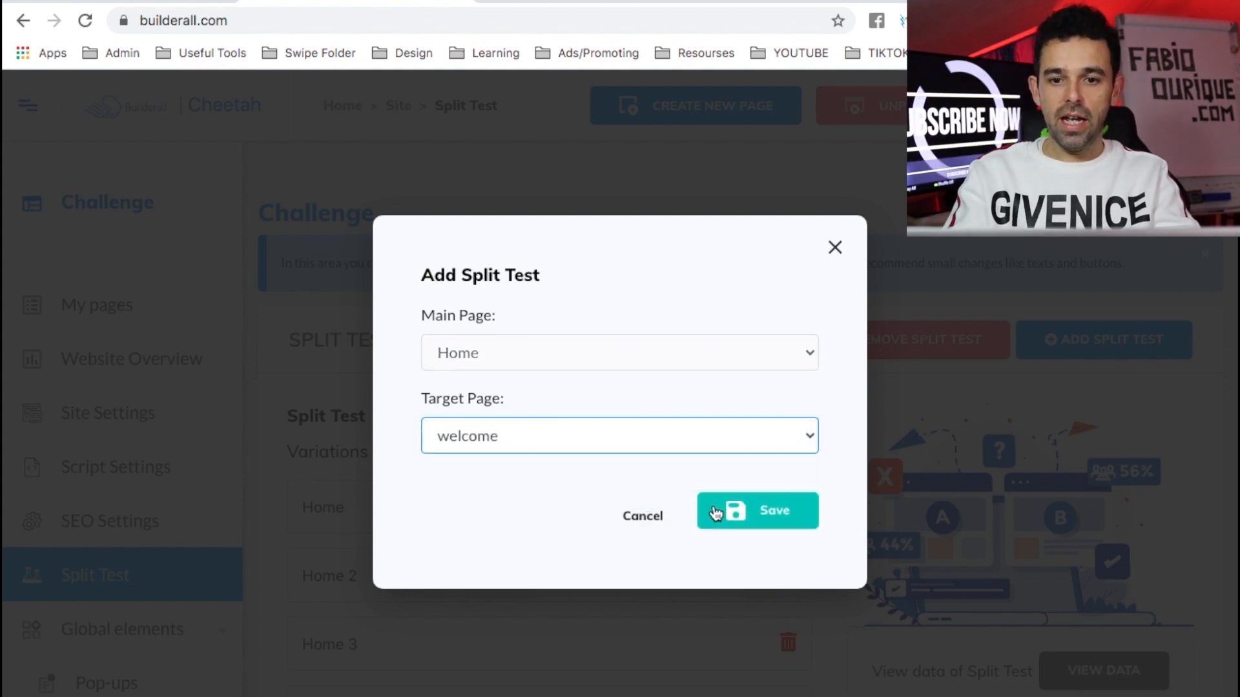
click(756, 510)
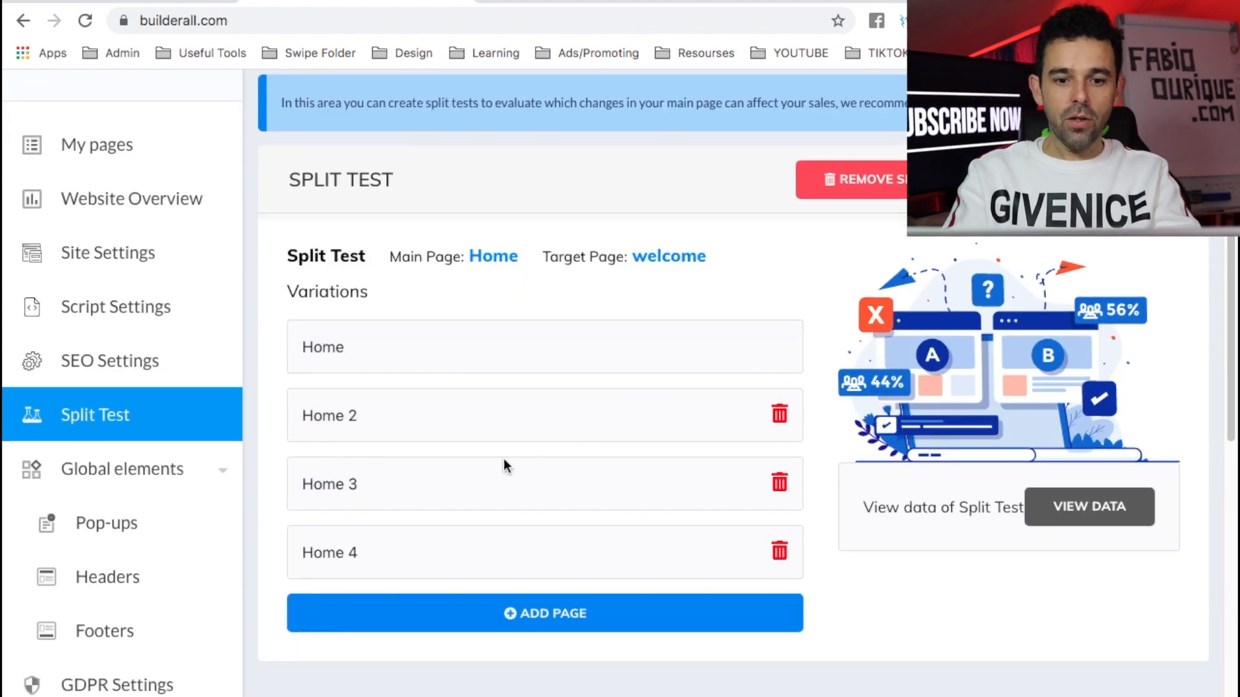
click(543, 612)
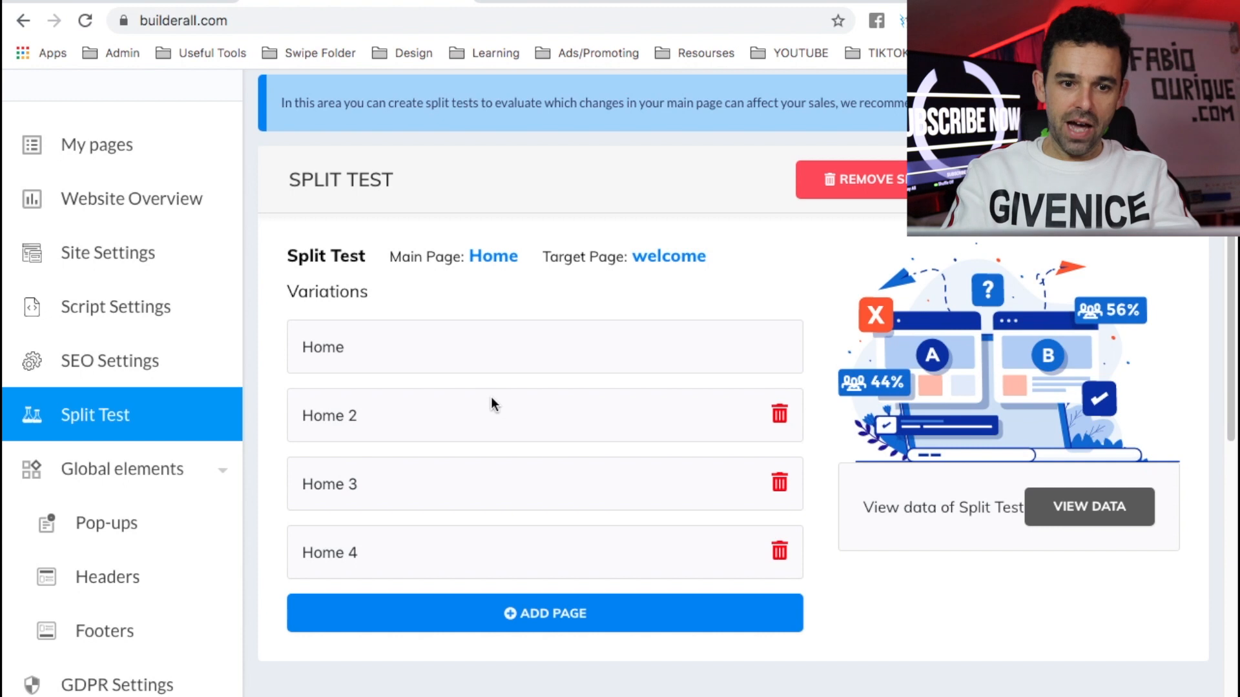
mouse_move(329, 545)
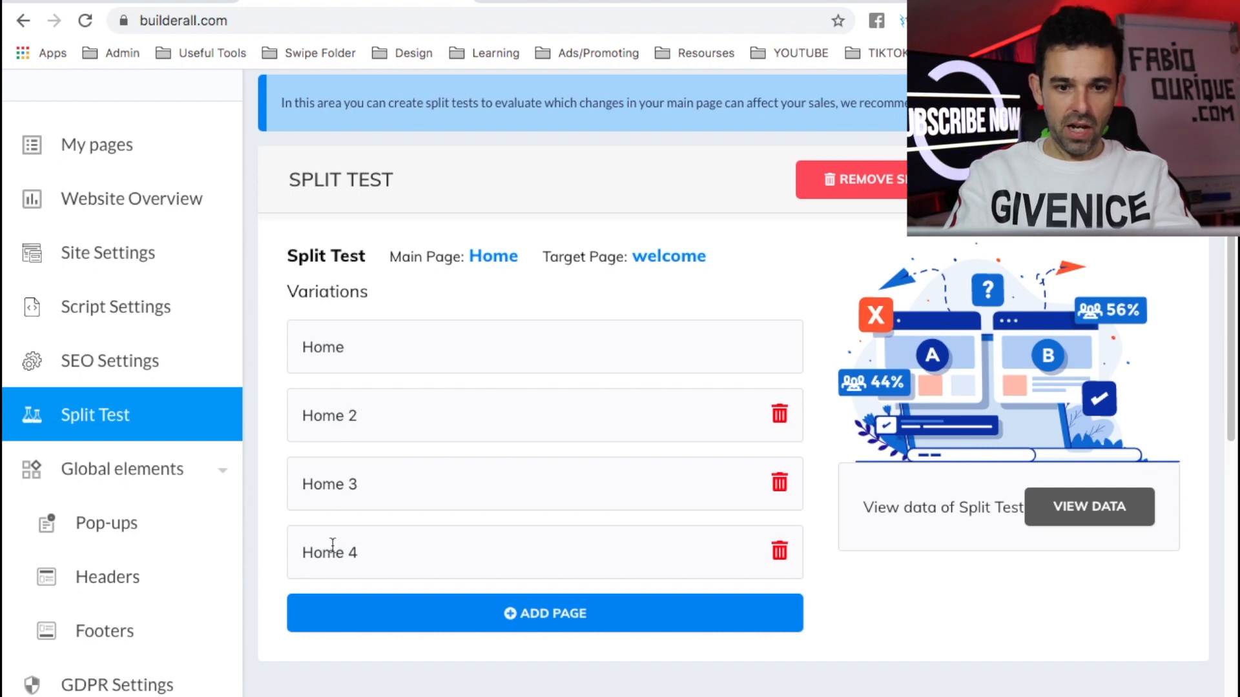
scroll(up, 3)
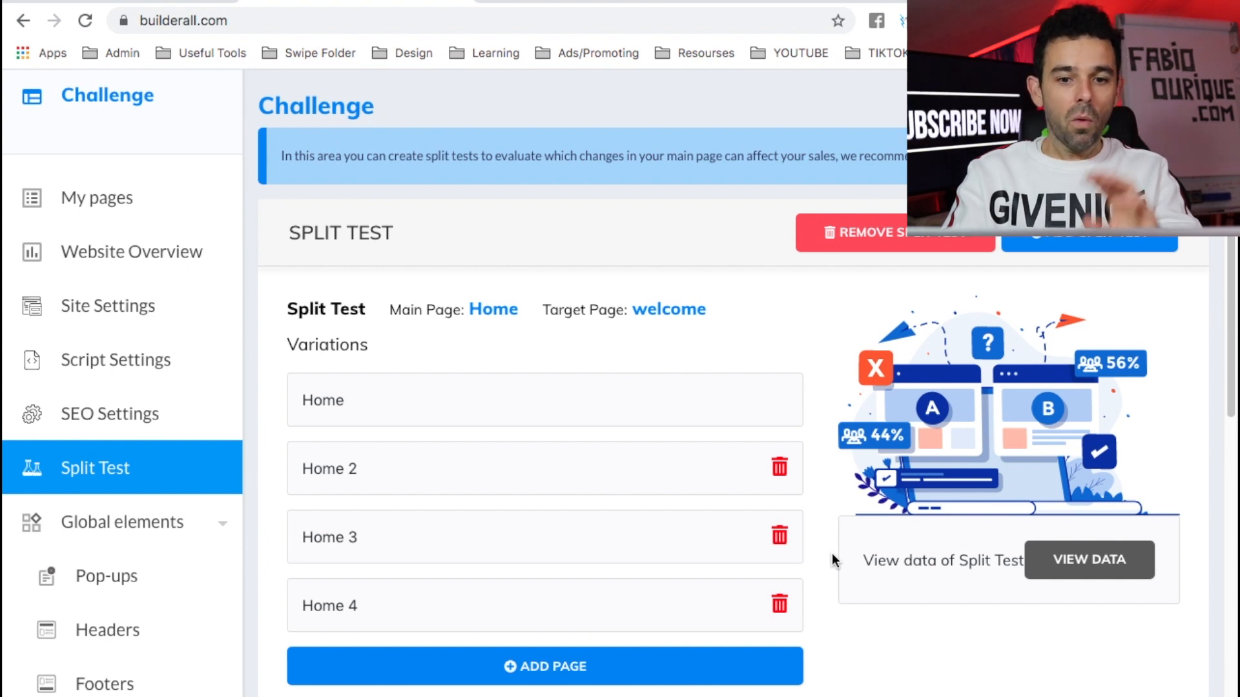
scroll(down, 3)
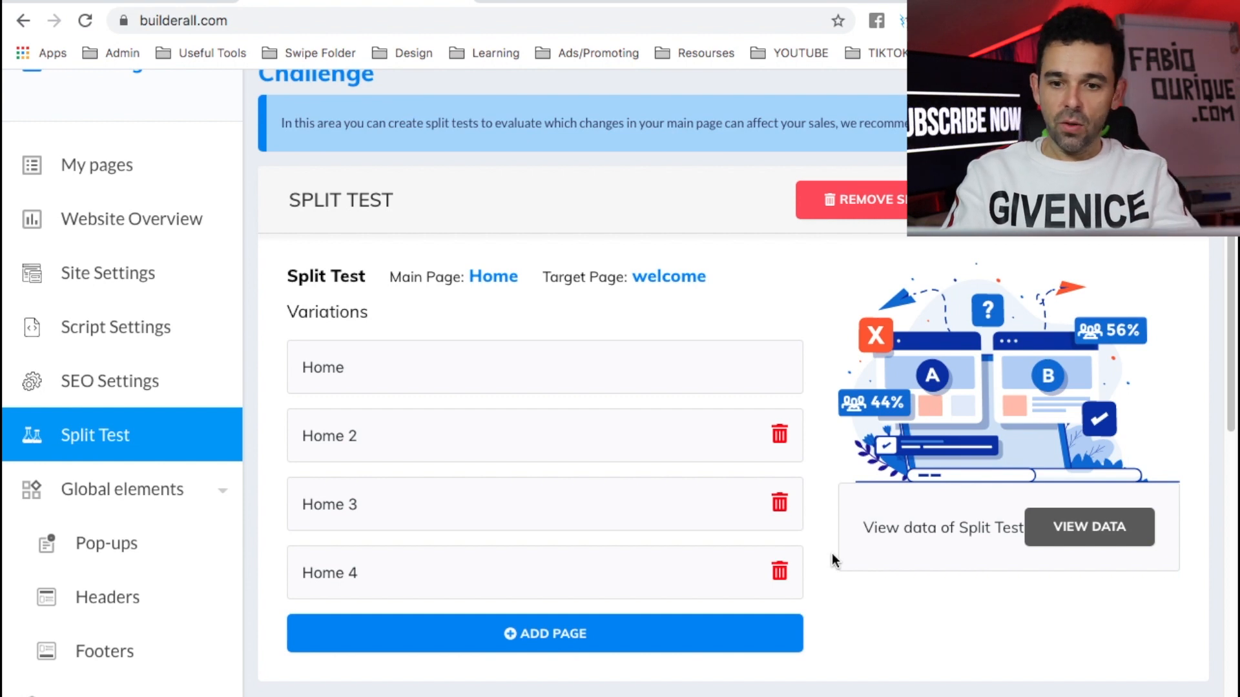
click(1089, 527)
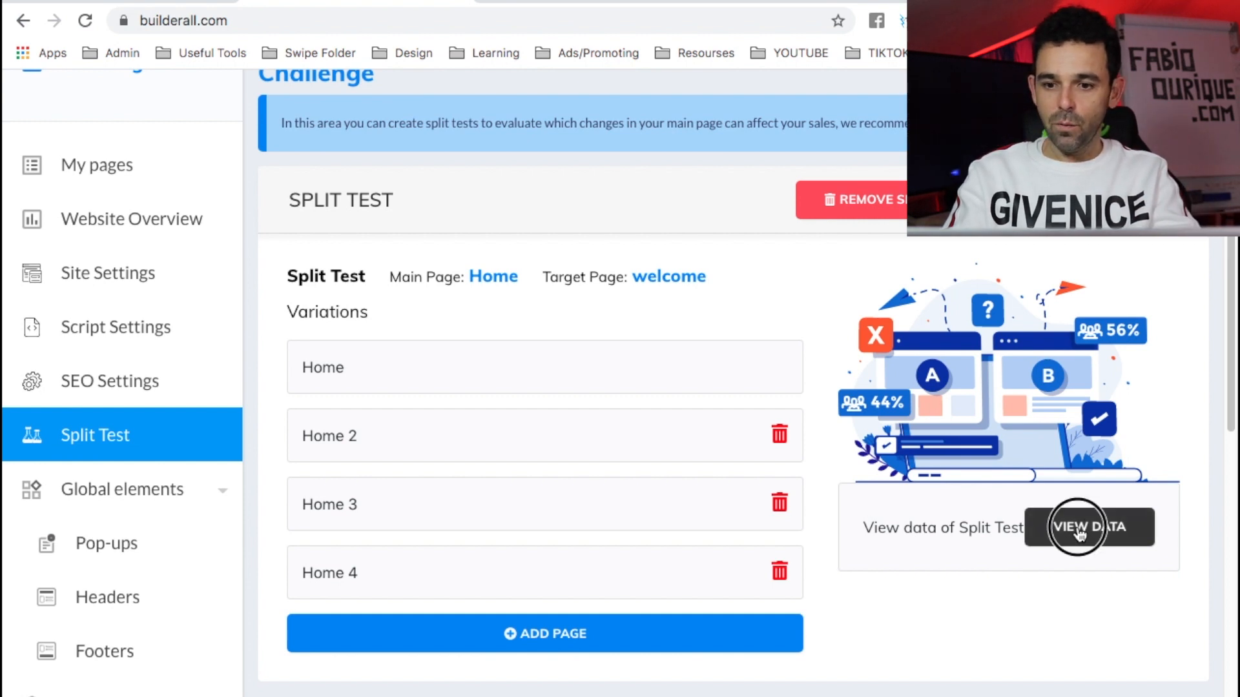
click(1088, 527)
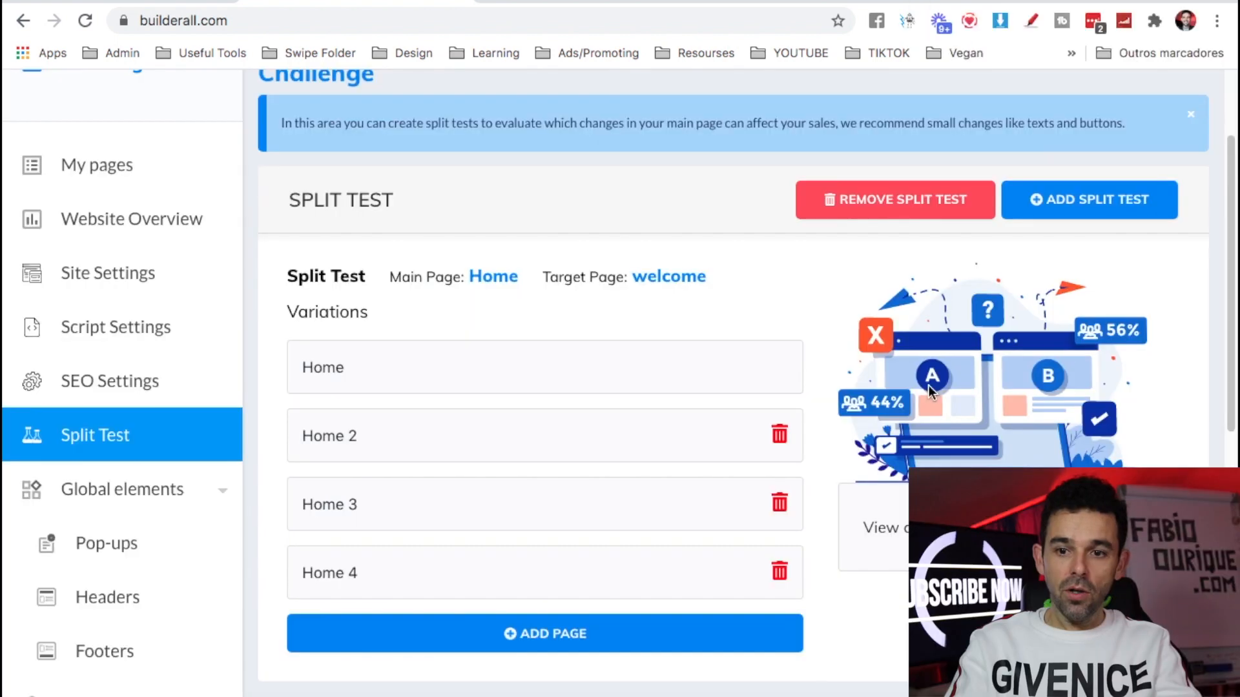
Add a second split test with welcome as main page and email as target page, and save it
click(1089, 199)
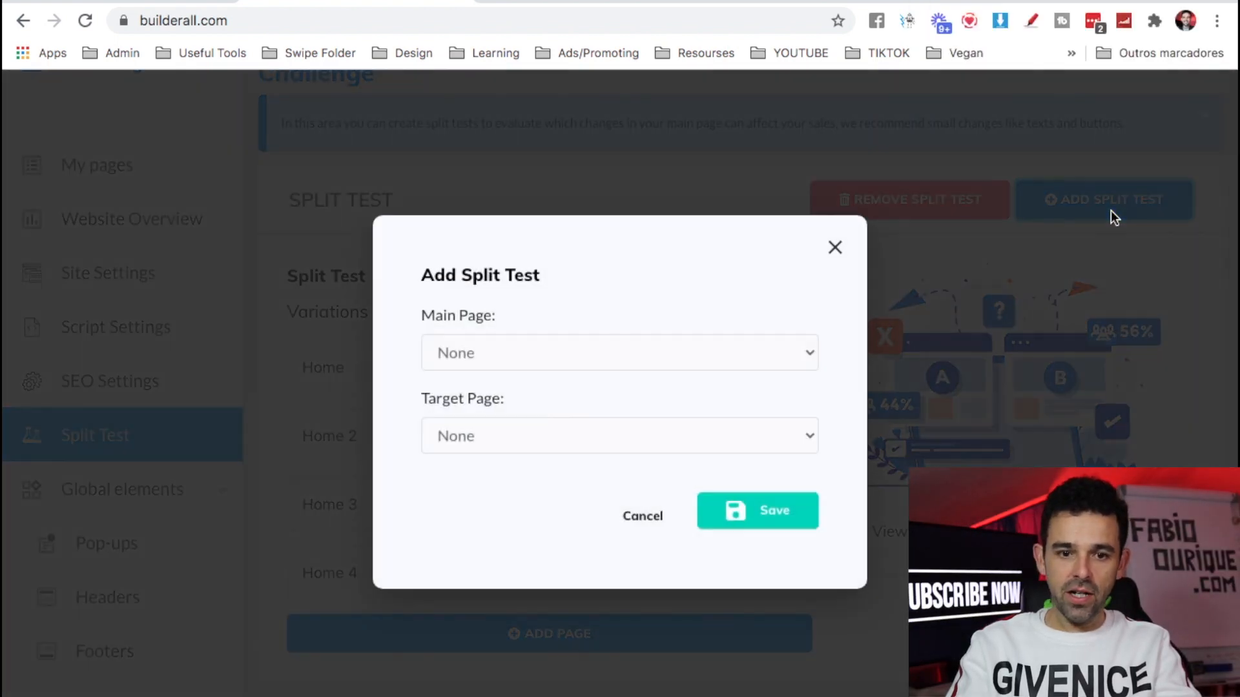
click(618, 353)
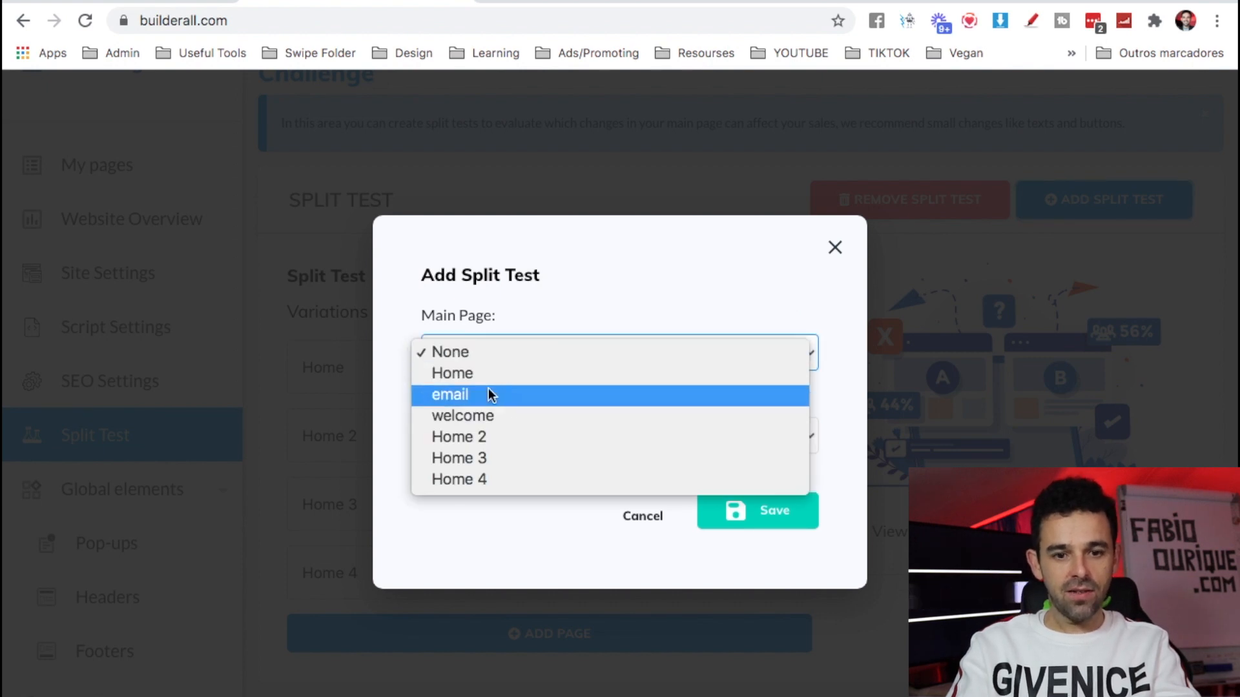
mouse_move(452, 373)
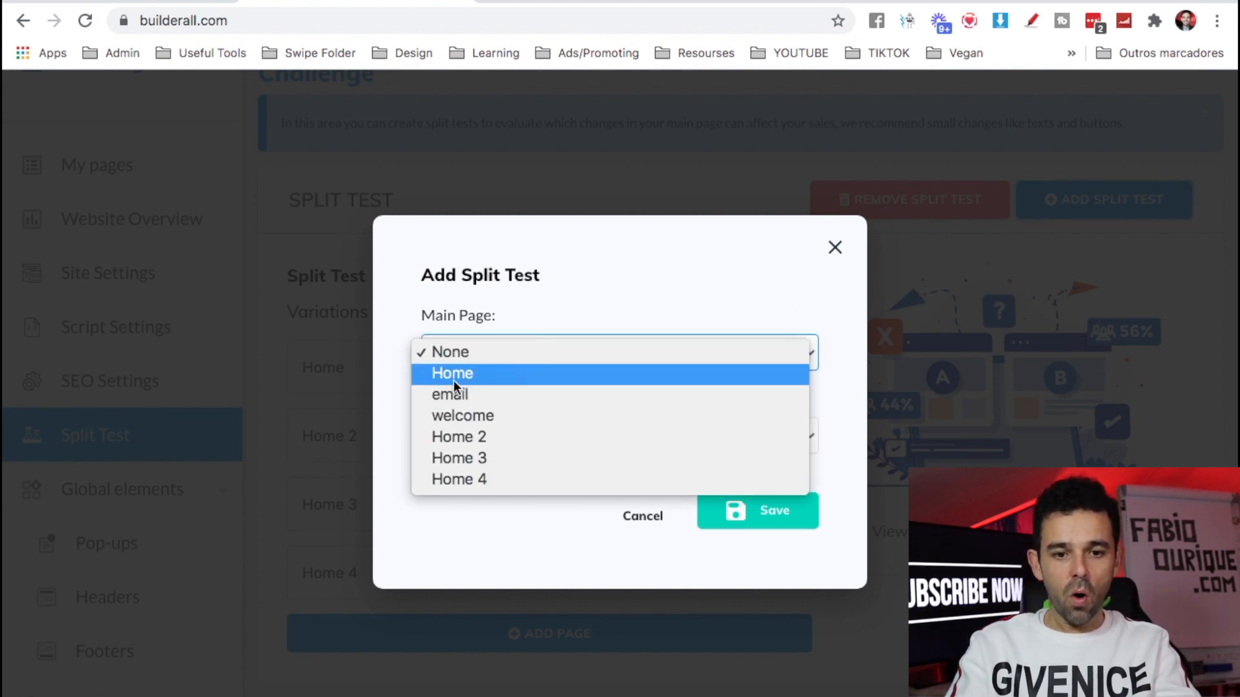
click(451, 373)
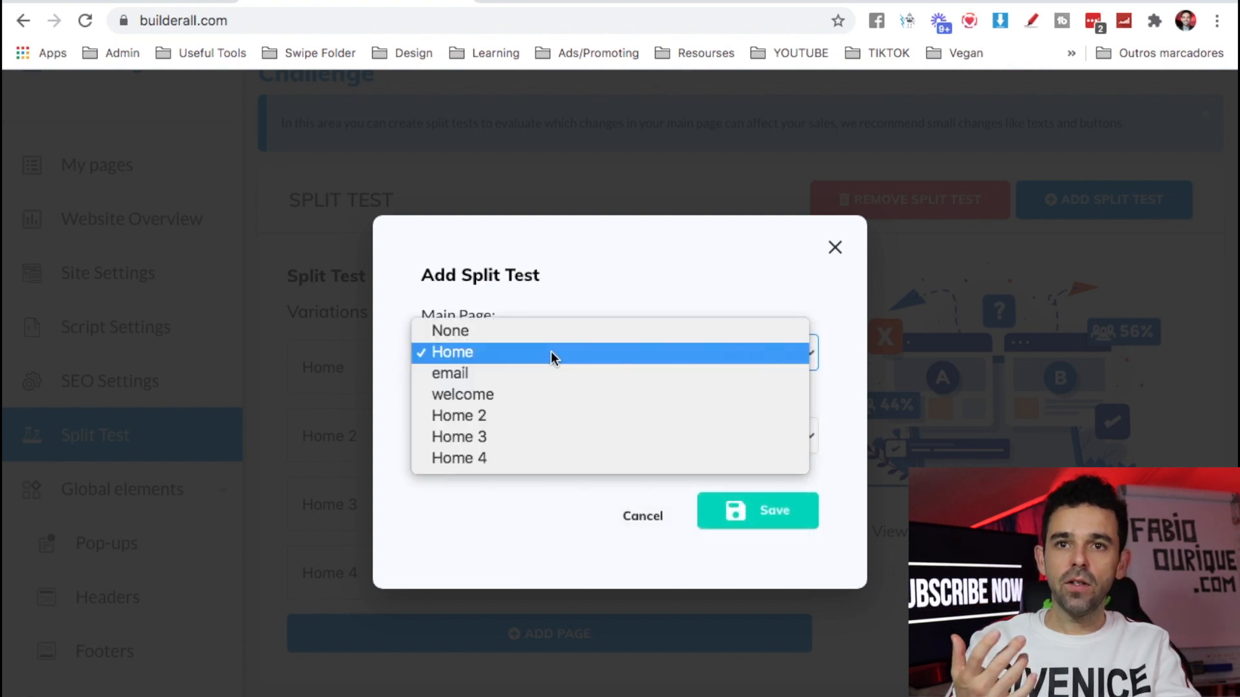
mouse_move(462, 394)
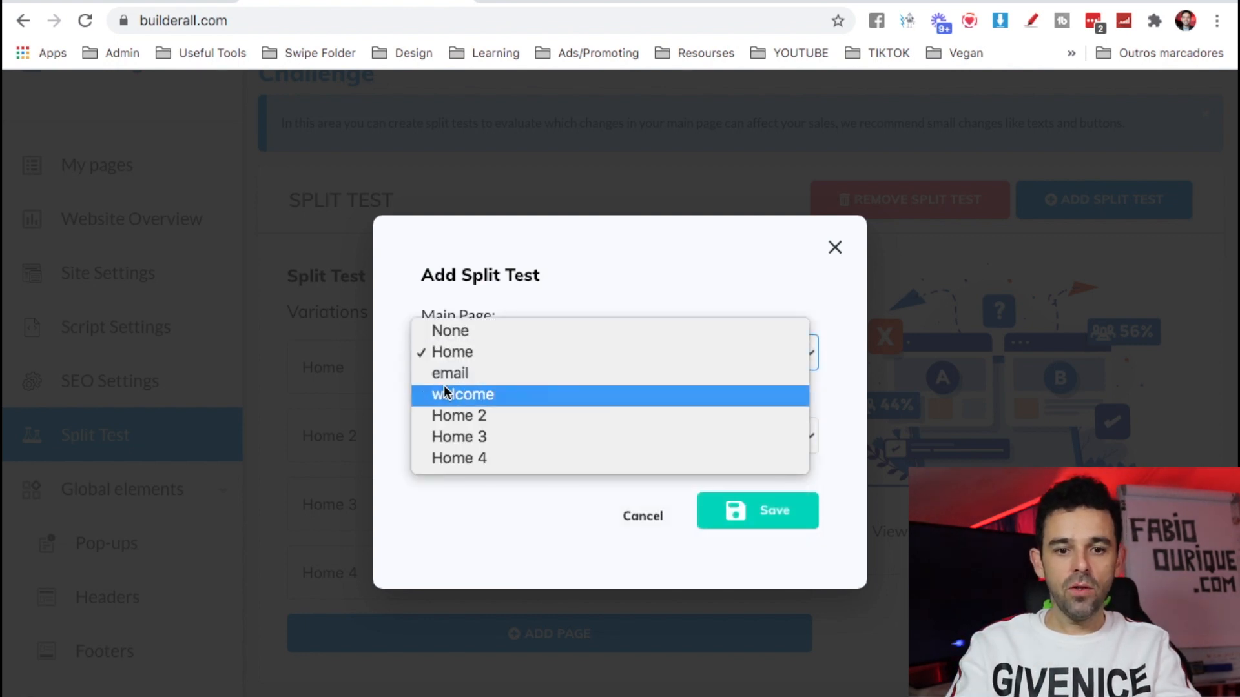
mouse_move(476, 395)
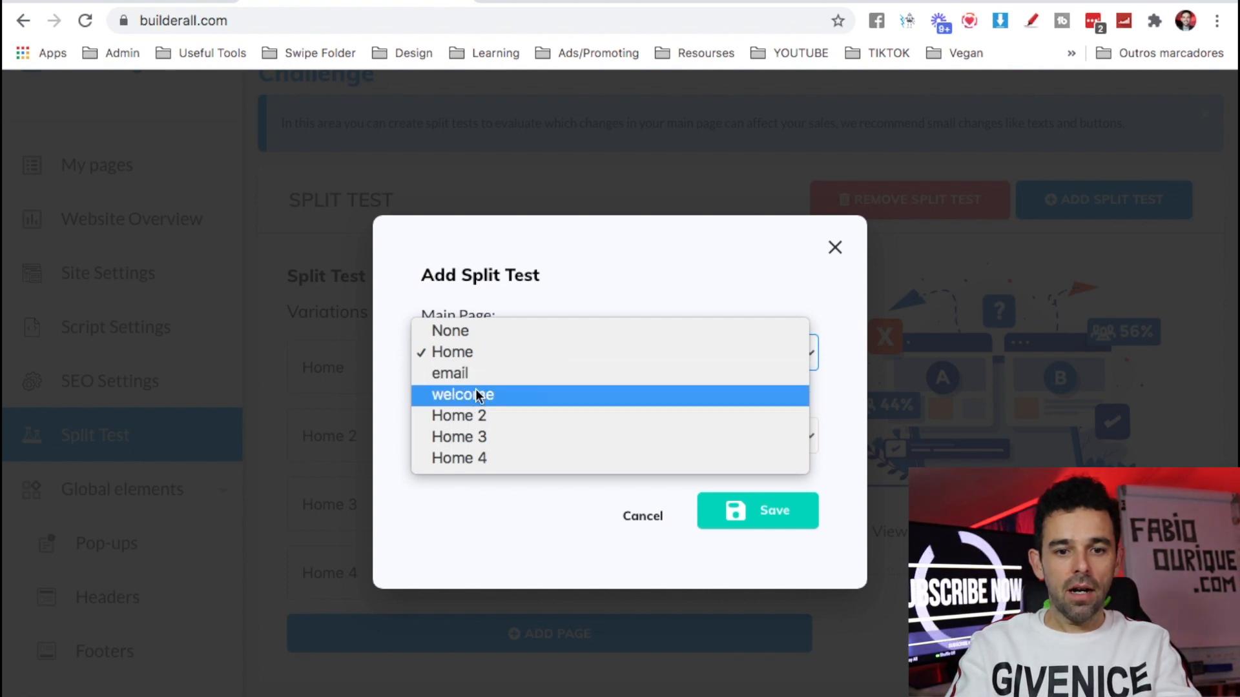
click(462, 396)
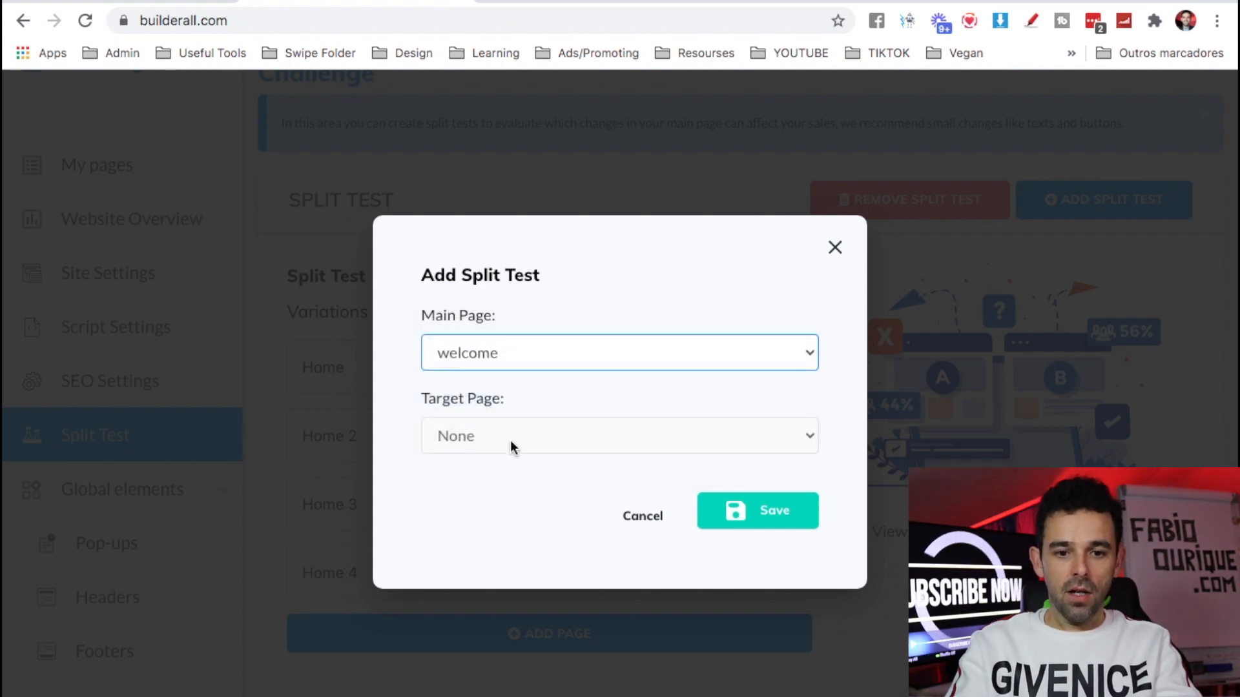
click(618, 435)
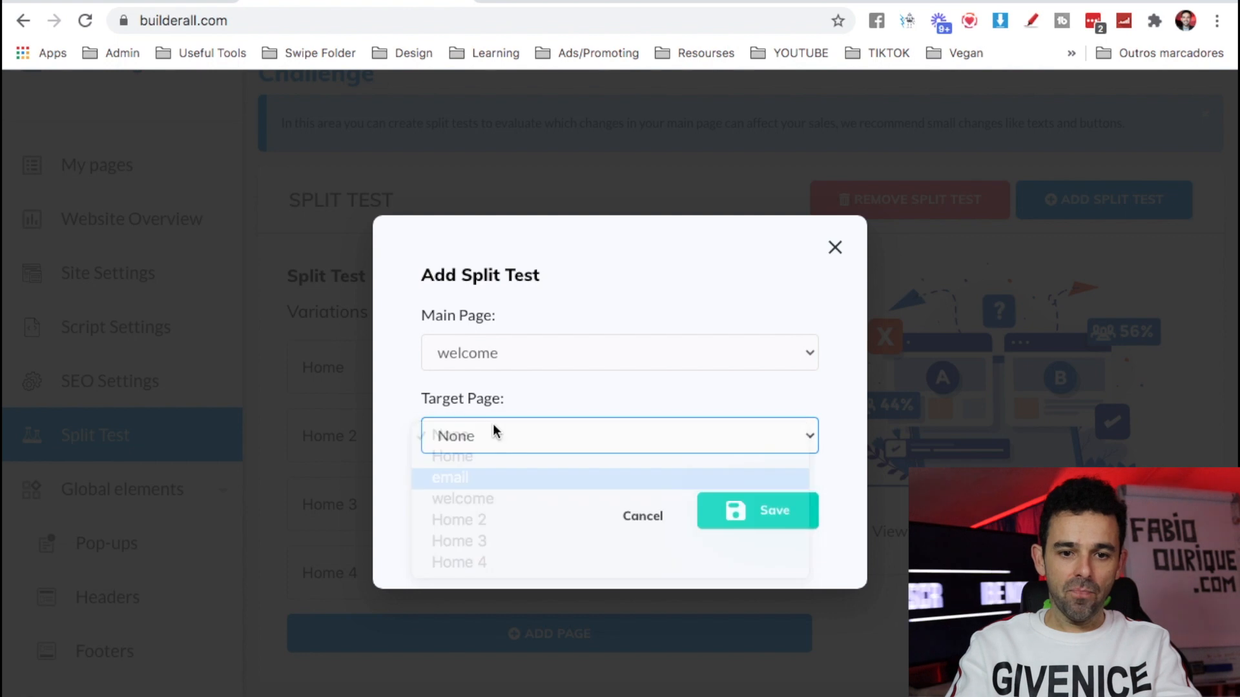
click(449, 477)
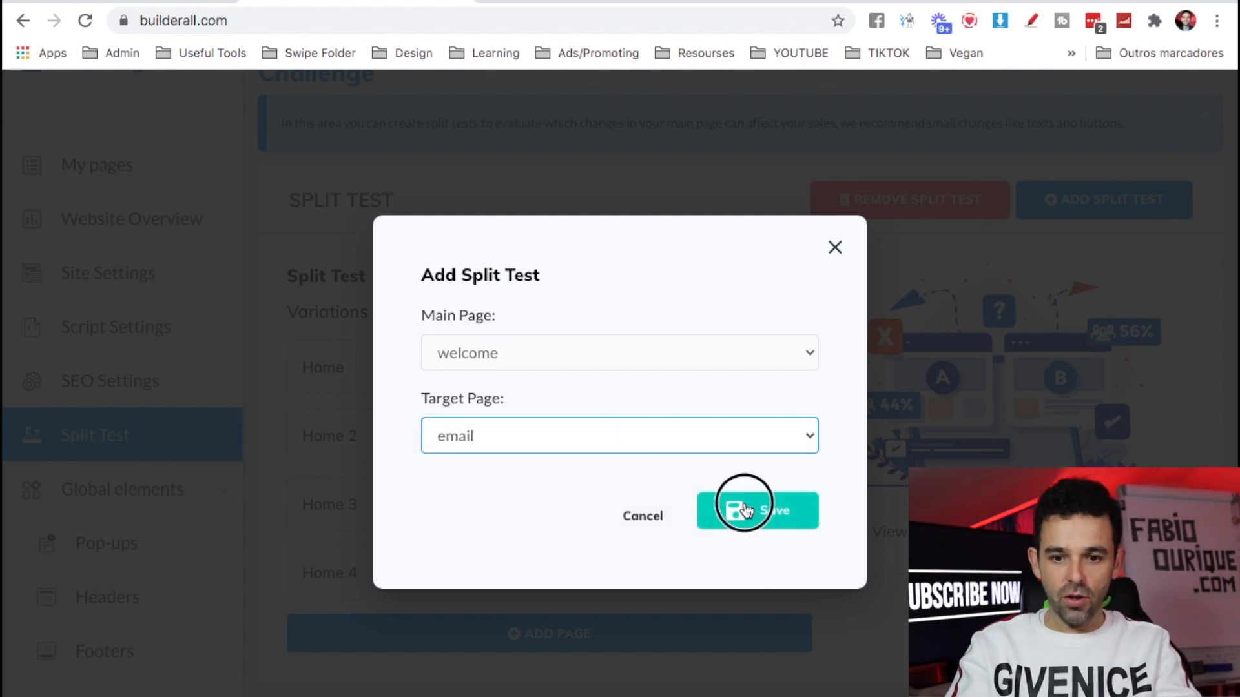
click(757, 509)
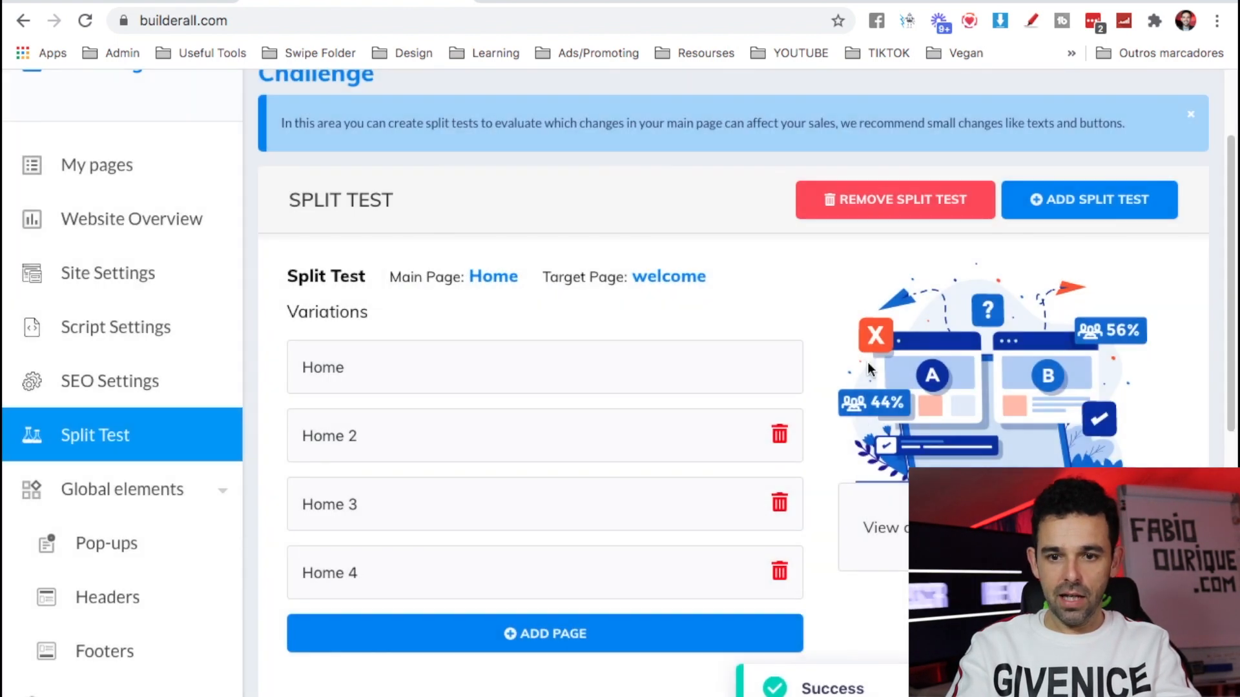
scroll(down, 3)
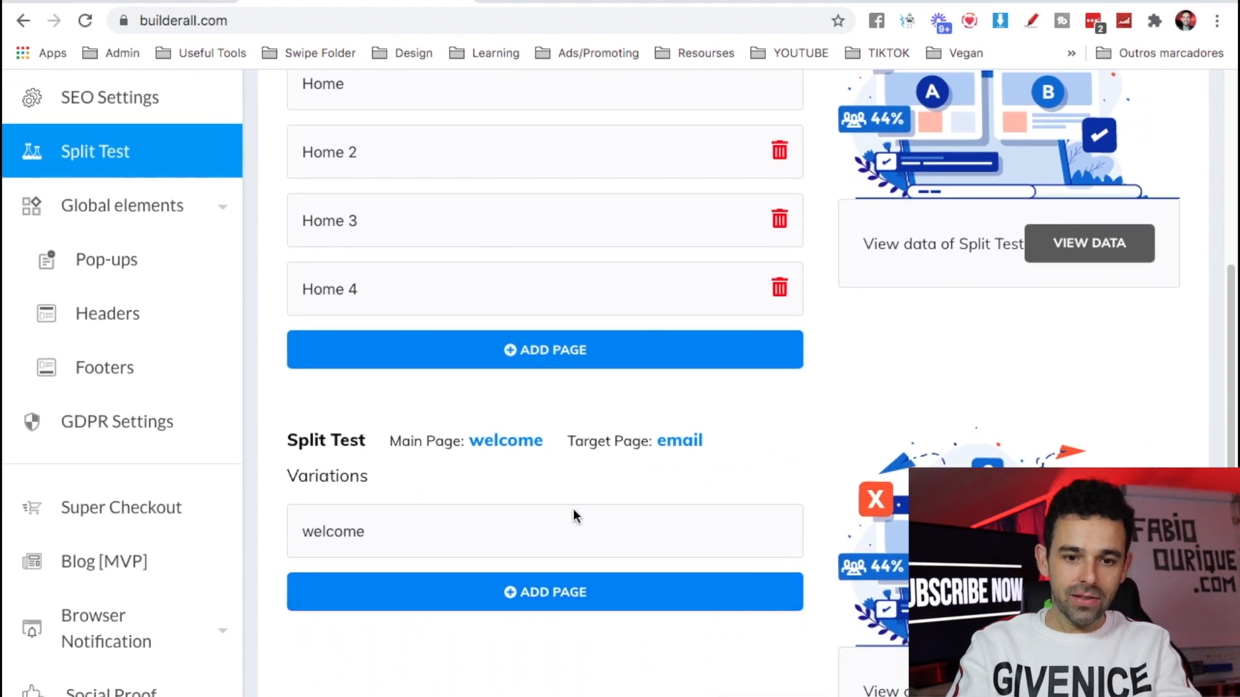
scroll(down, 3)
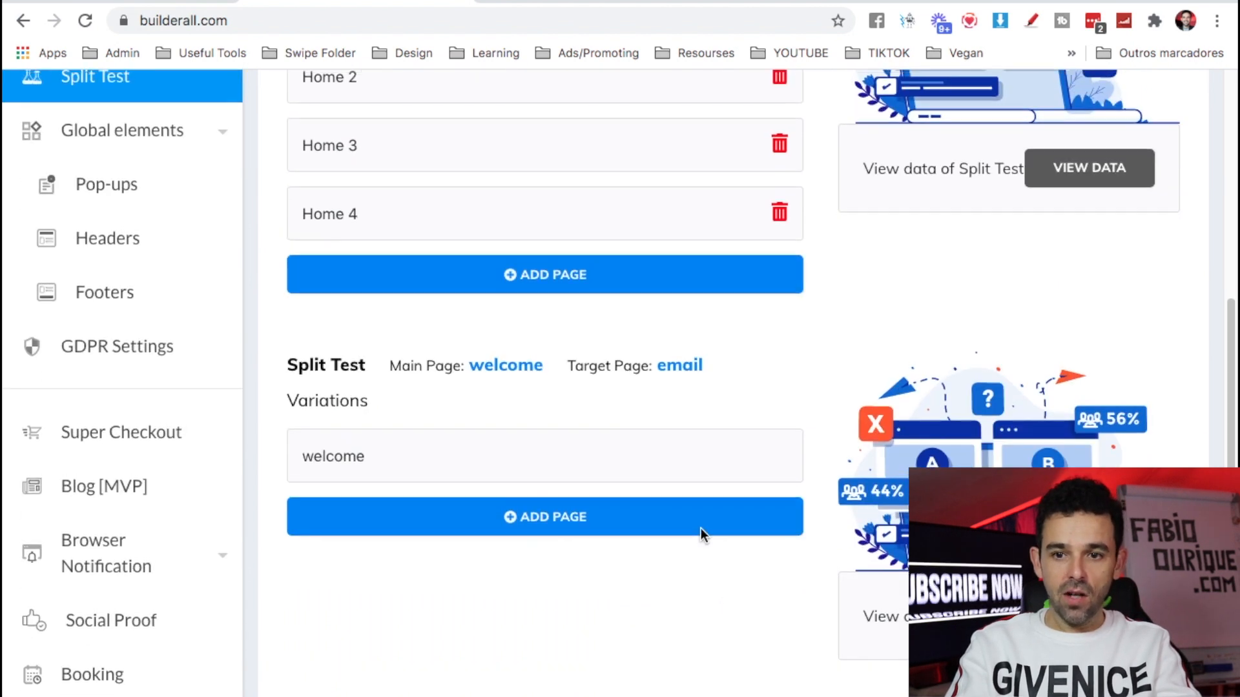
scroll(up, 3)
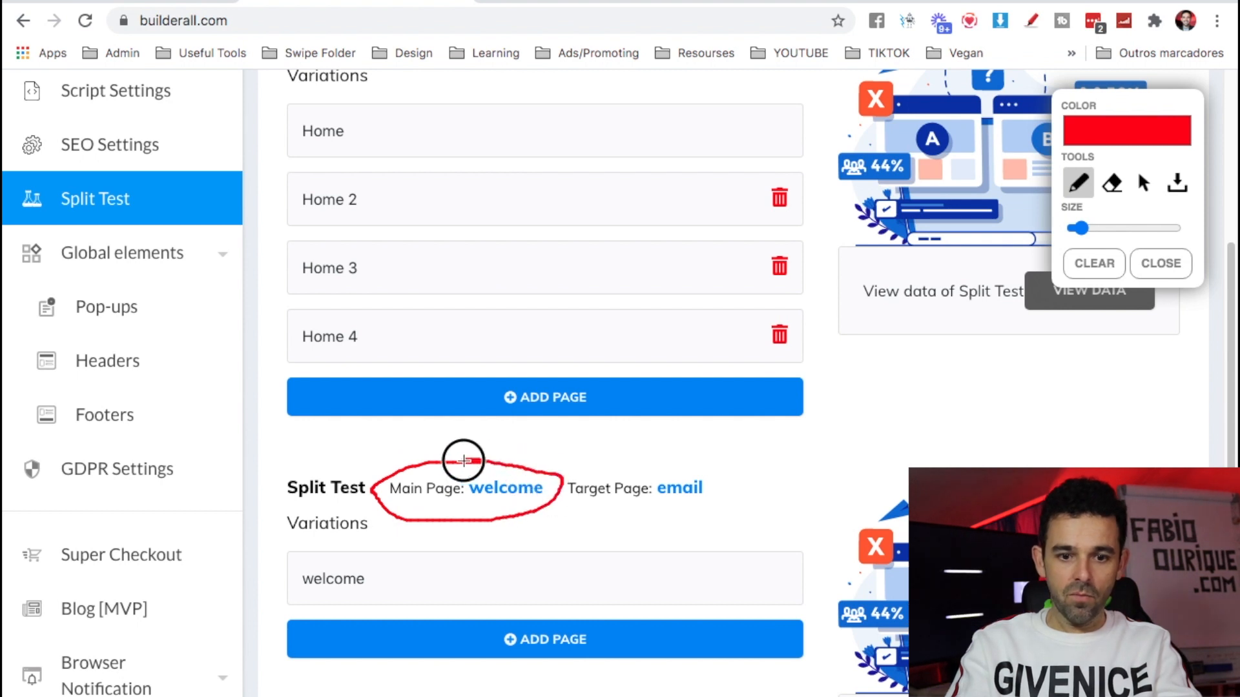
mouse_move(586, 513)
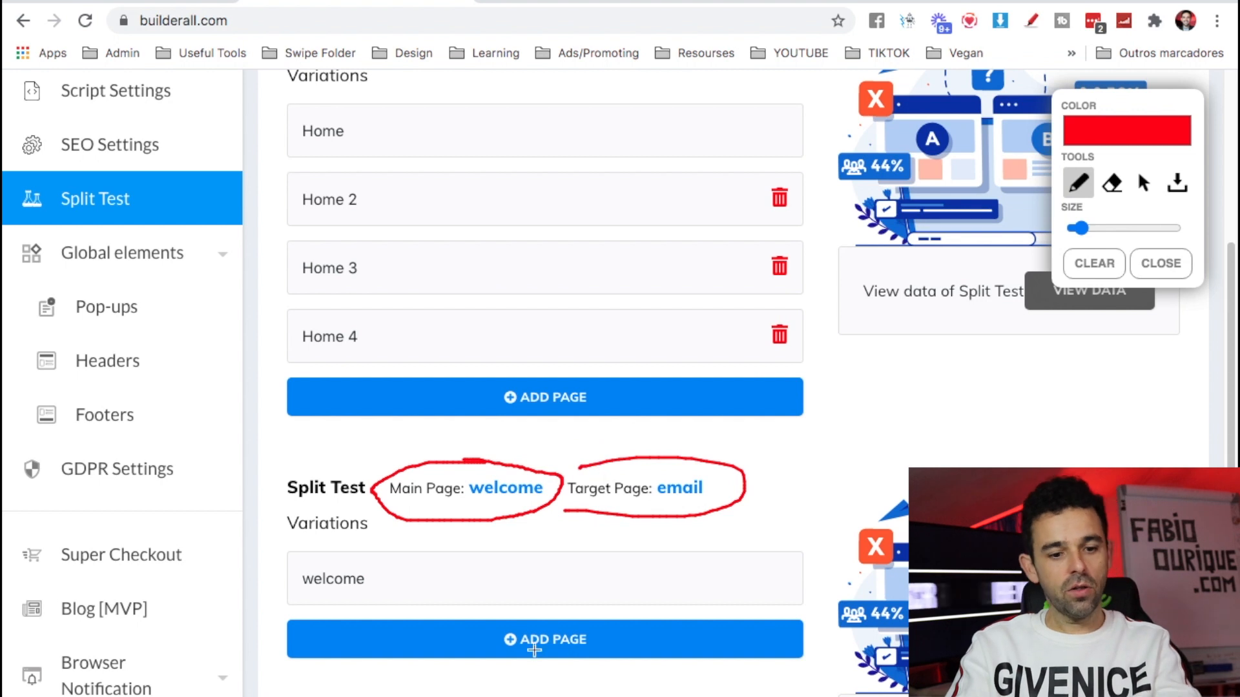
click(1160, 264)
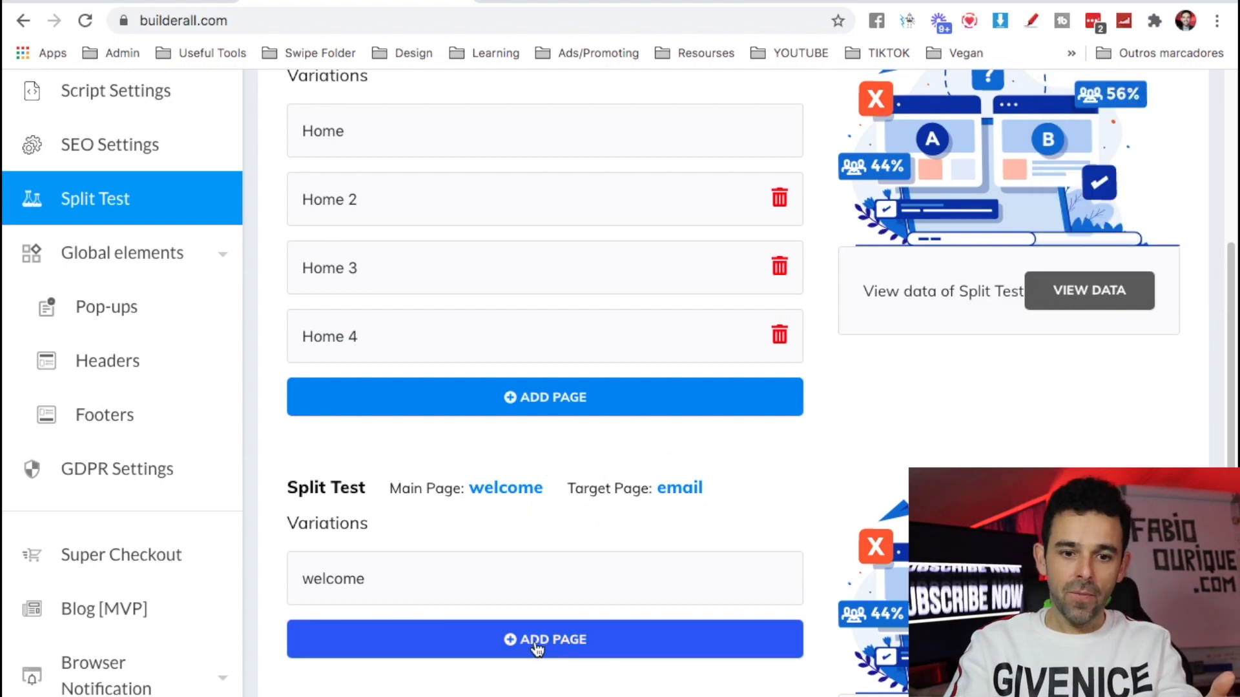
double_click(505, 488)
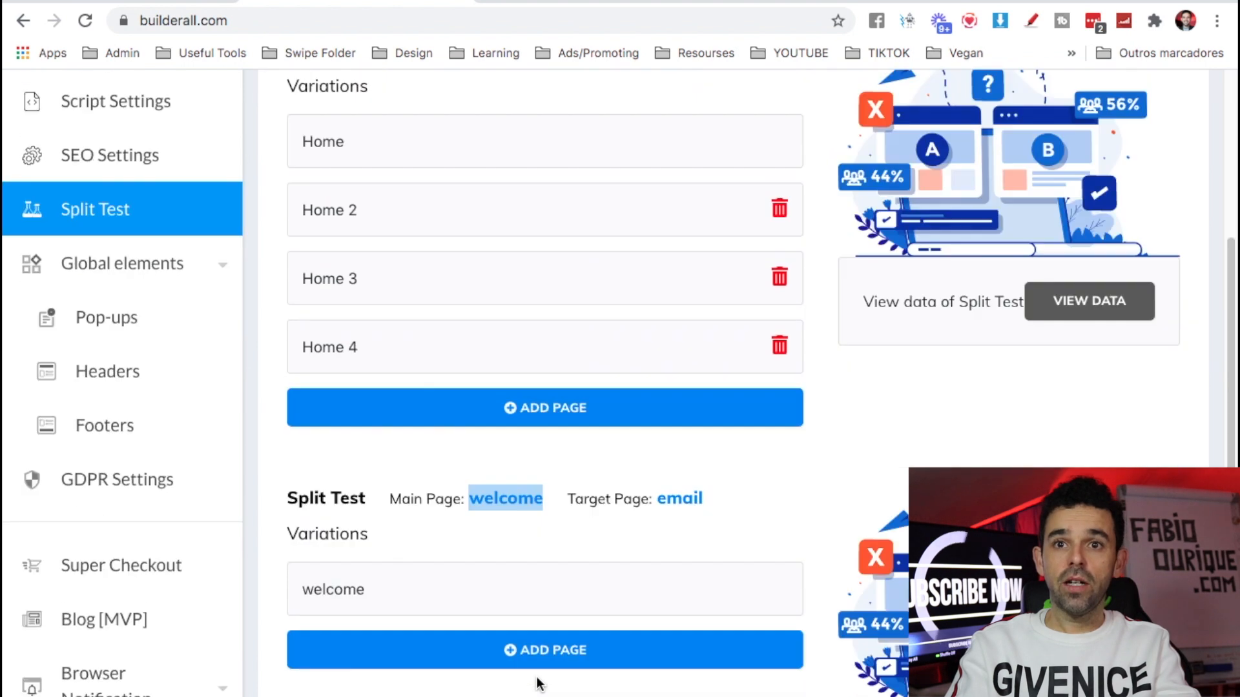
scroll(down, 3)
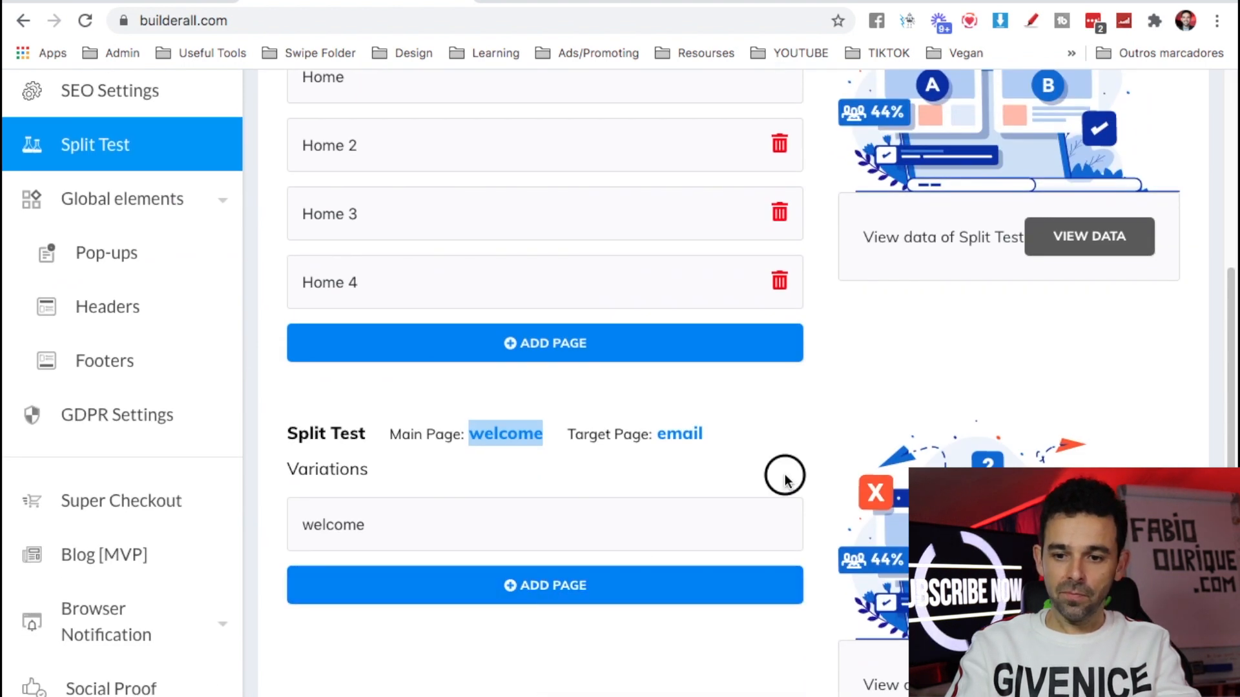
Remove the welcome-to-email split test from the Challenge site
scroll(up, 3)
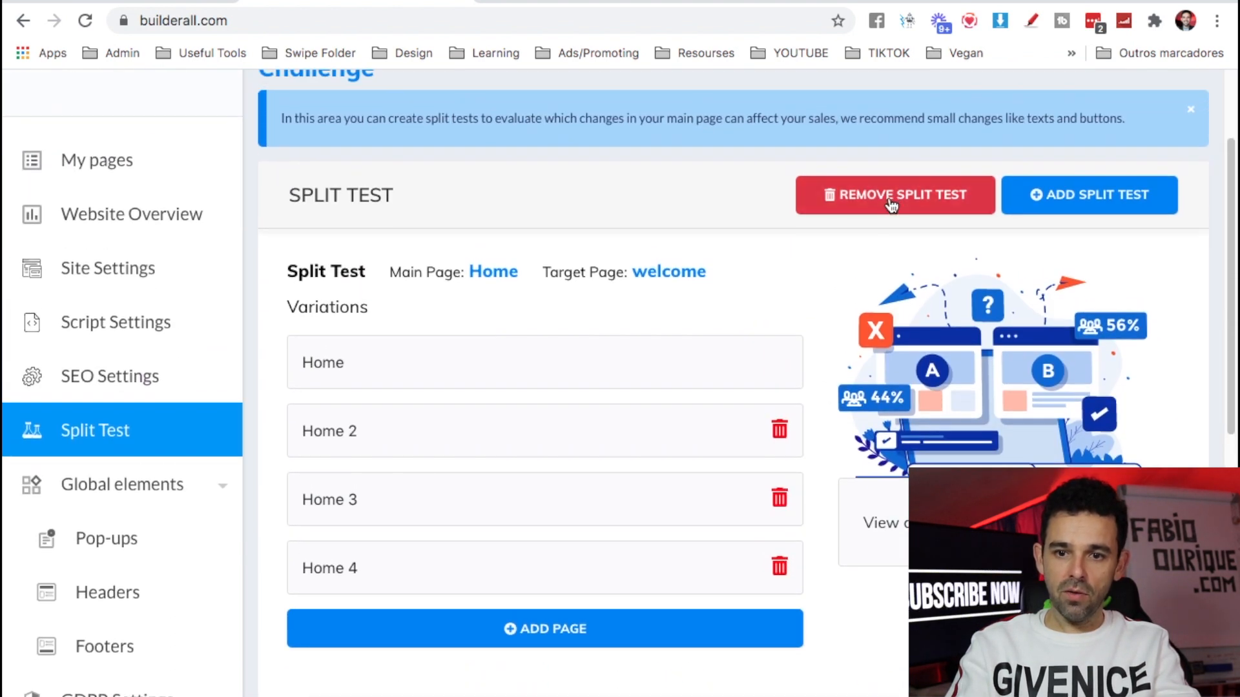
click(893, 195)
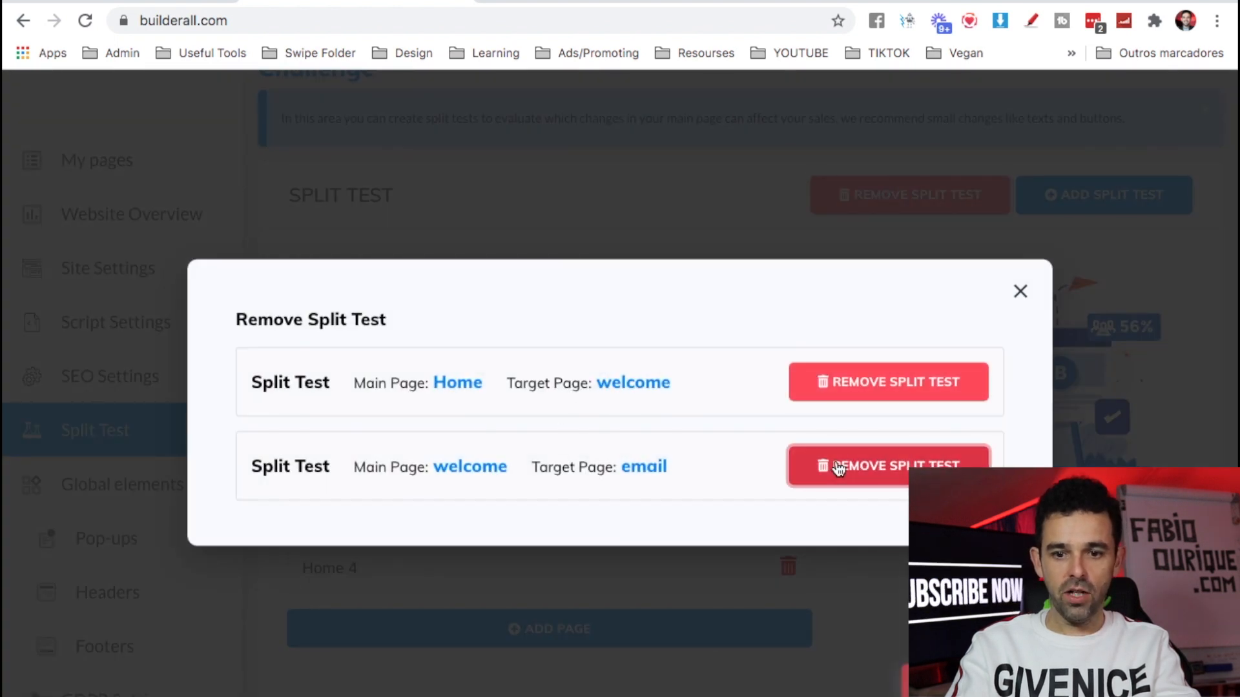
click(889, 466)
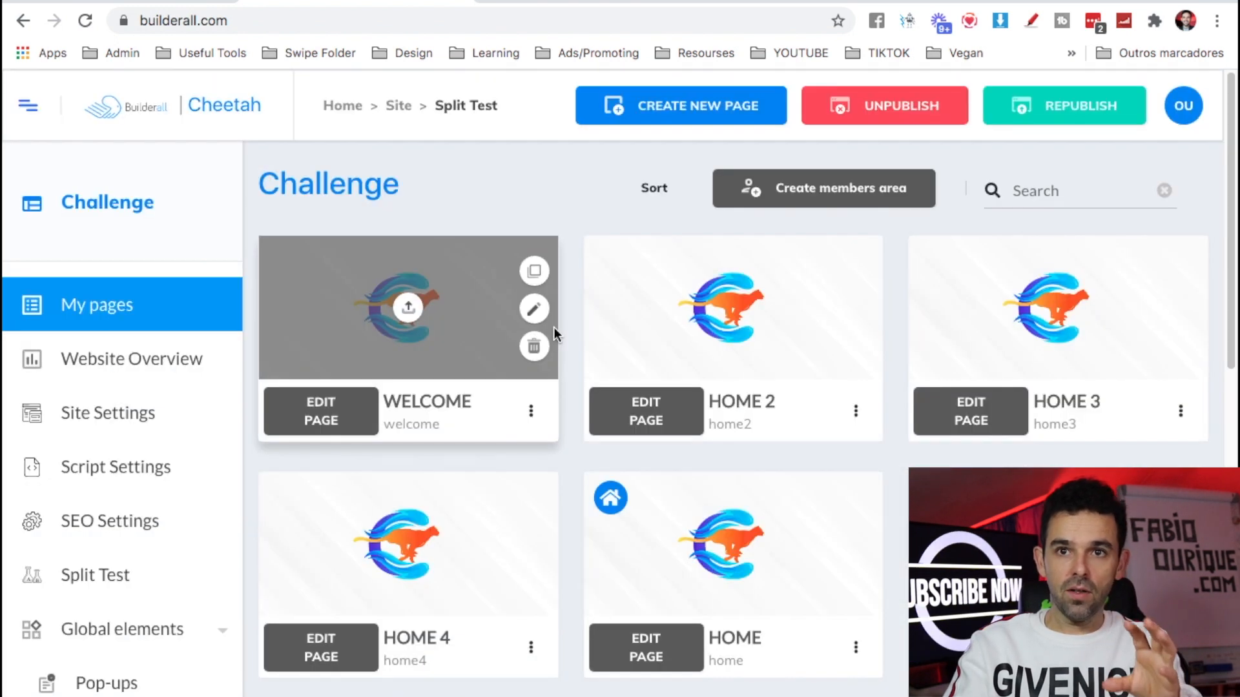
scroll(down, 3)
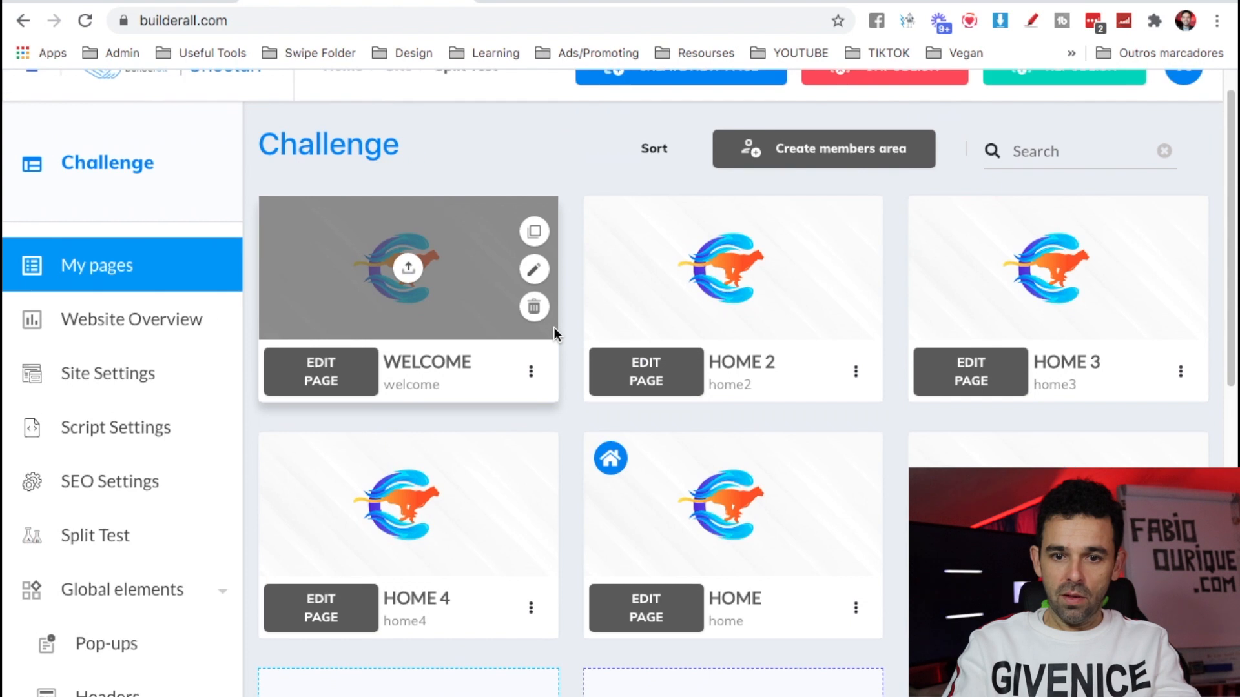
scroll(down, 3)
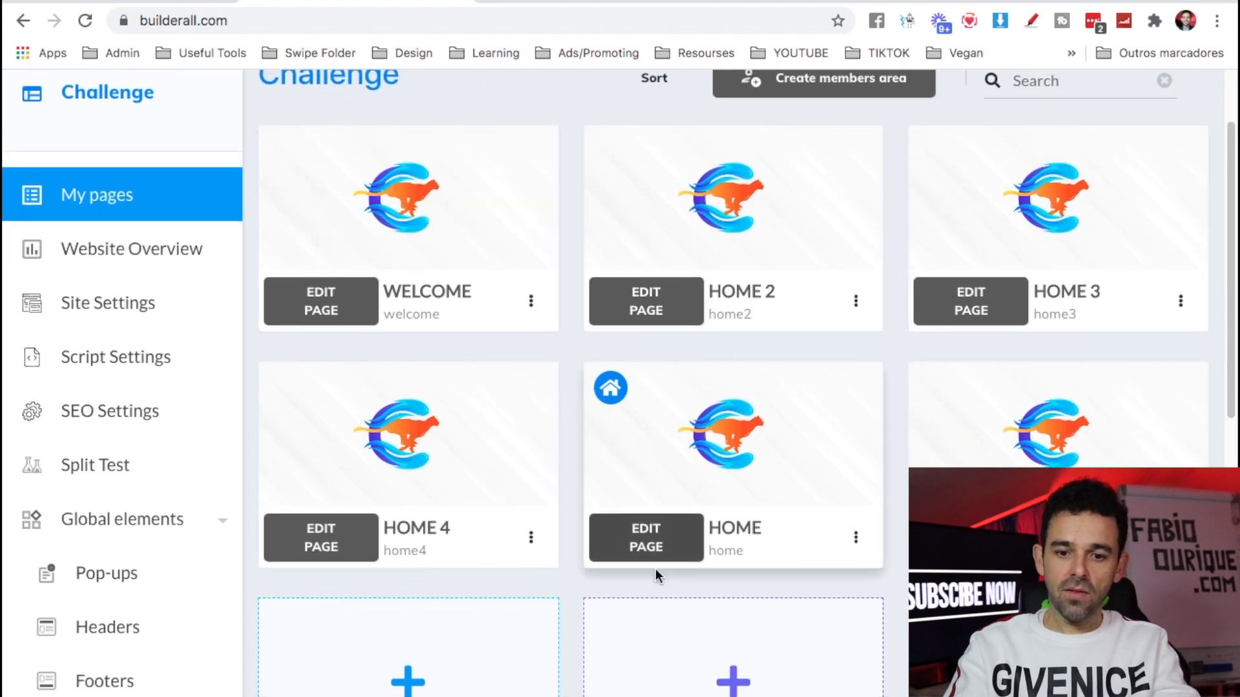
mouse_move(771, 526)
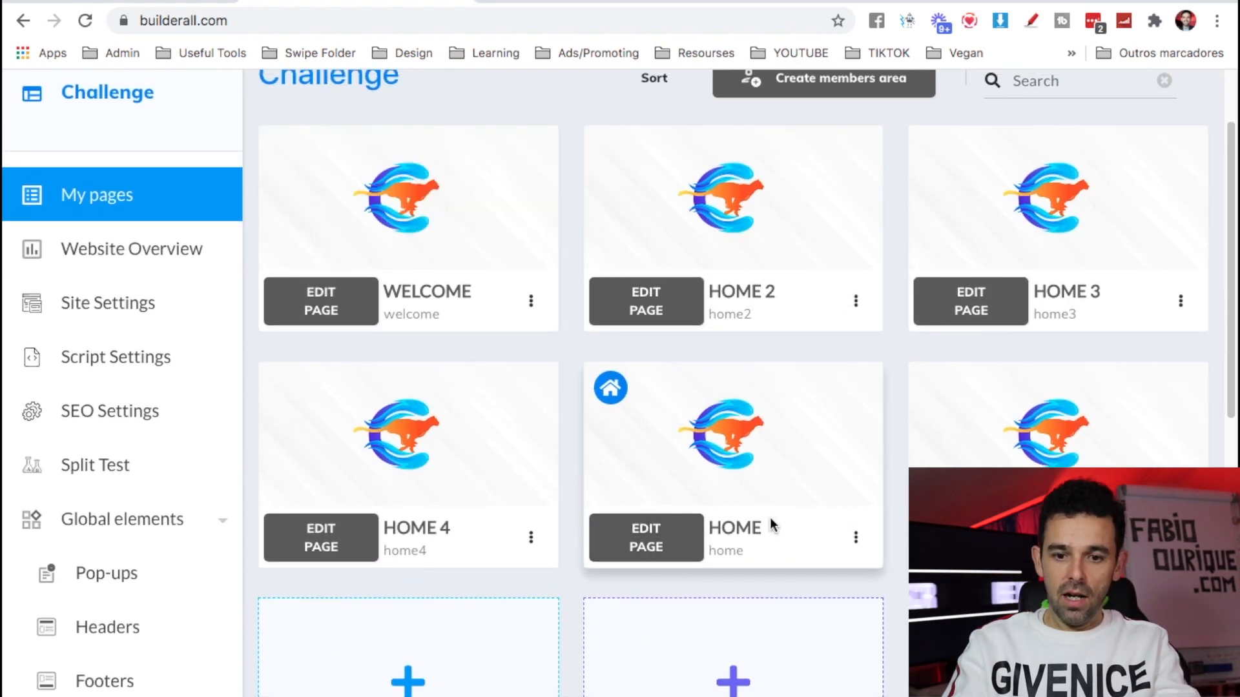
mouse_move(749, 554)
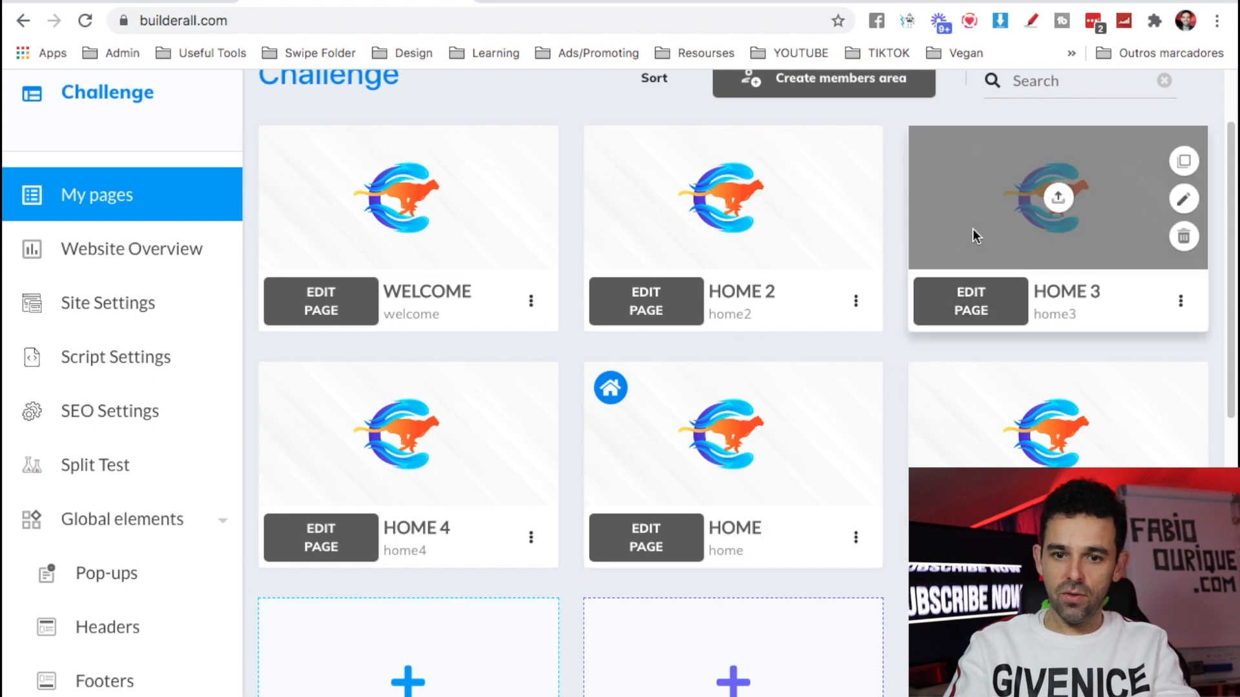
mouse_move(861, 265)
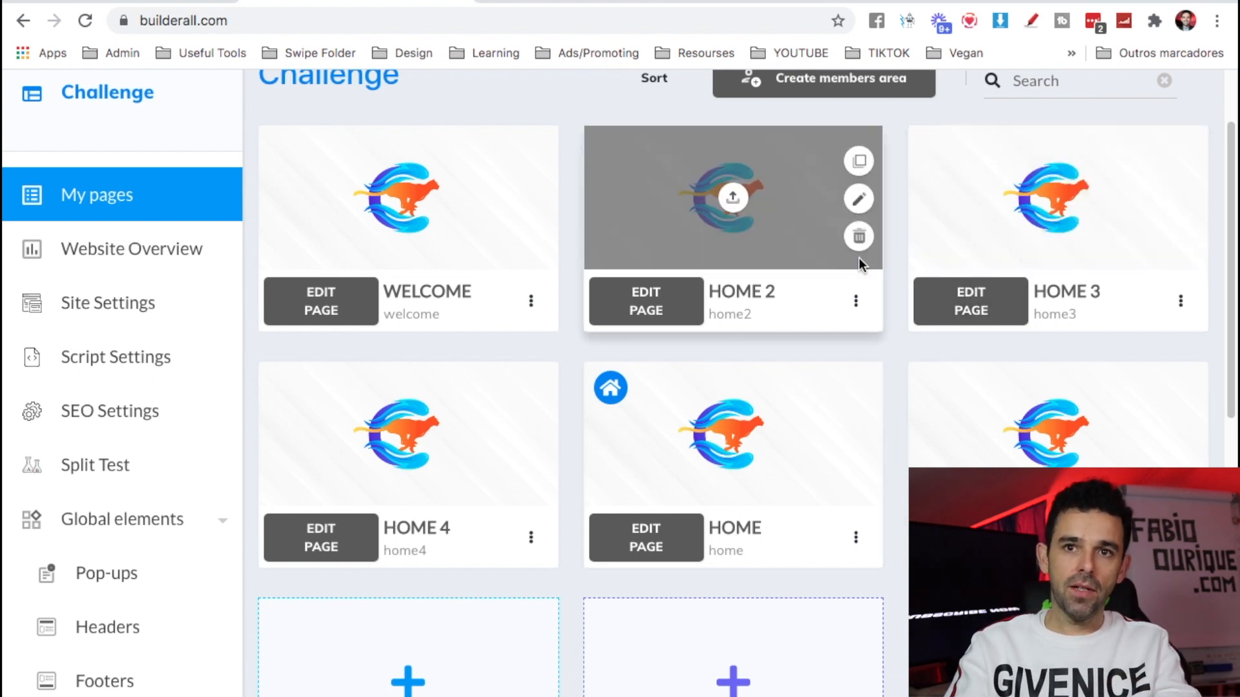
mouse_move(656, 337)
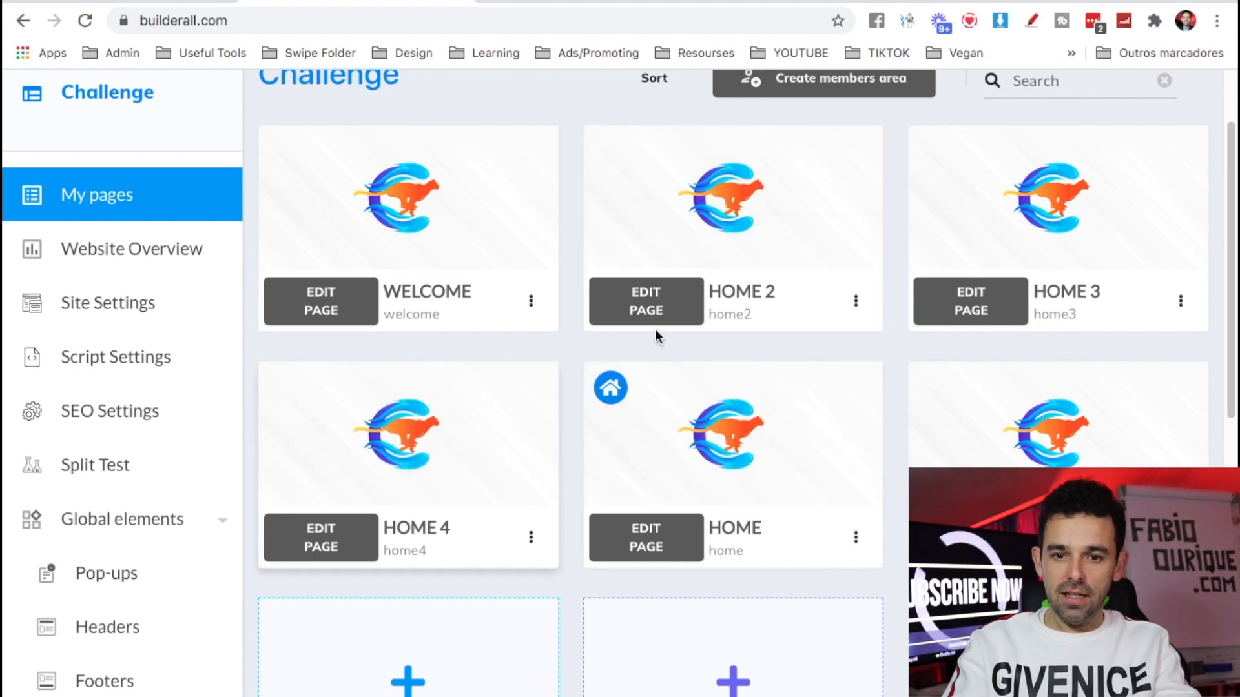
mouse_move(224, 417)
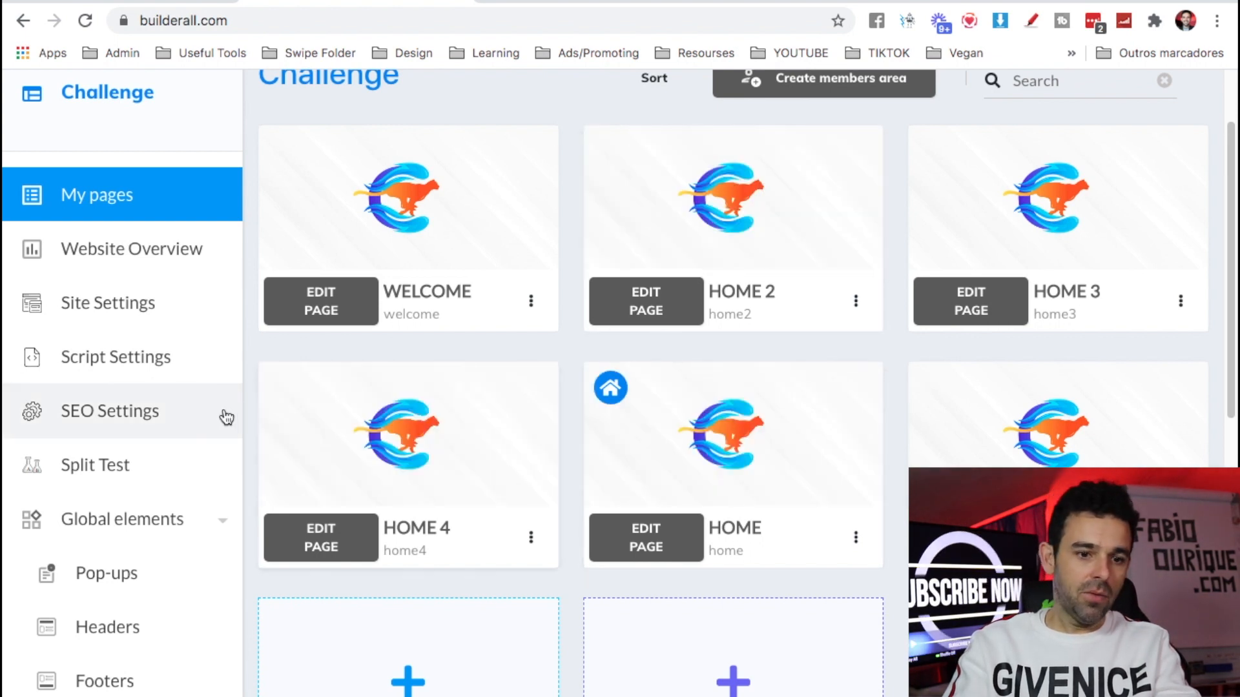
click(94, 465)
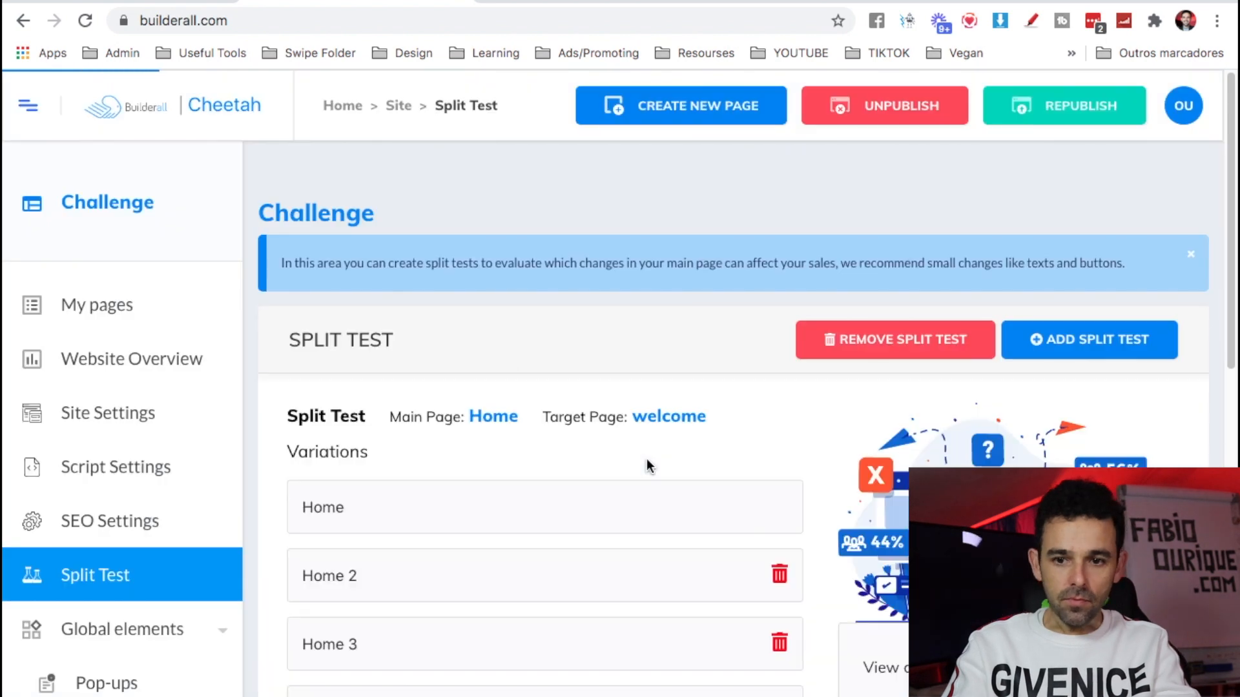
scroll(down, 3)
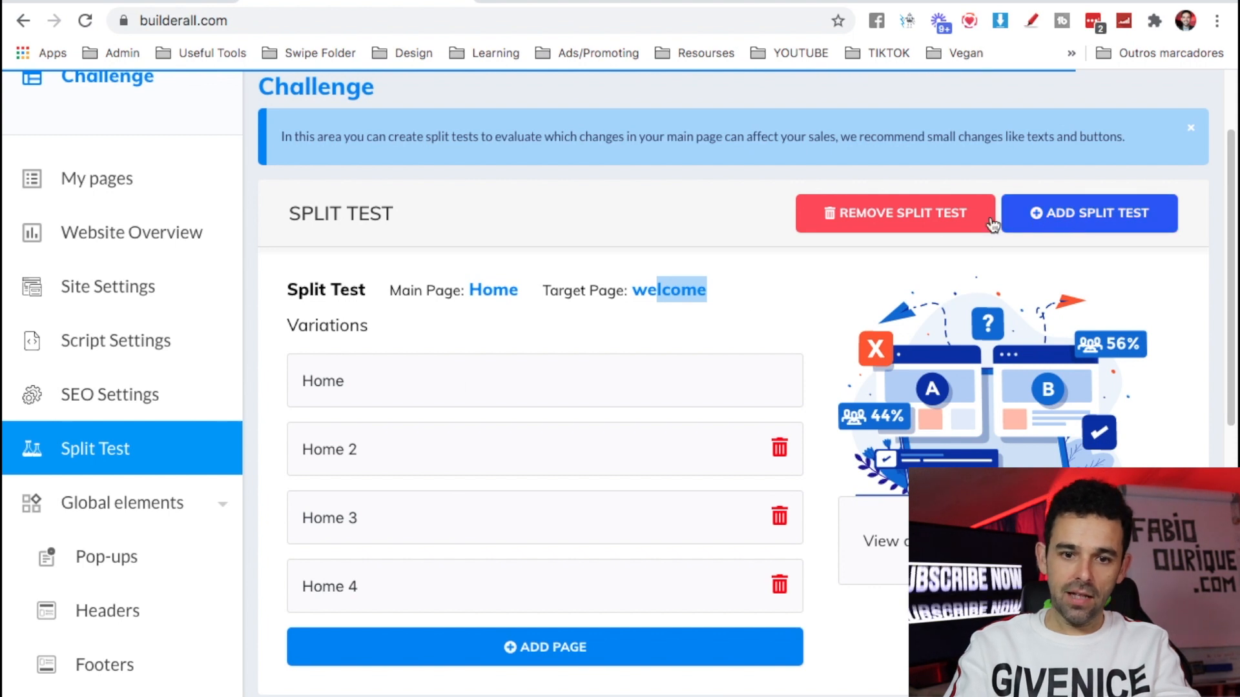
scroll(up, 3)
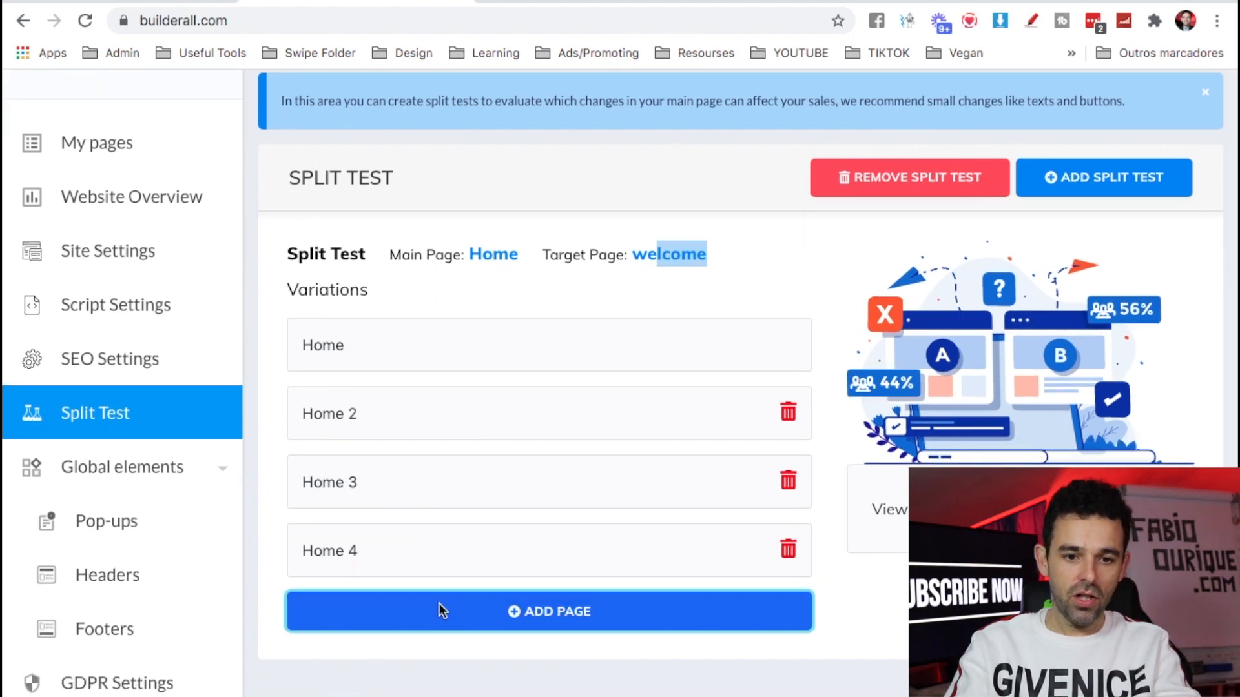
click(548, 610)
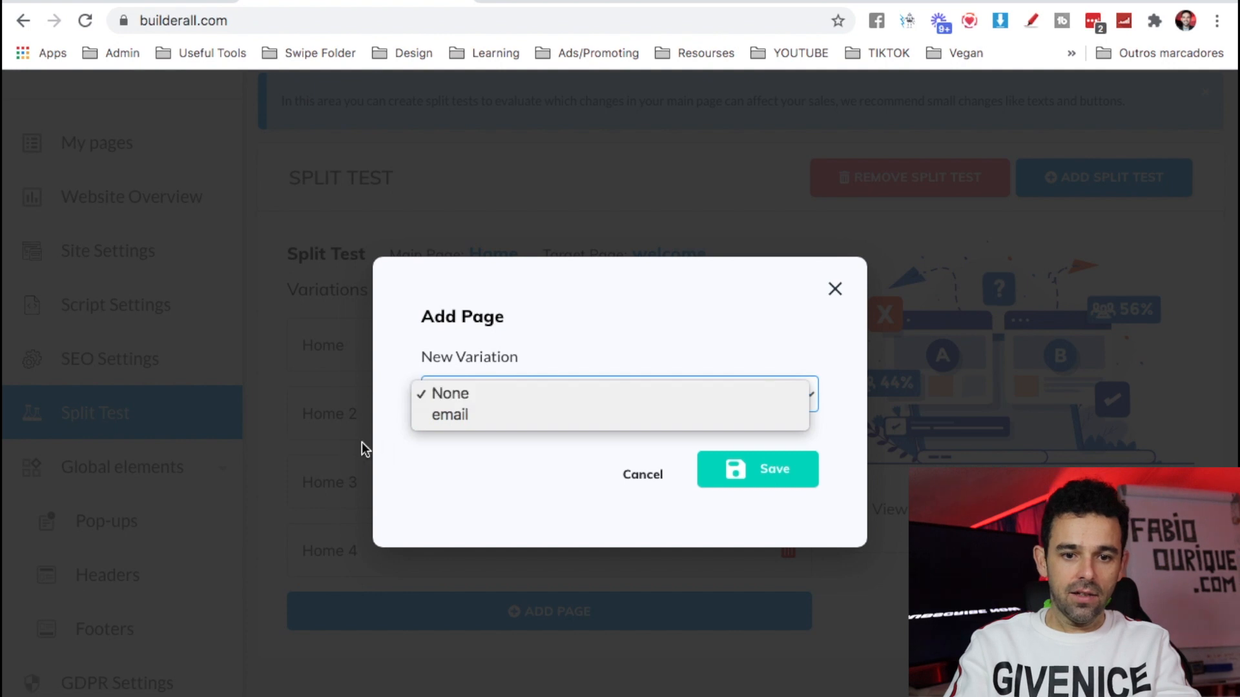
click(449, 392)
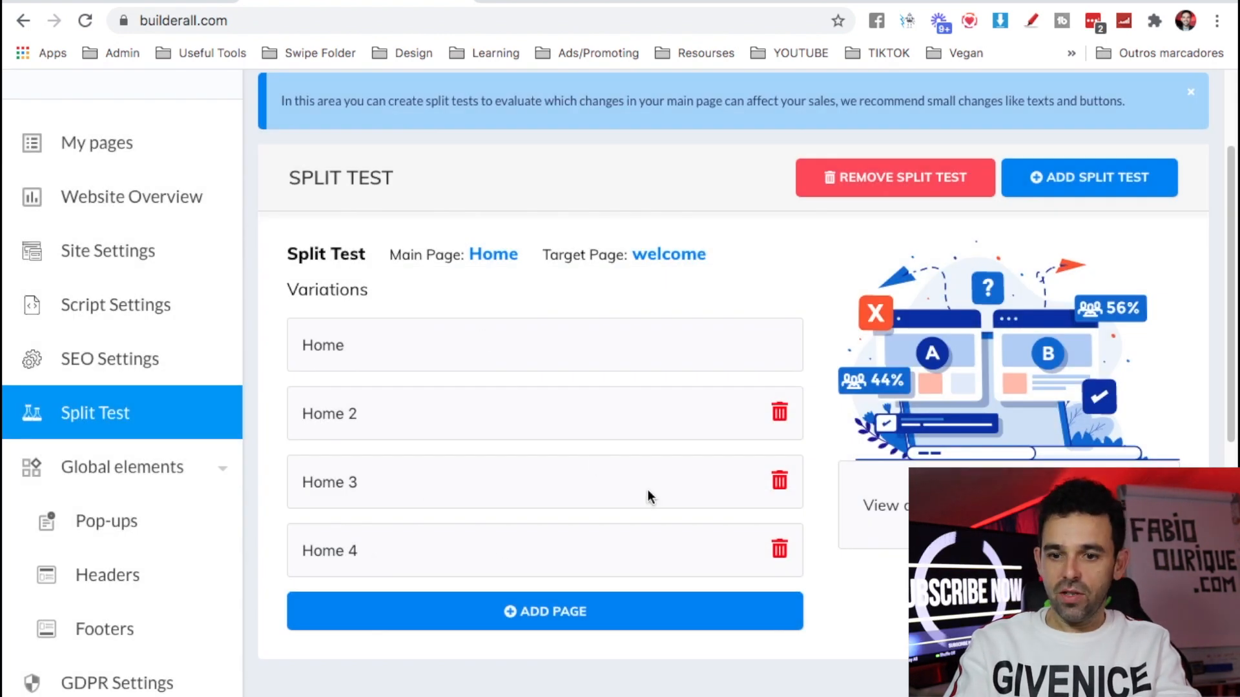
scroll(up, 3)
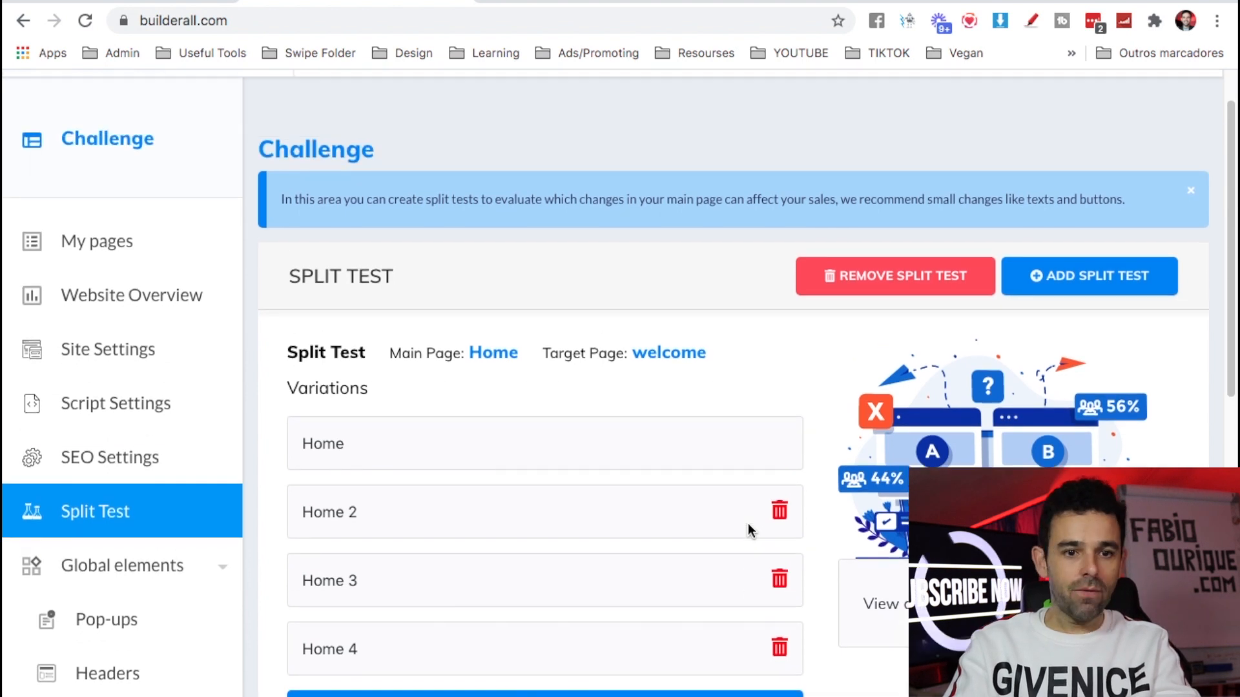
scroll(down, 3)
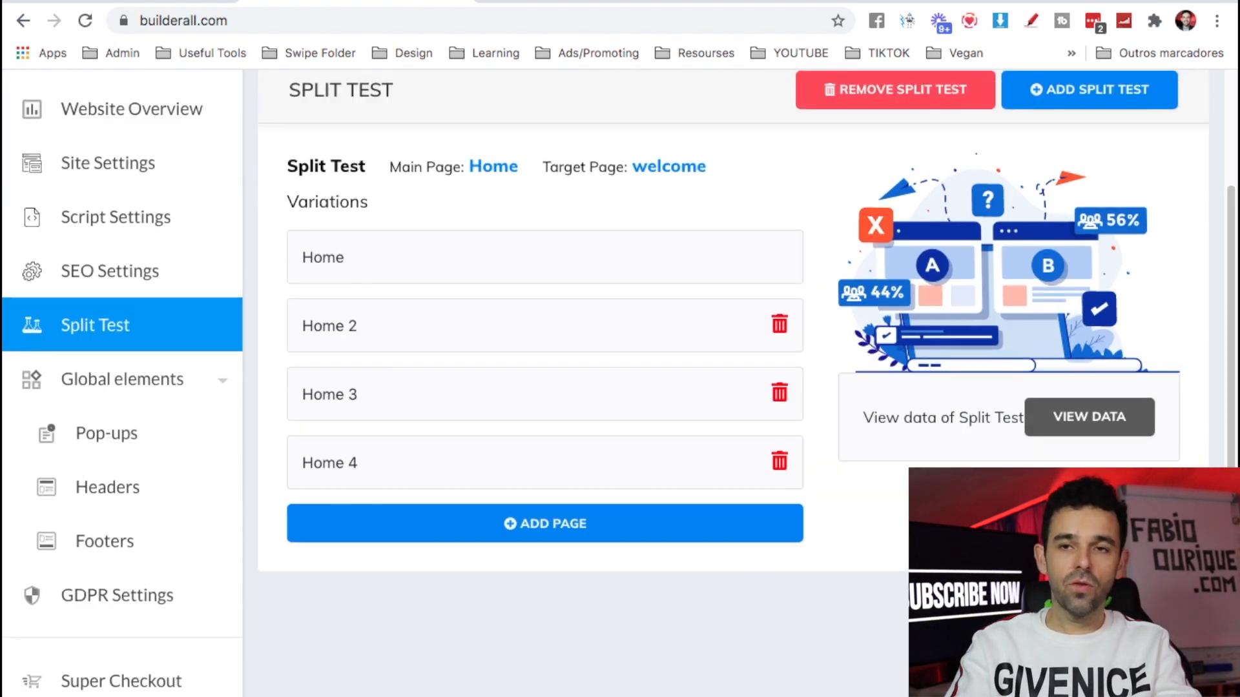
scroll(up, 3)
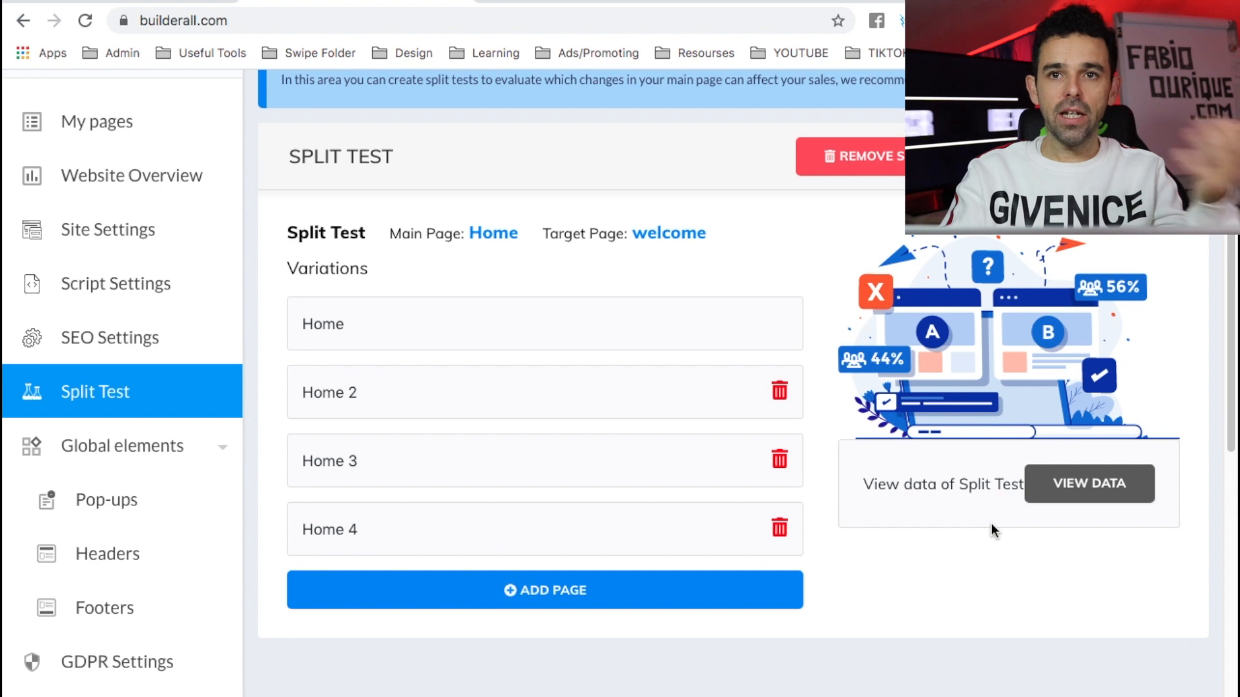
click(1088, 483)
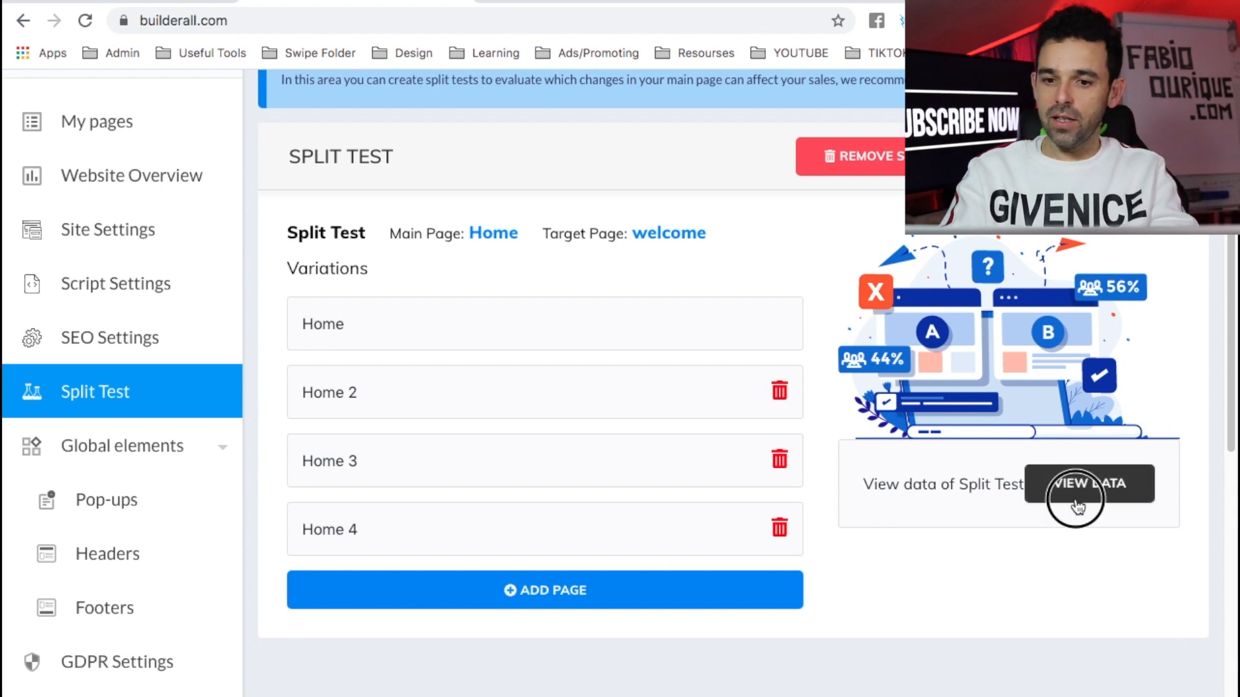
click(1087, 483)
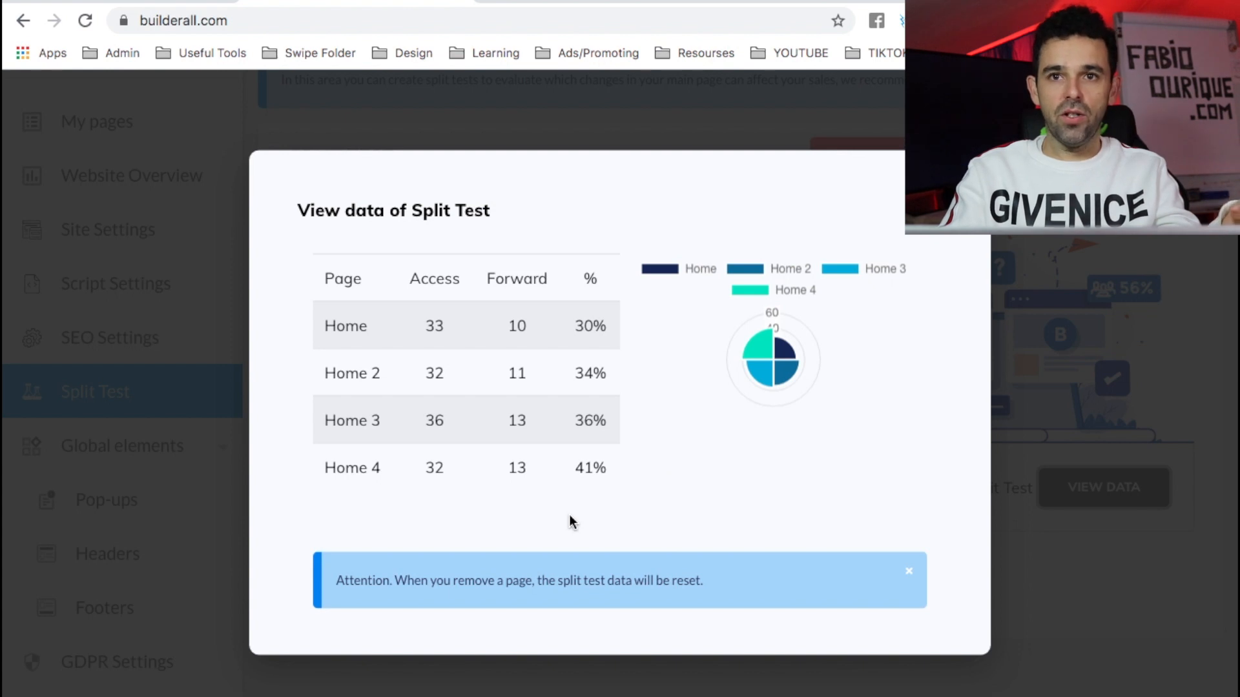
mouse_move(514, 316)
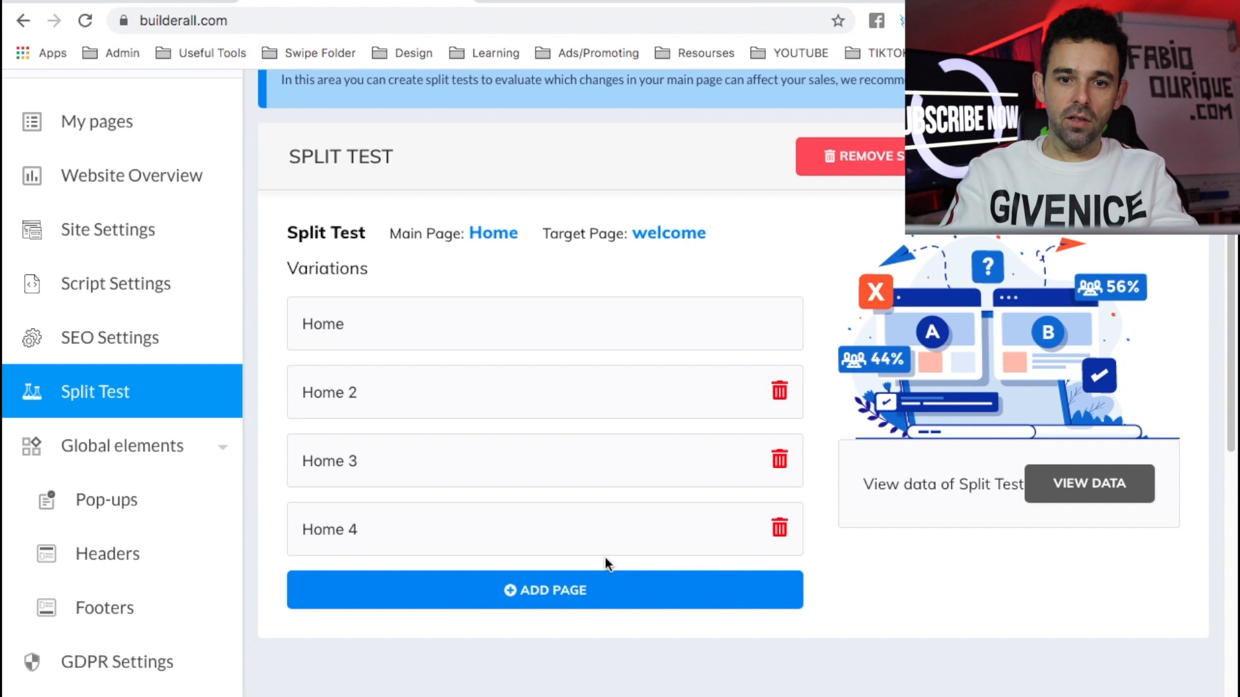
scroll(up, 3)
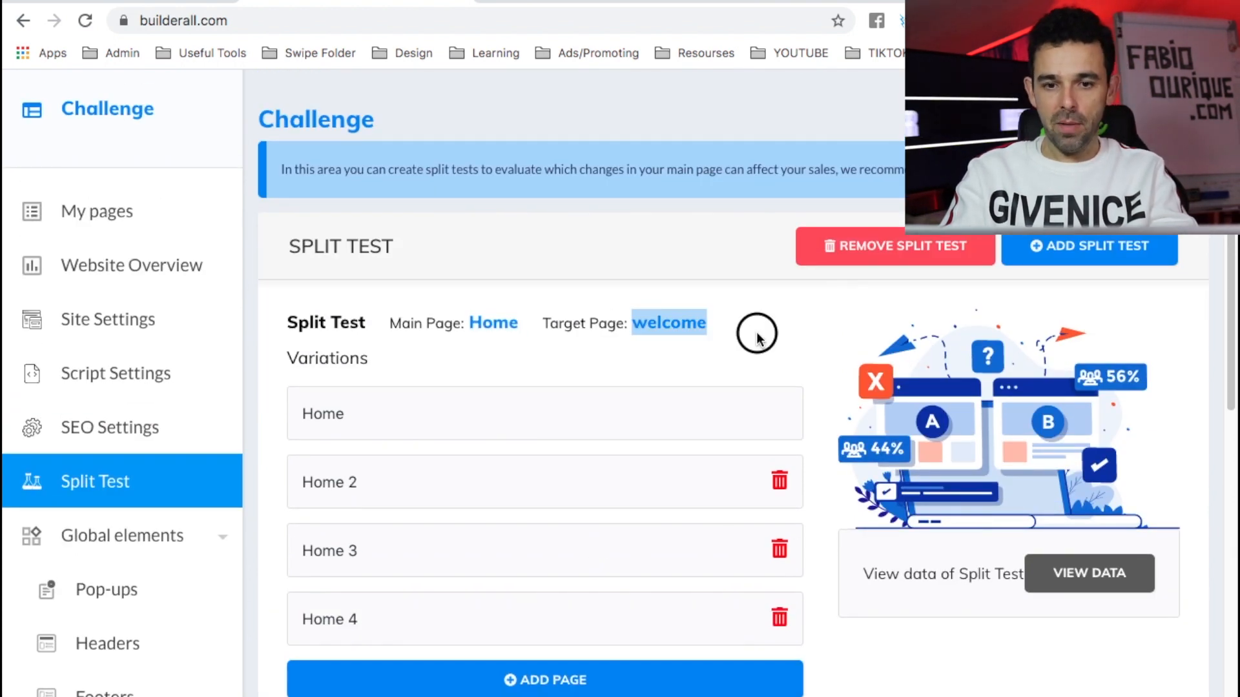
scroll(down, 3)
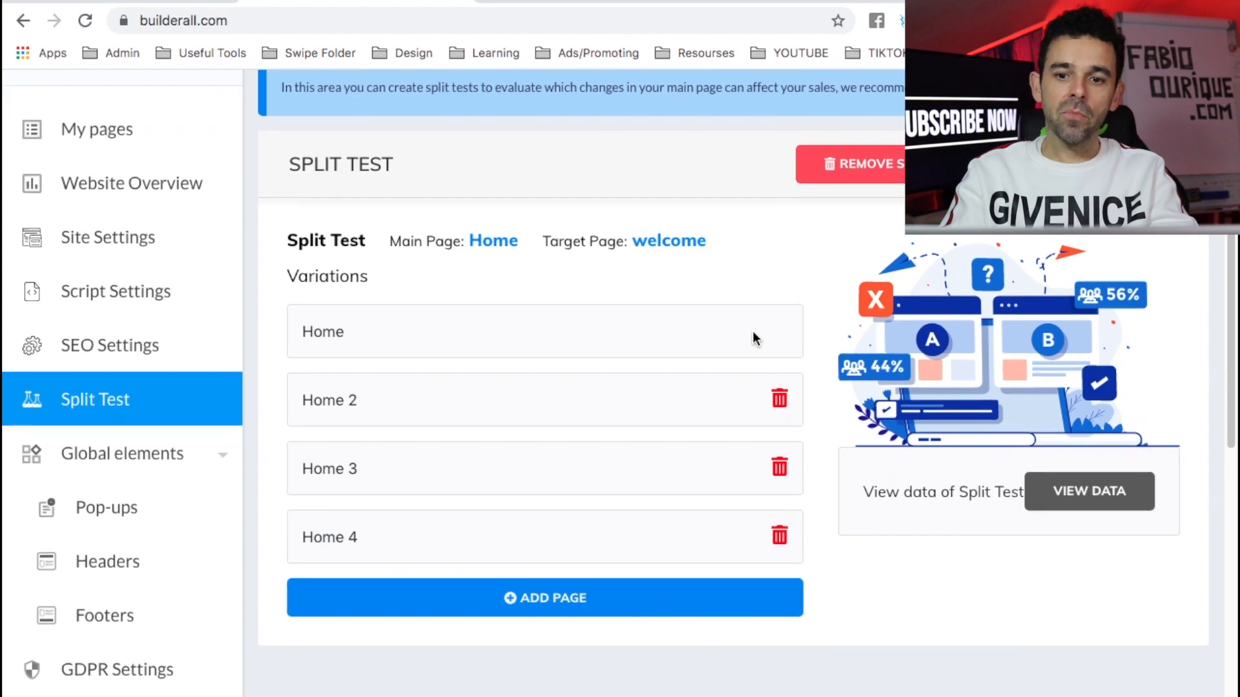
click(1088, 491)
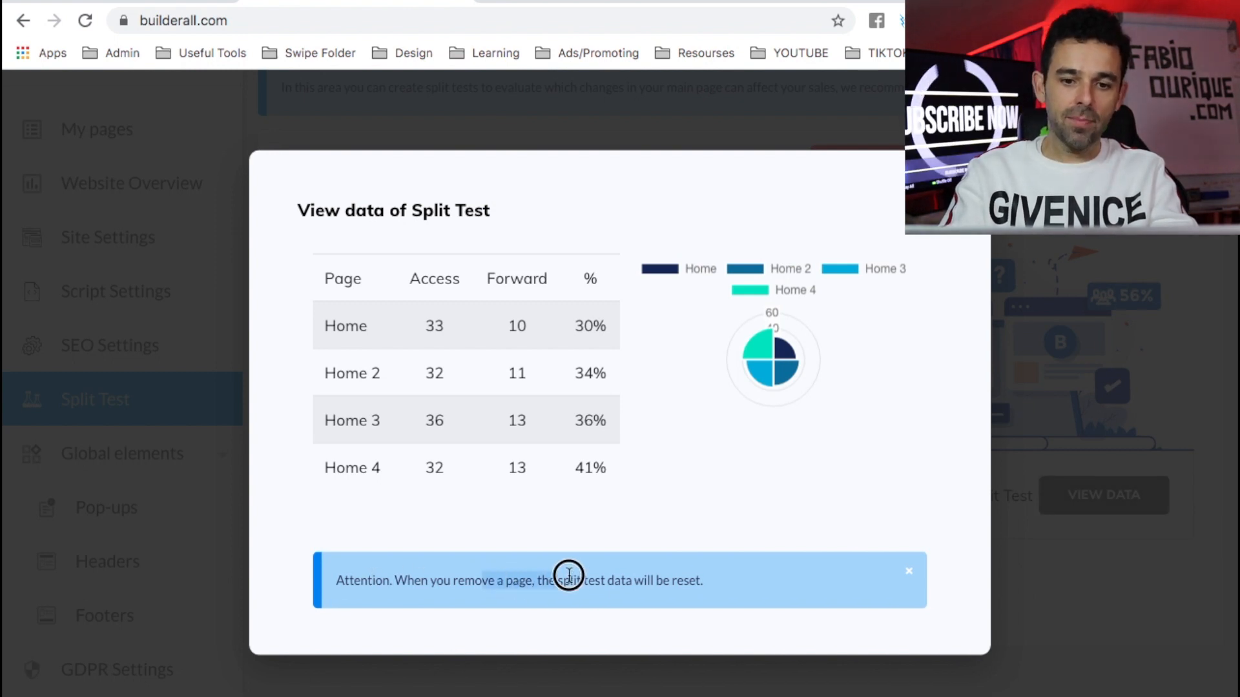
mouse_move(716, 587)
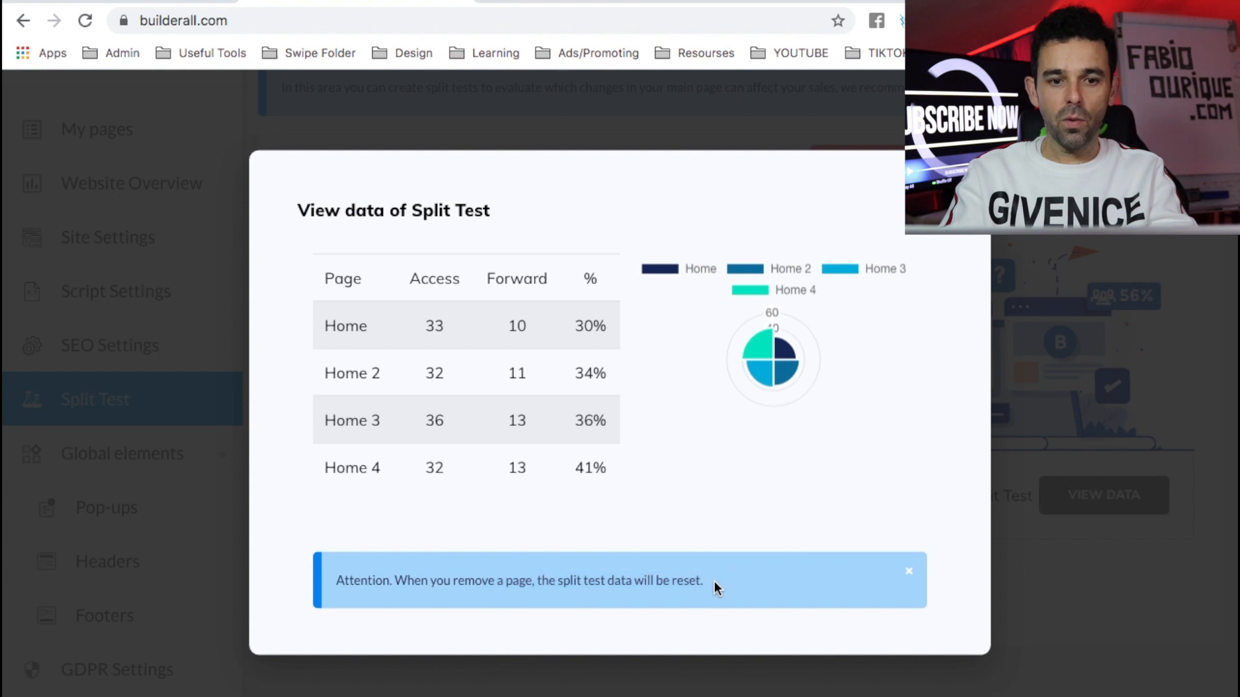
mouse_move(360, 394)
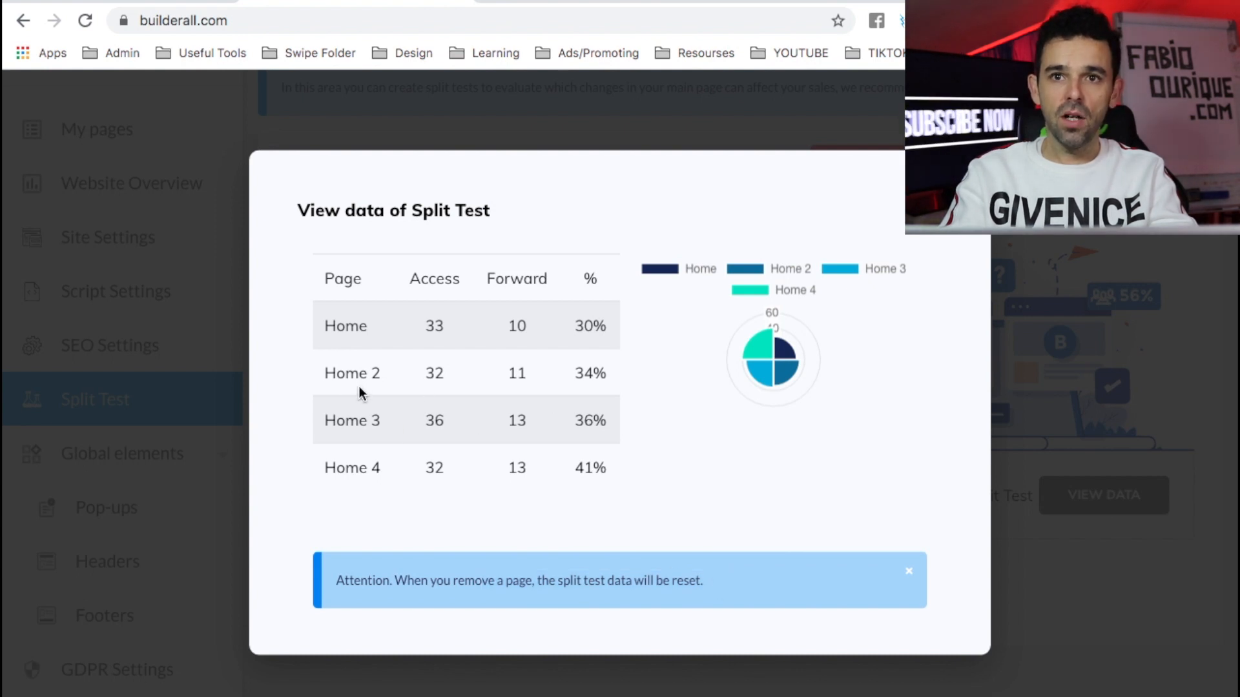
mouse_move(566, 424)
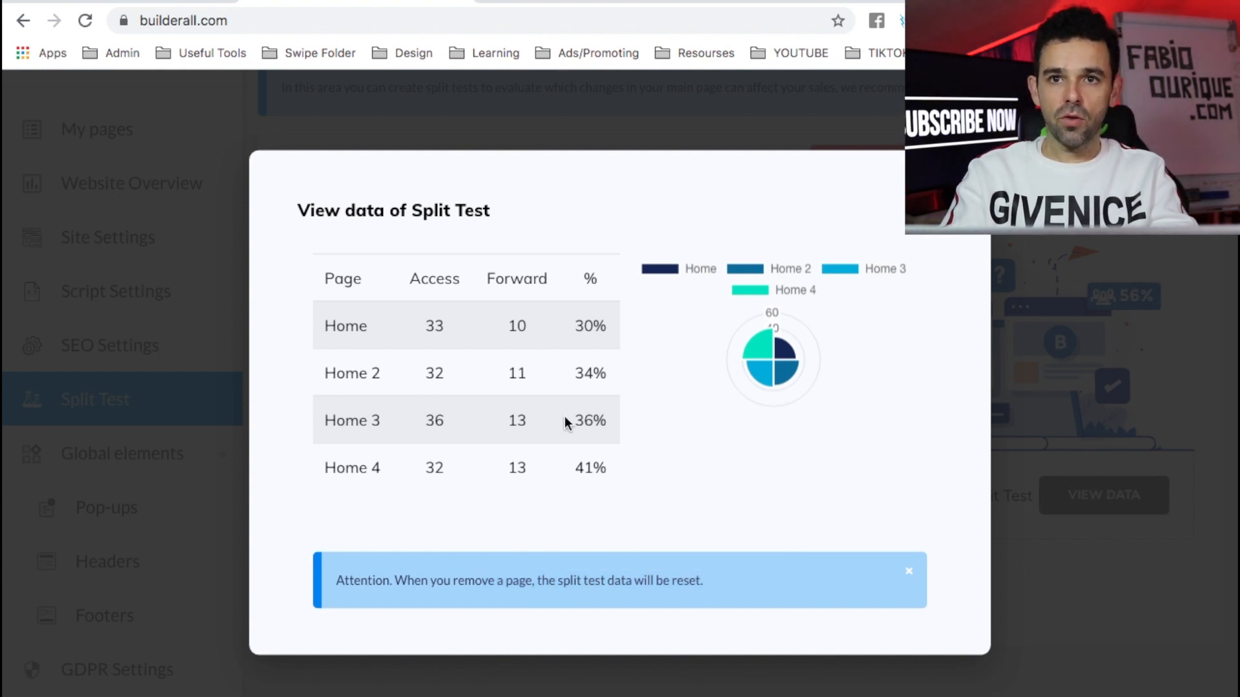
mouse_move(564, 505)
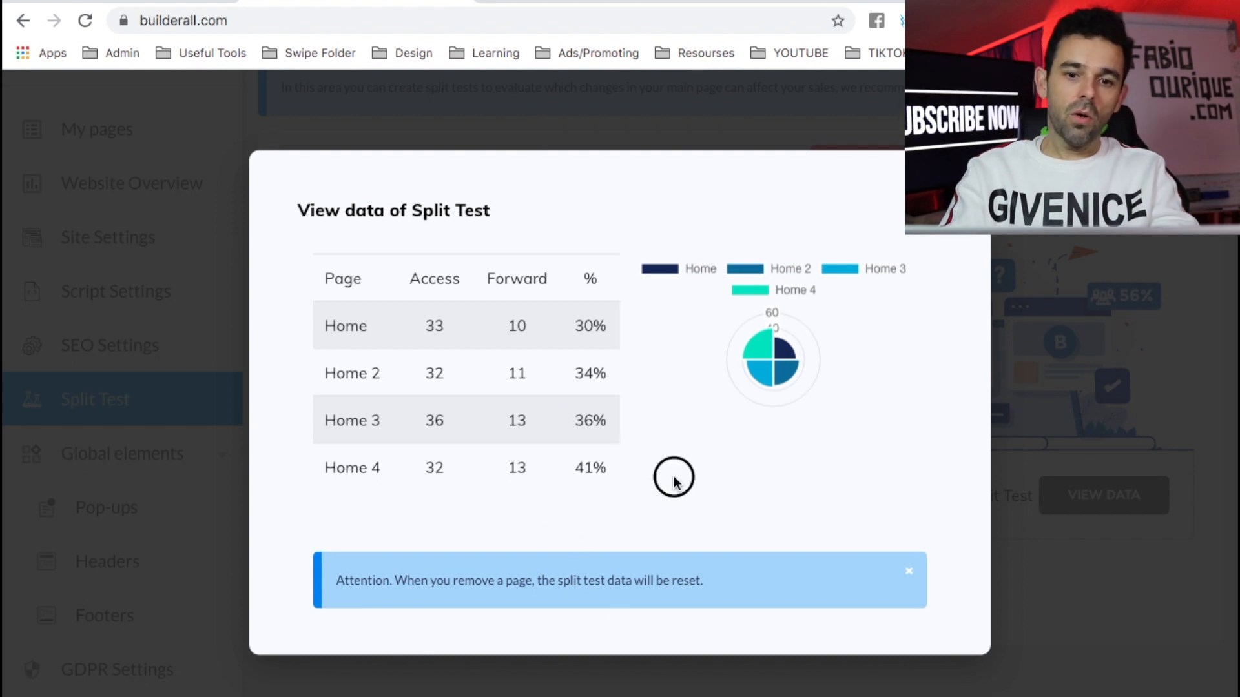
mouse_move(427, 377)
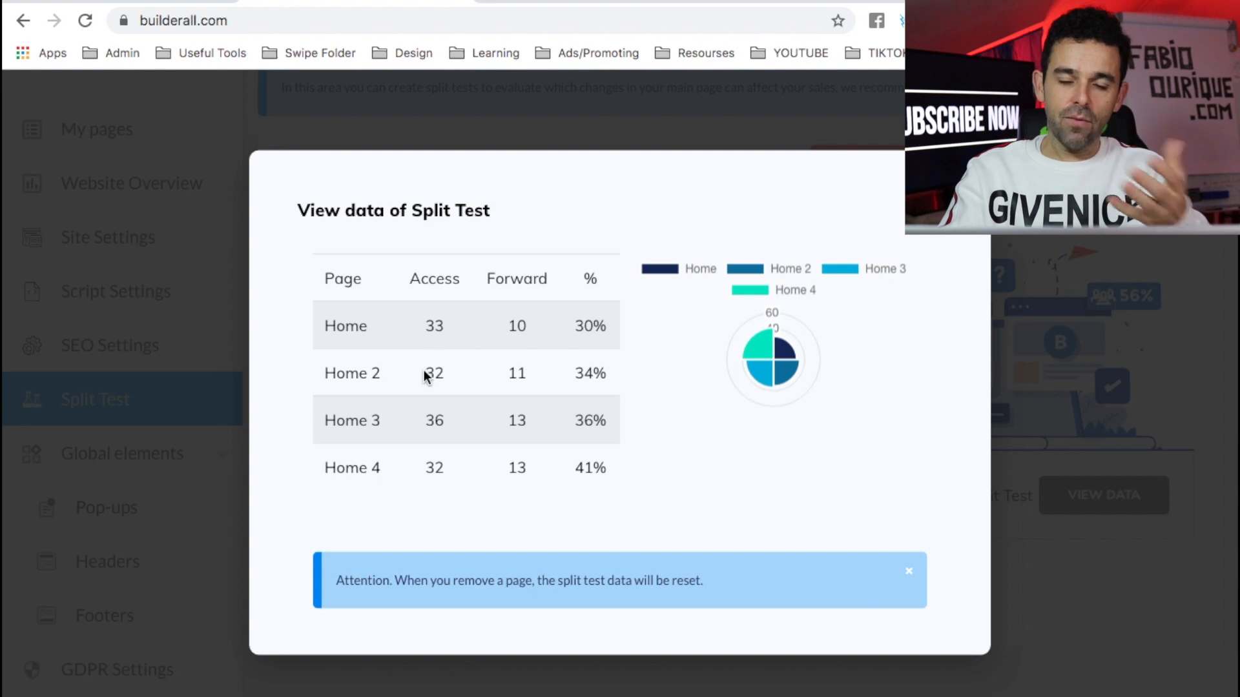
mouse_move(466, 516)
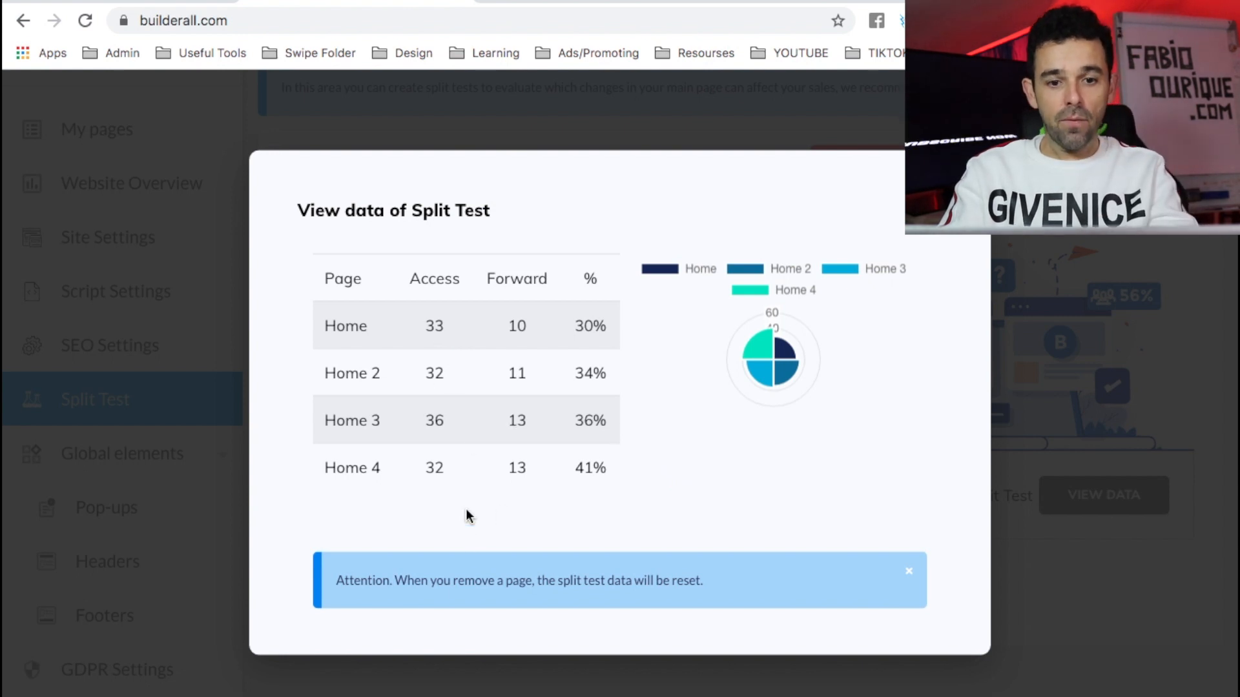
mouse_move(386, 501)
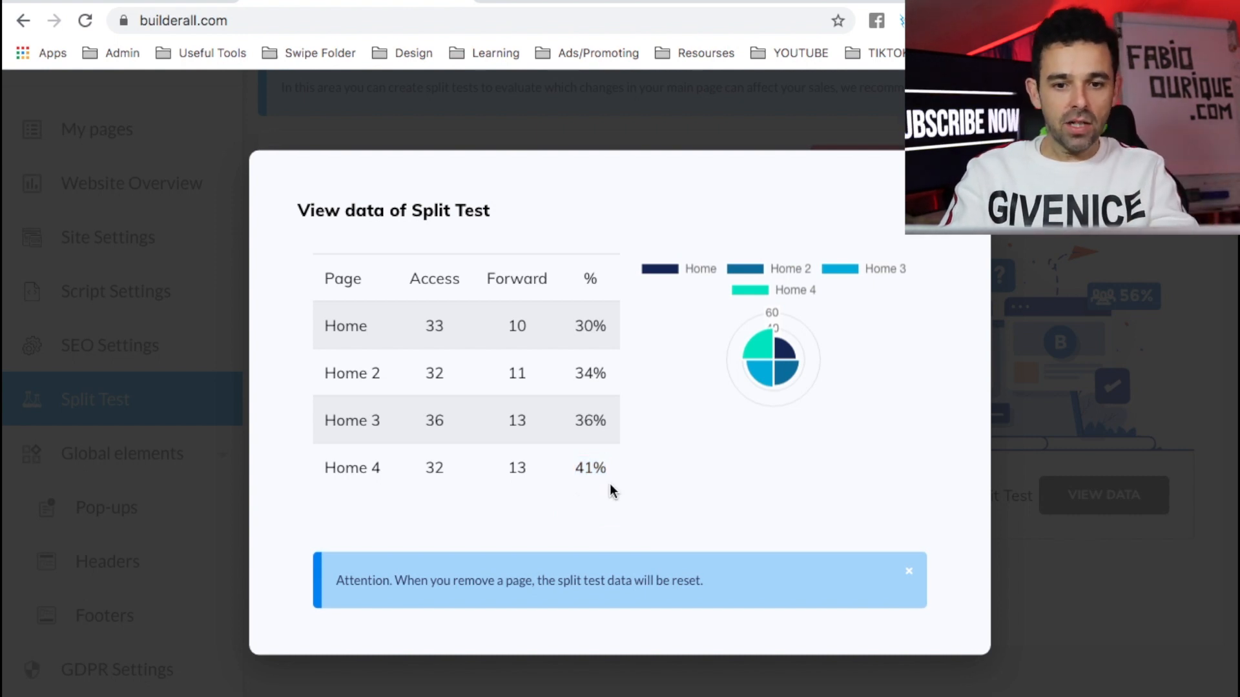
mouse_move(529, 382)
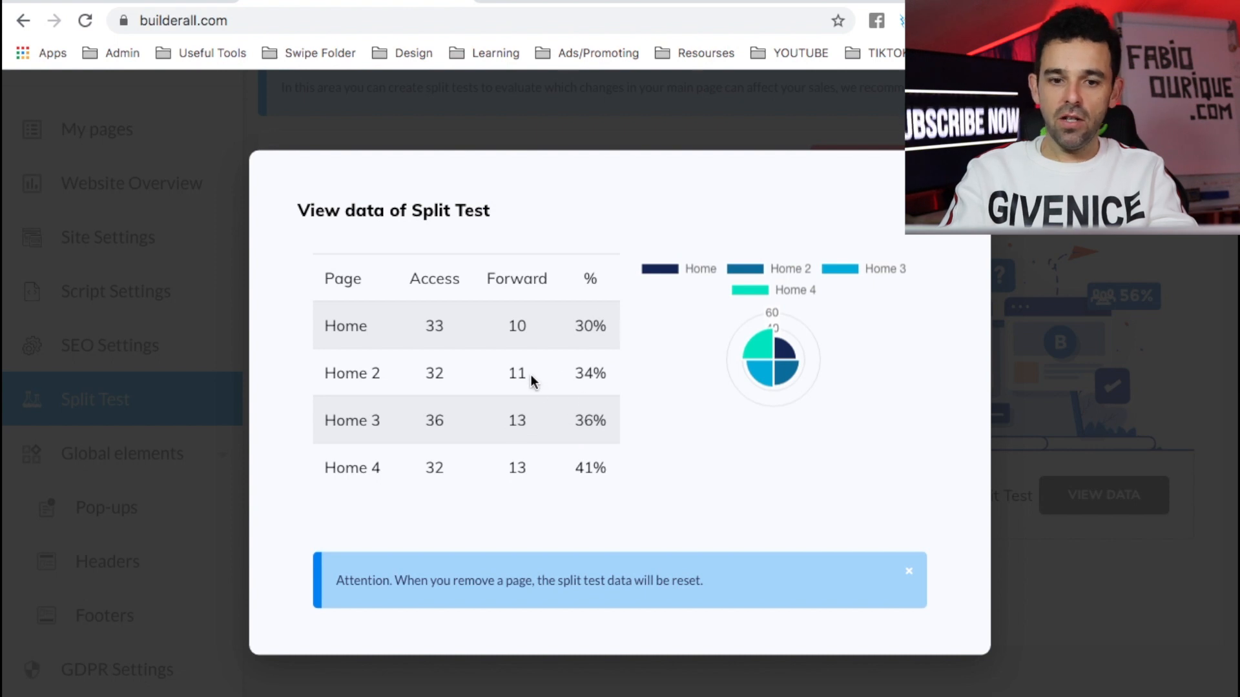
mouse_move(585, 373)
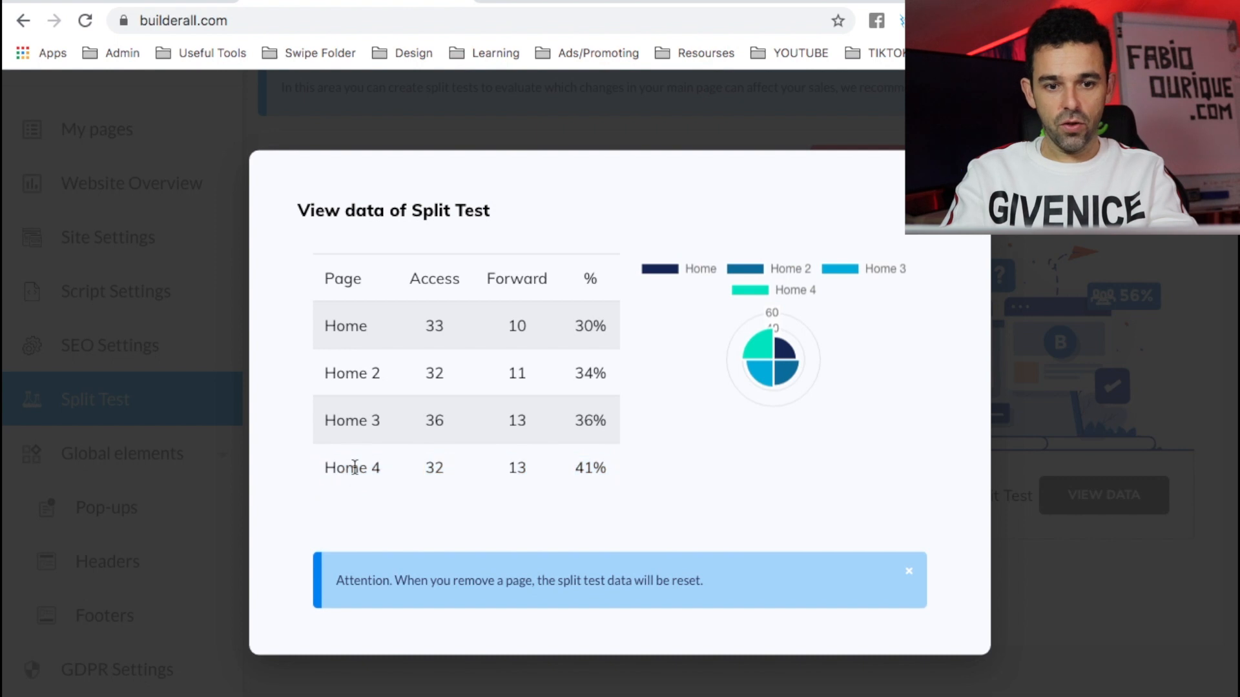
double_click(352, 468)
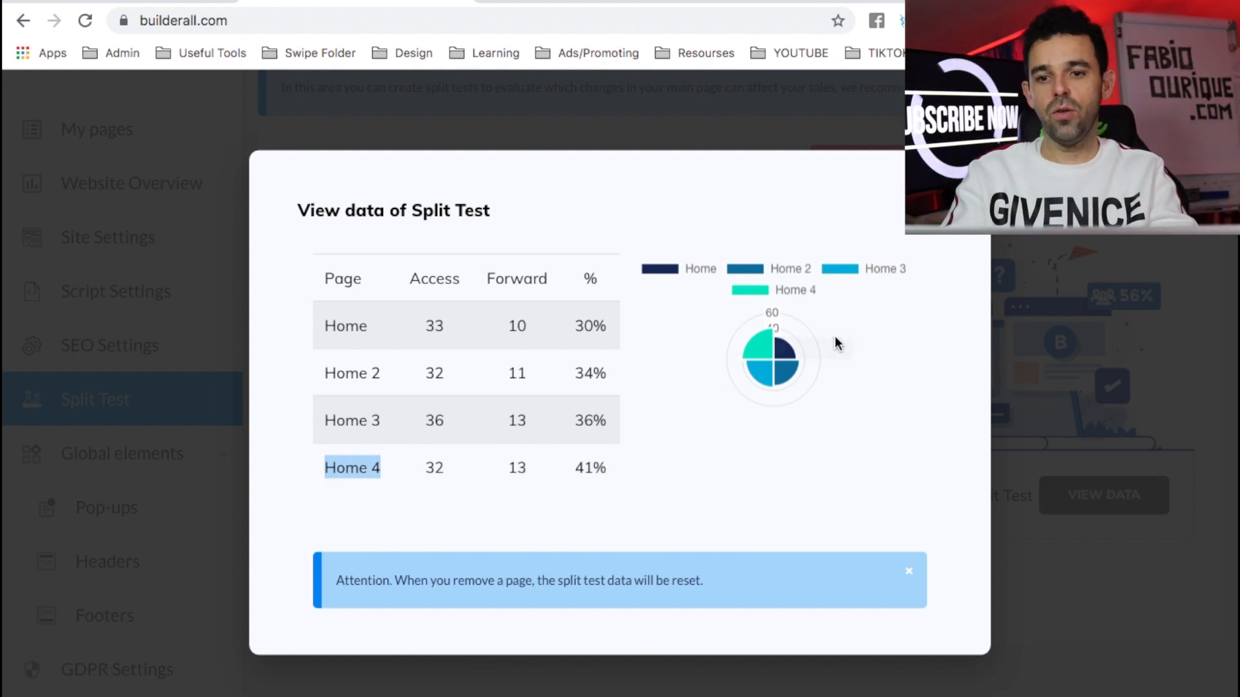
mouse_move(862, 541)
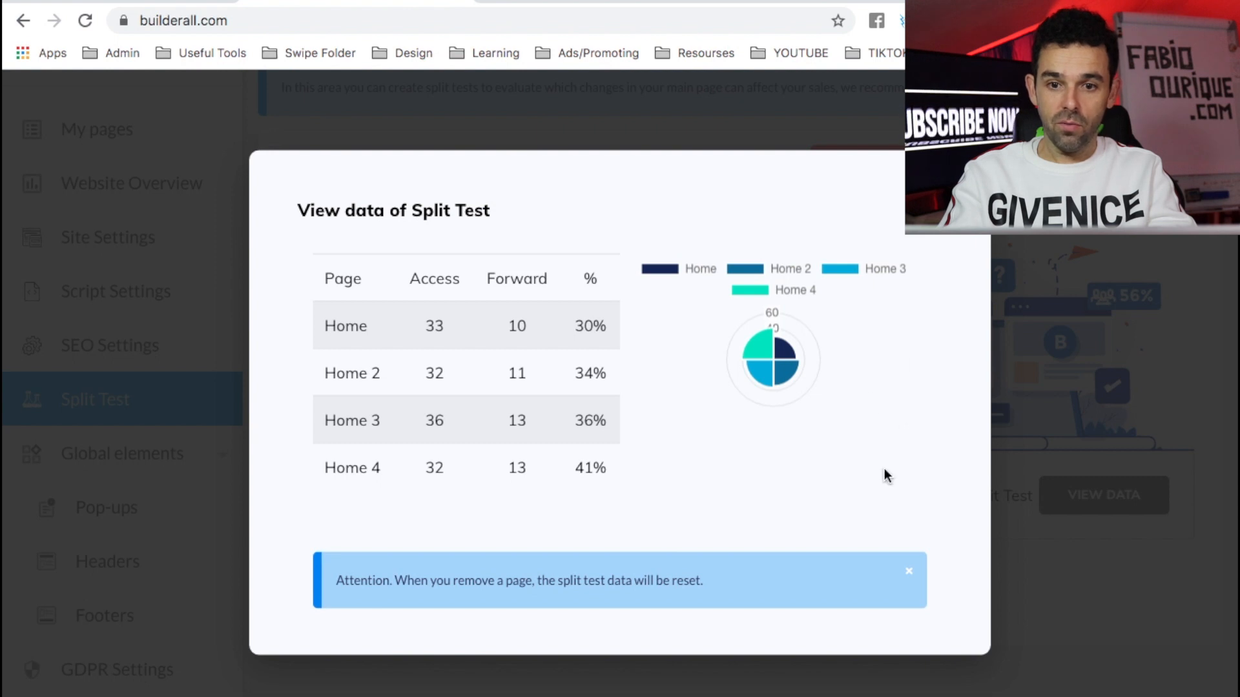
click(907, 571)
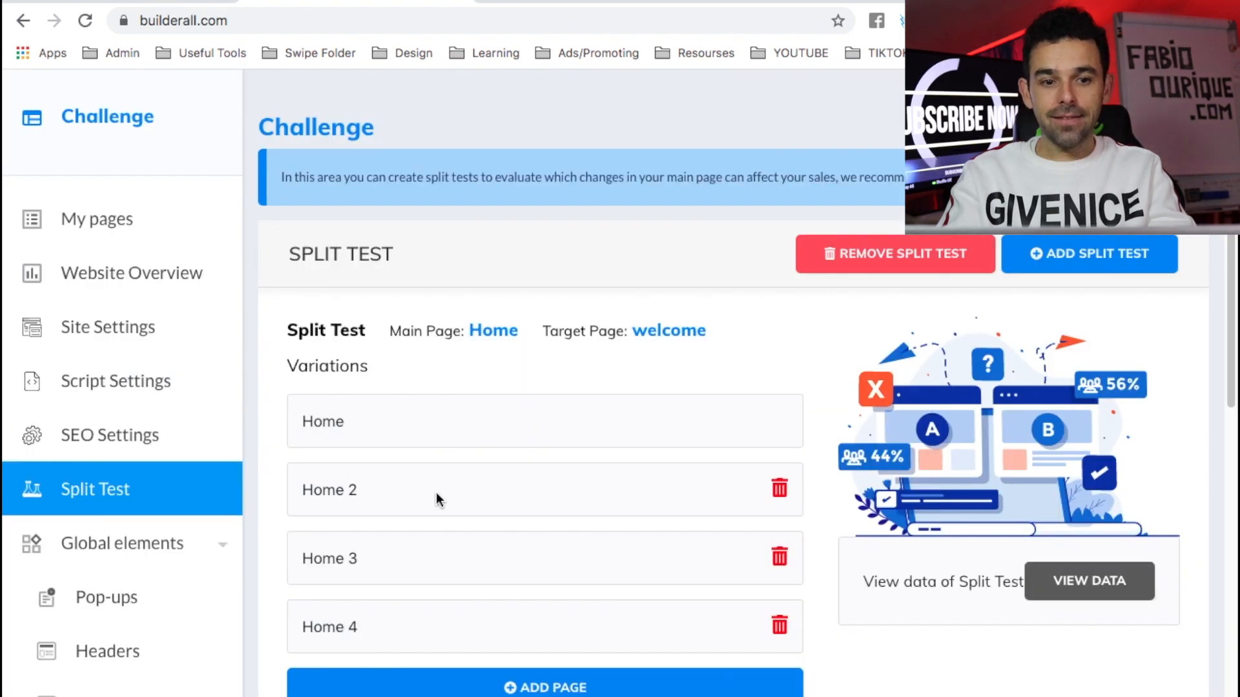